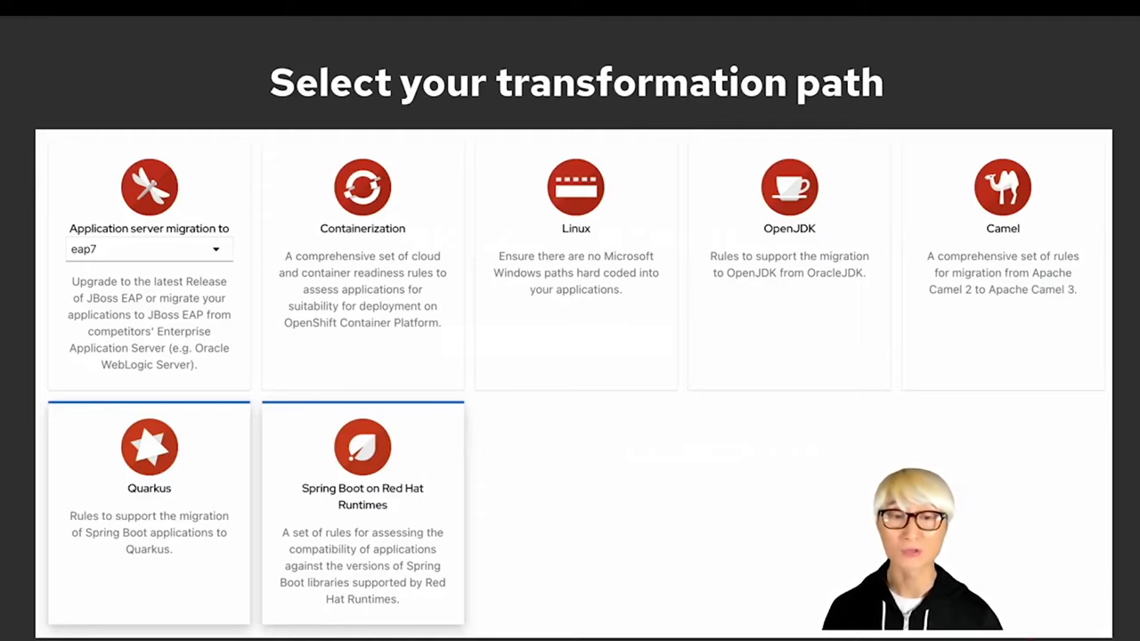
mouse_move(864, 449)
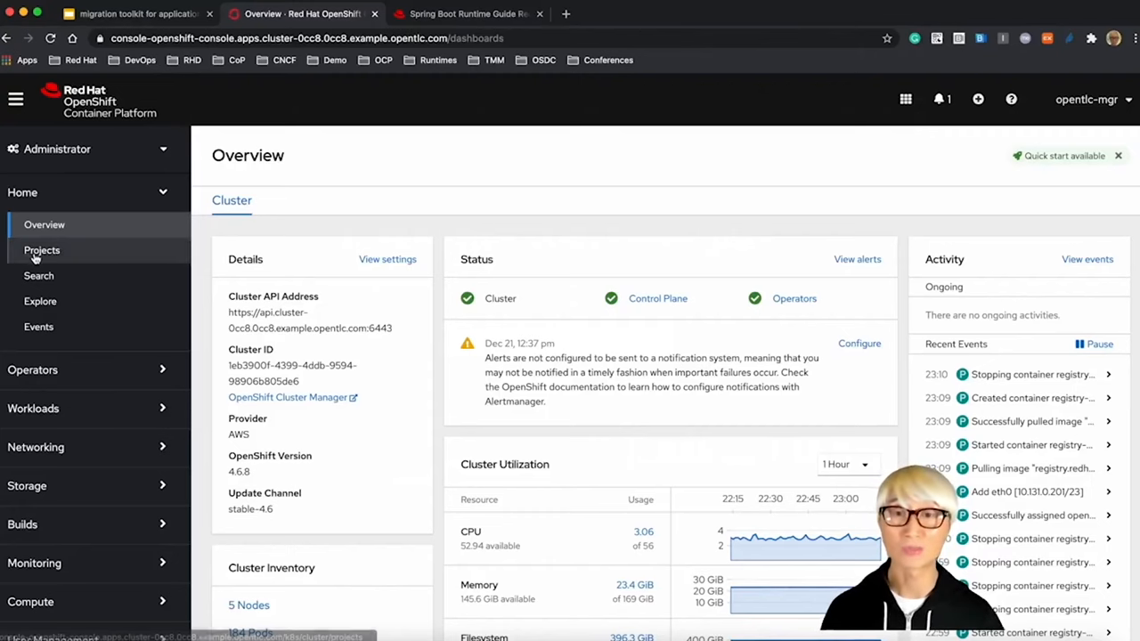
Step: Create a new project named mta-test from the Projects list
left_click(42, 249)
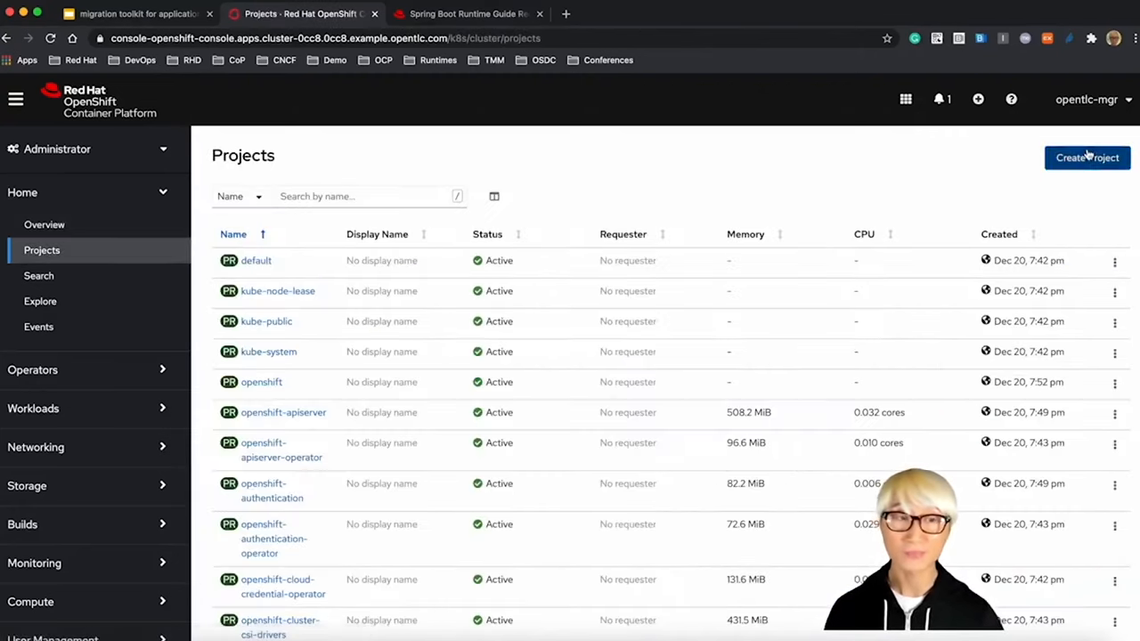
type("mta-test")
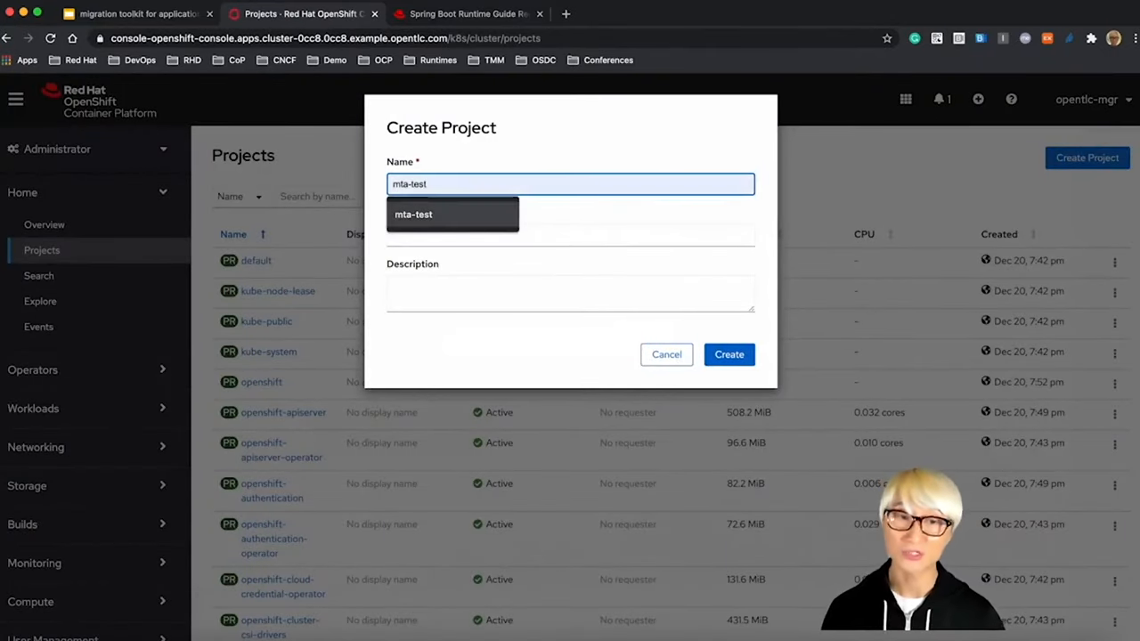
left_click(728, 355)
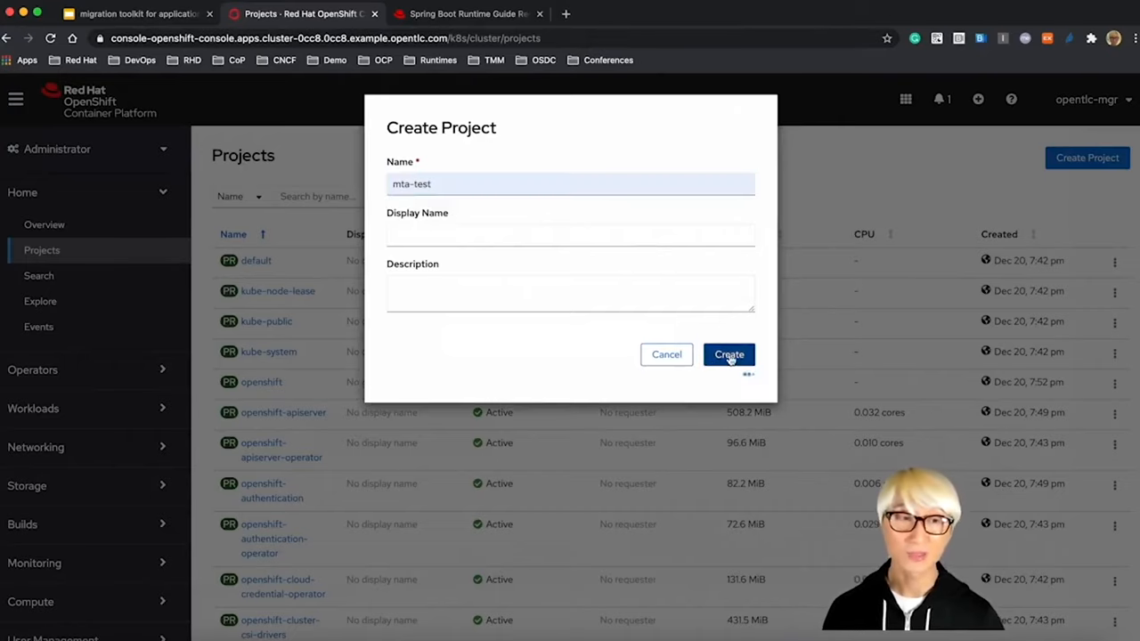
left_click(729, 355)
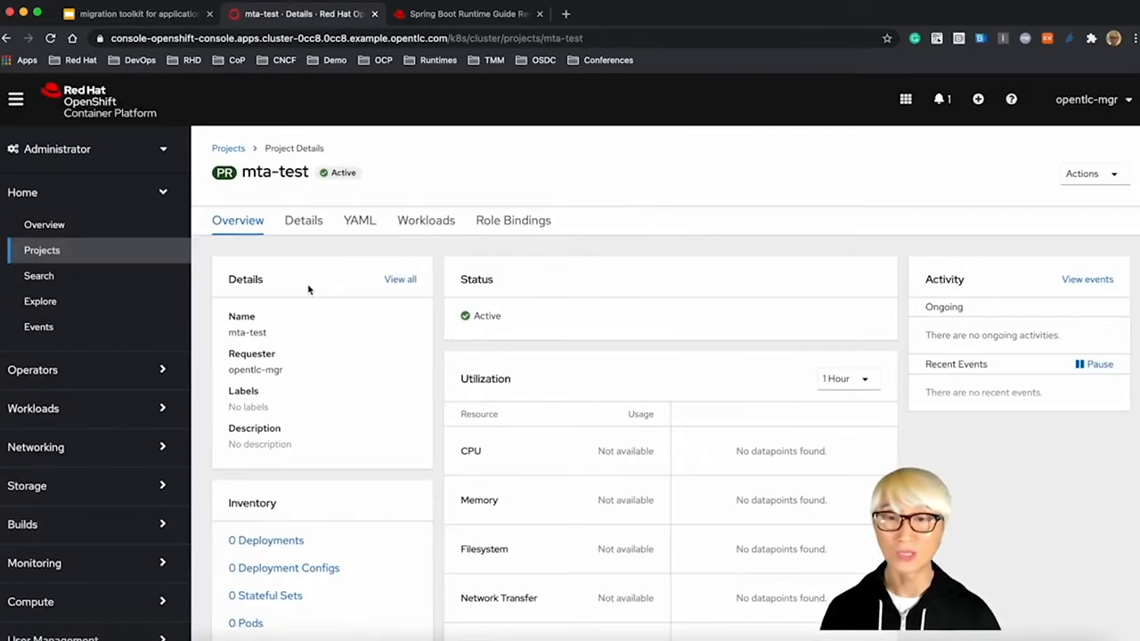
Step: Find the Migration Toolkit for Applications Operator in OperatorHub by filtering 'migrat'
left_click(32, 368)
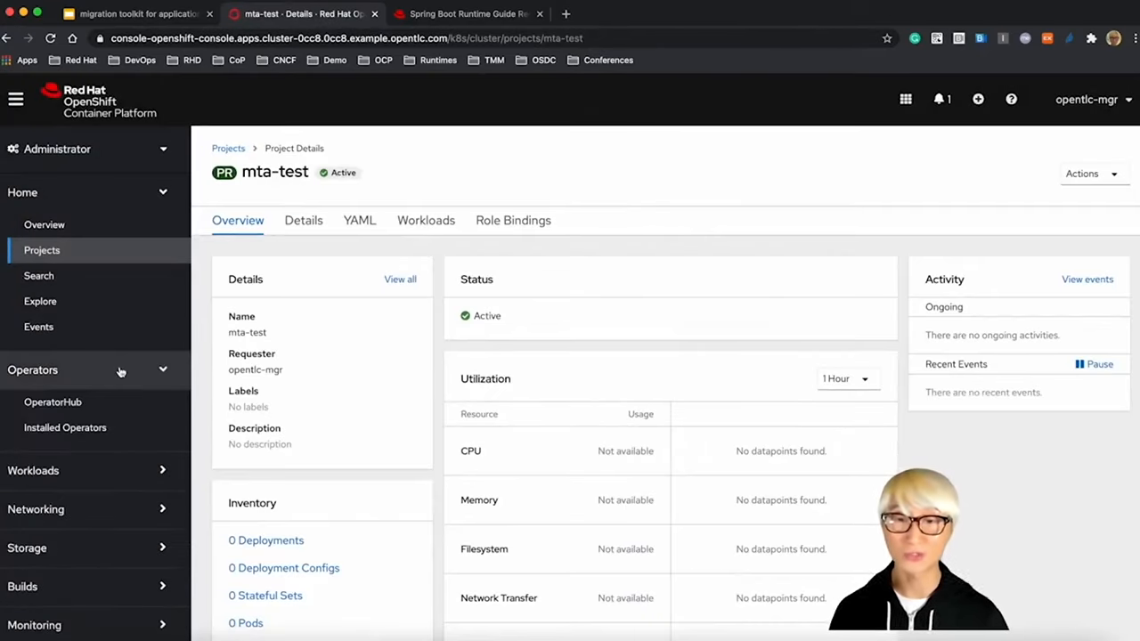
left_click(54, 402)
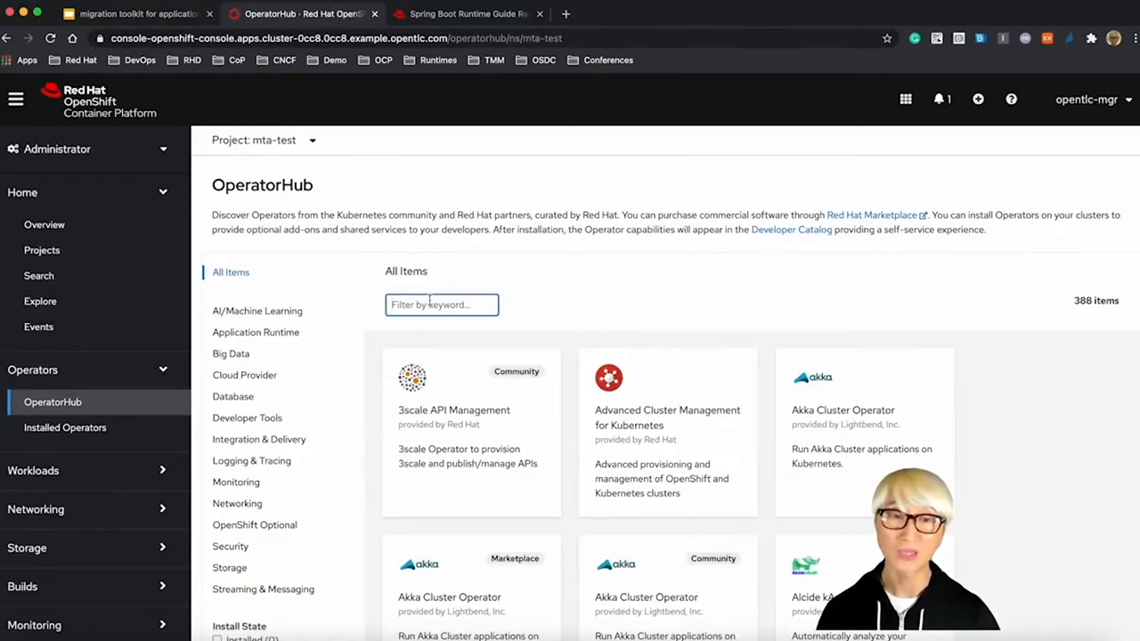
type("migration")
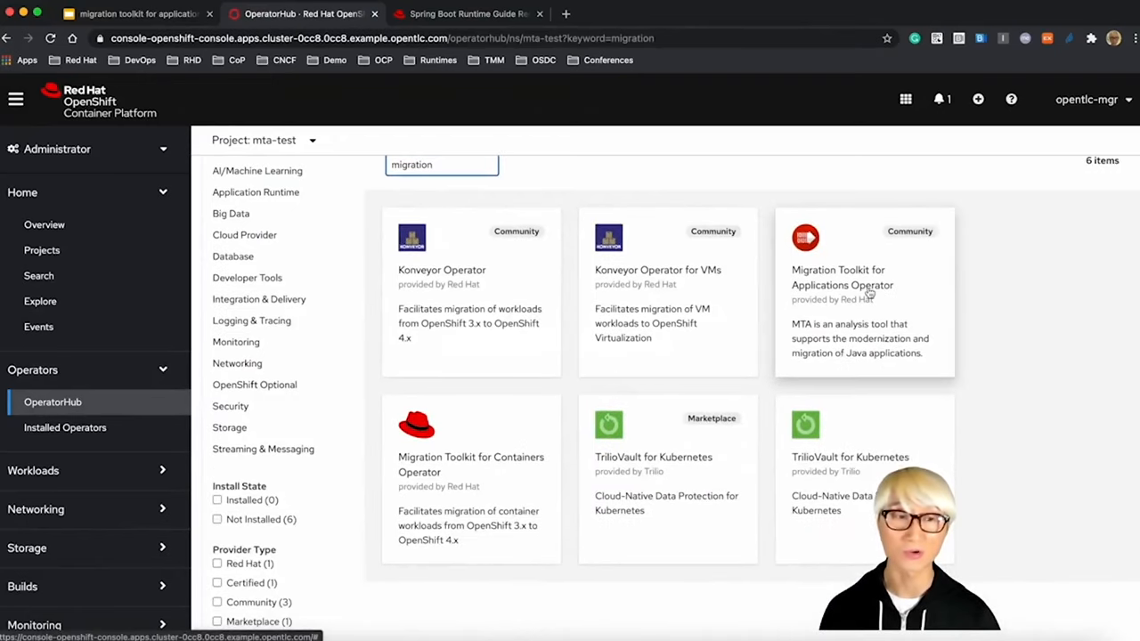
left_click(841, 278)
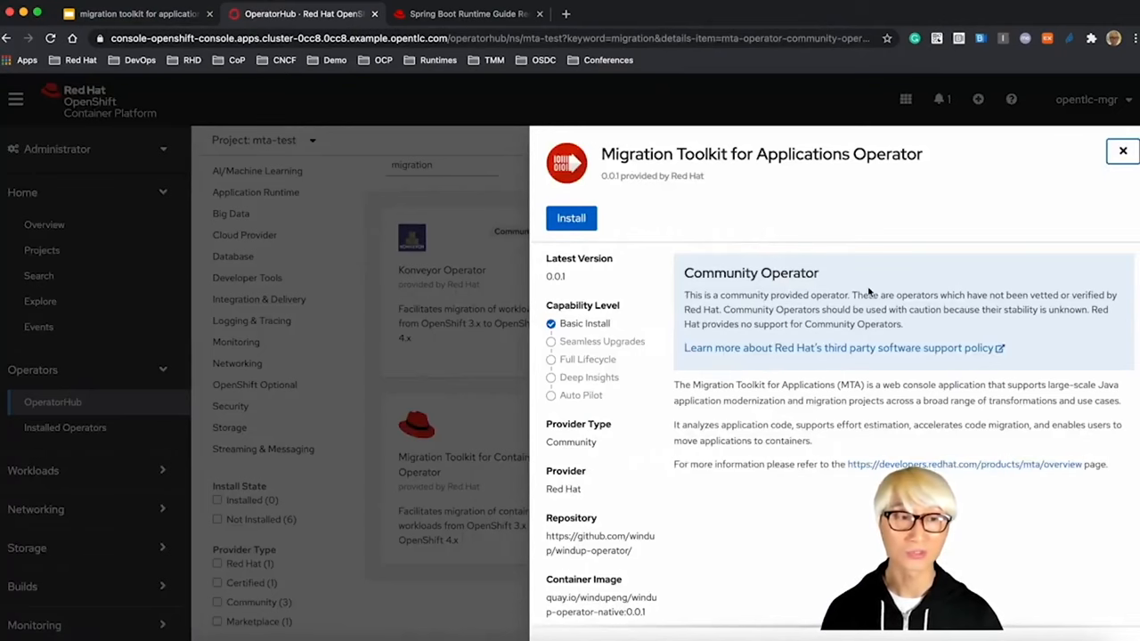
Step: Install the operator into the mta-test namespace
left_click(570, 217)
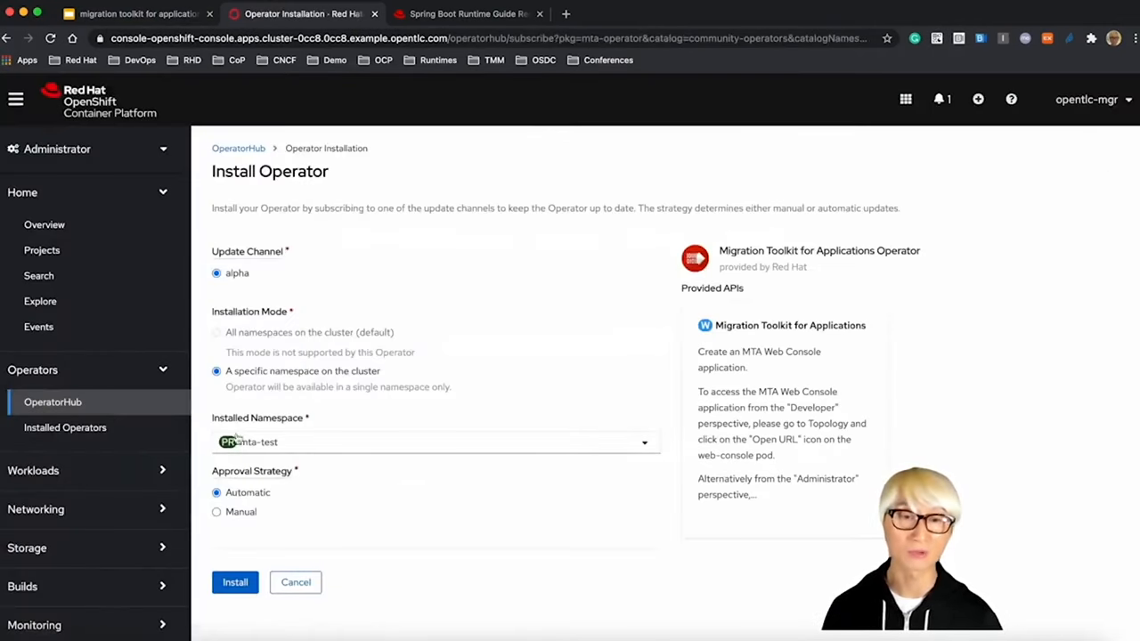
left_click(235, 581)
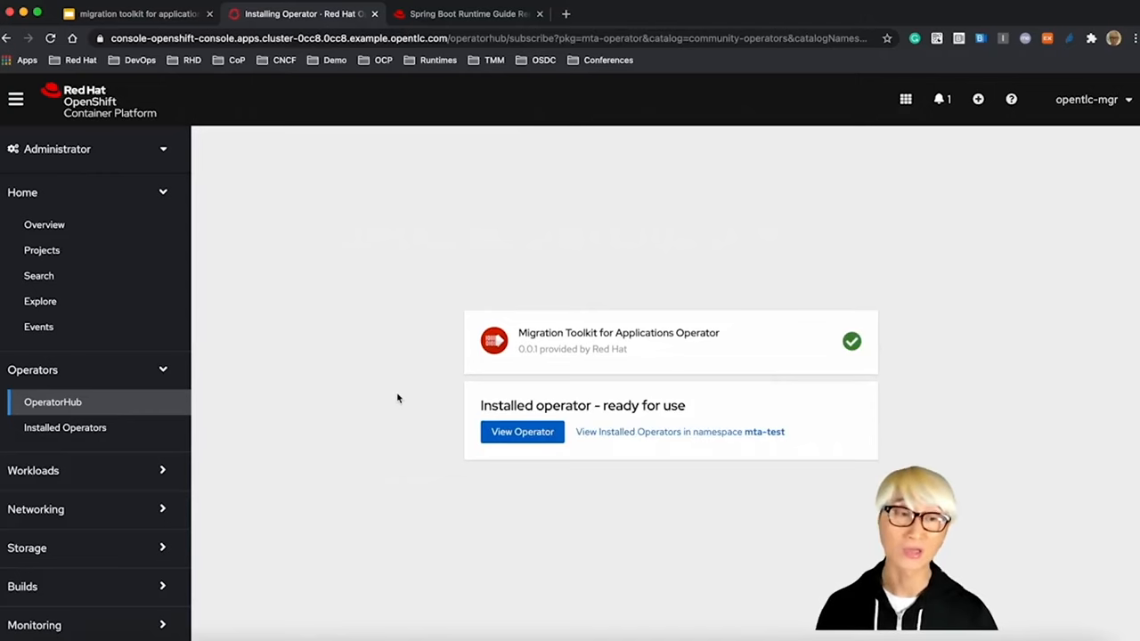
Step: Review the installed operator's YAML and Events, then start creating a Windup instance
left_click(522, 431)
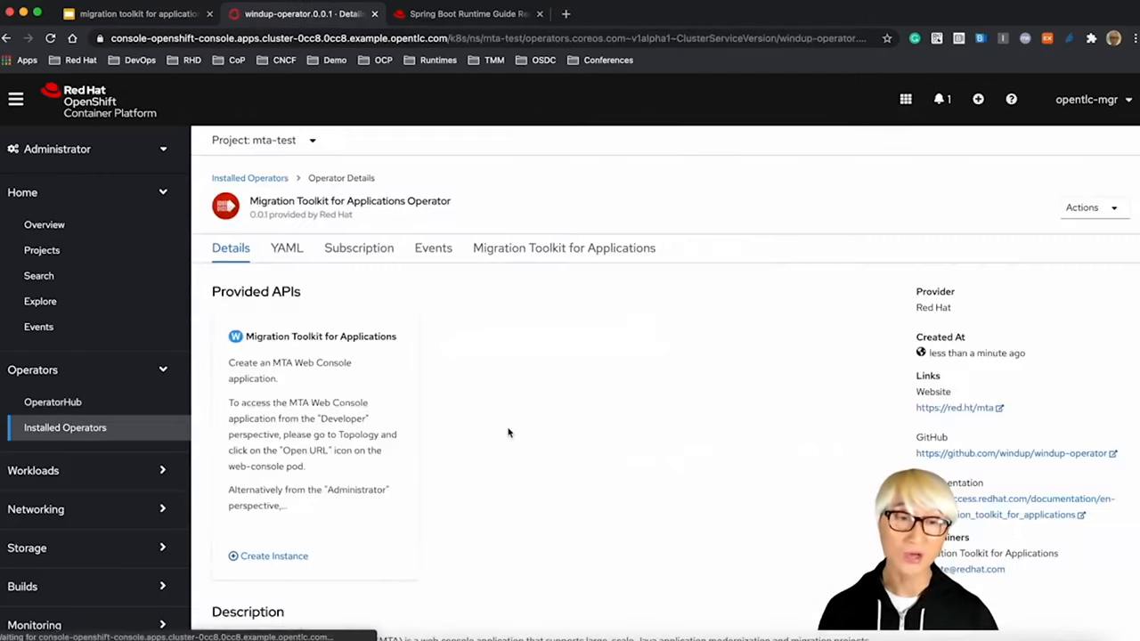
mouse_move(299, 270)
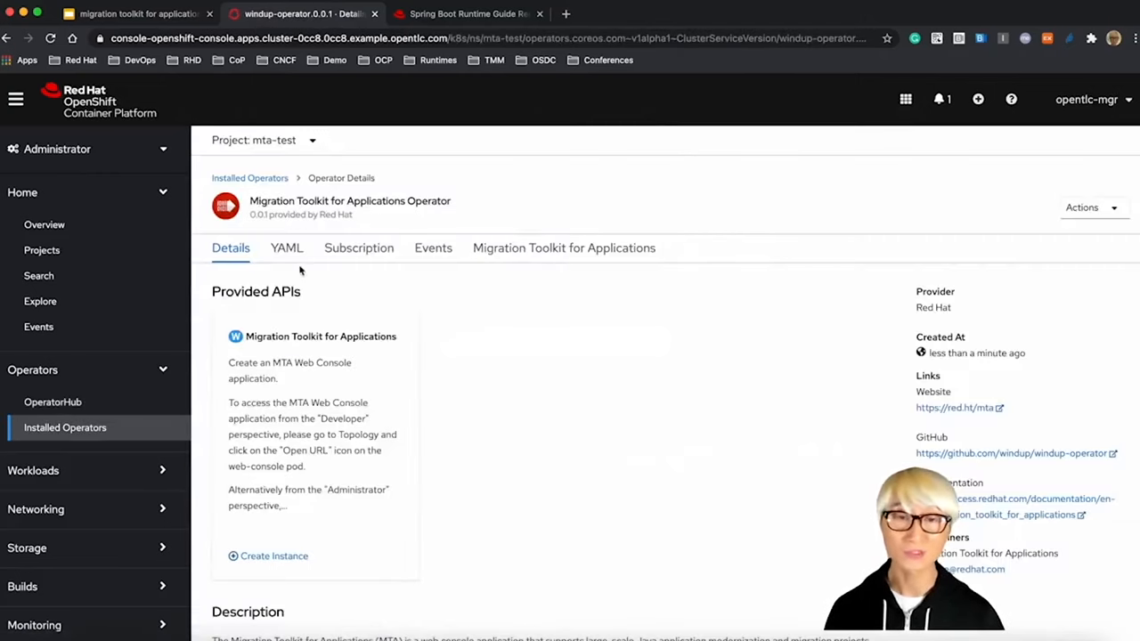
left_click(285, 248)
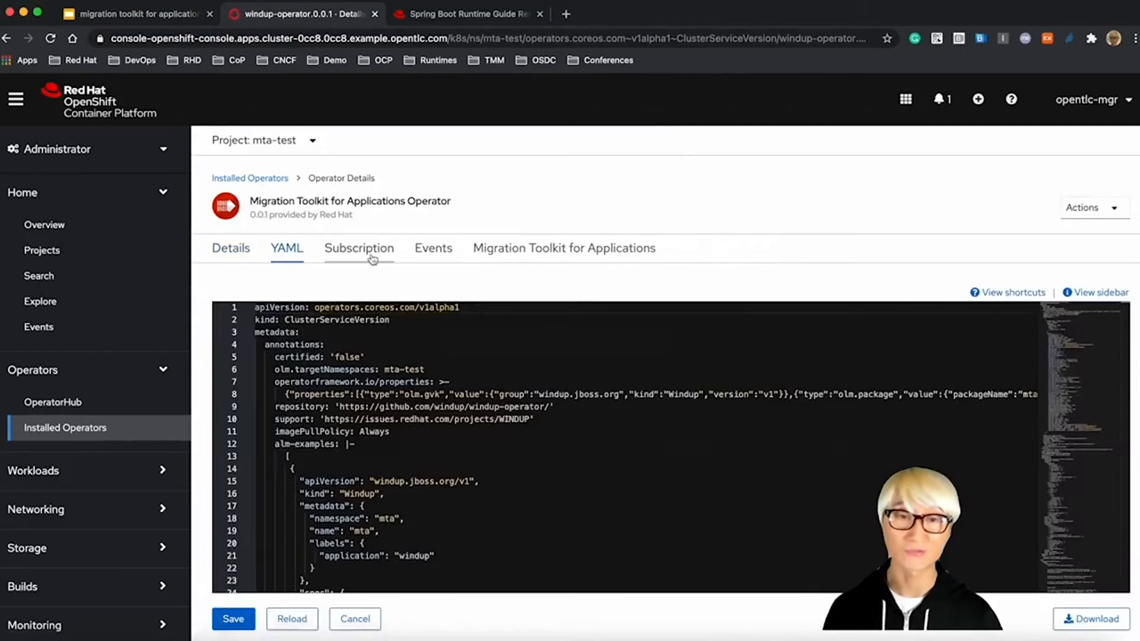
left_click(432, 248)
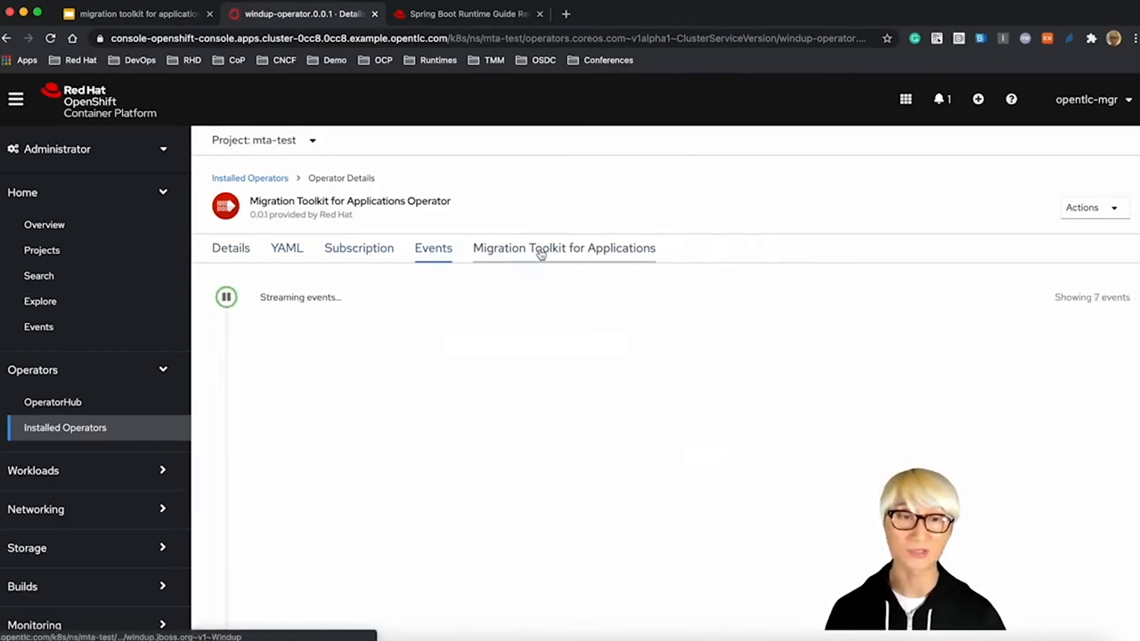
left_click(563, 248)
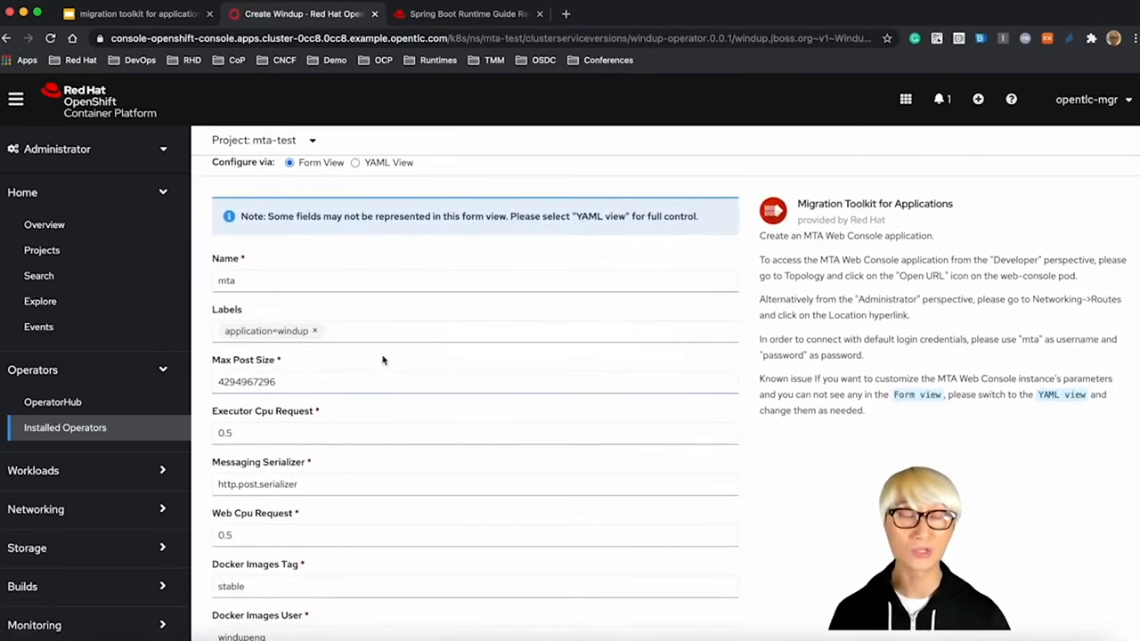
Step: Scroll through the Create Windup form keeping defaults and create the mta instance
scroll("down", 3)
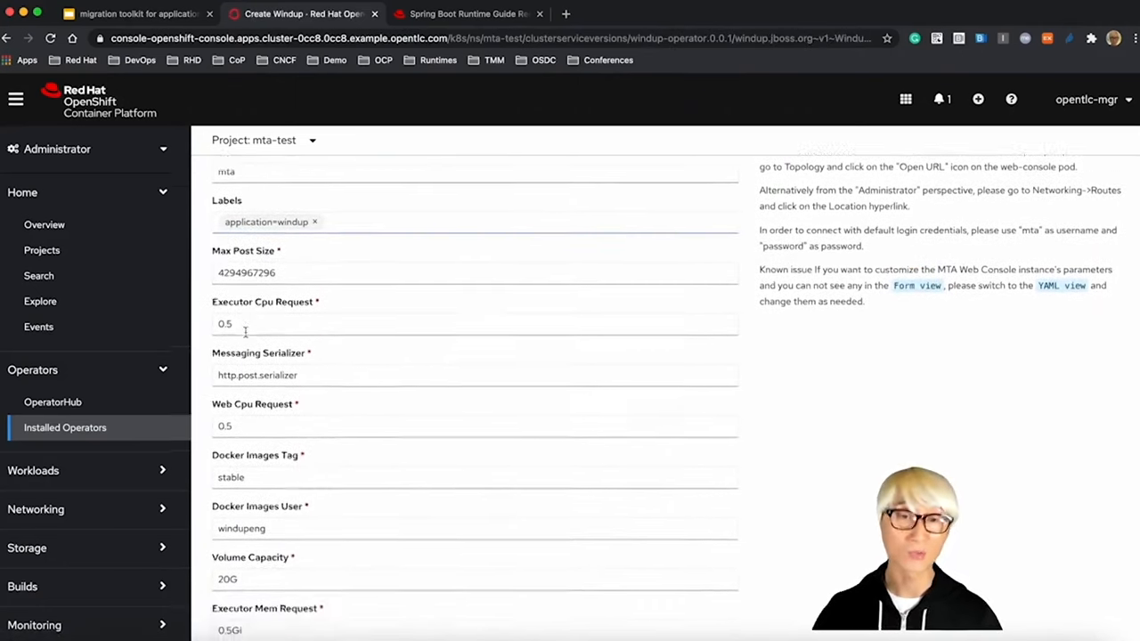
scroll("down", 3)
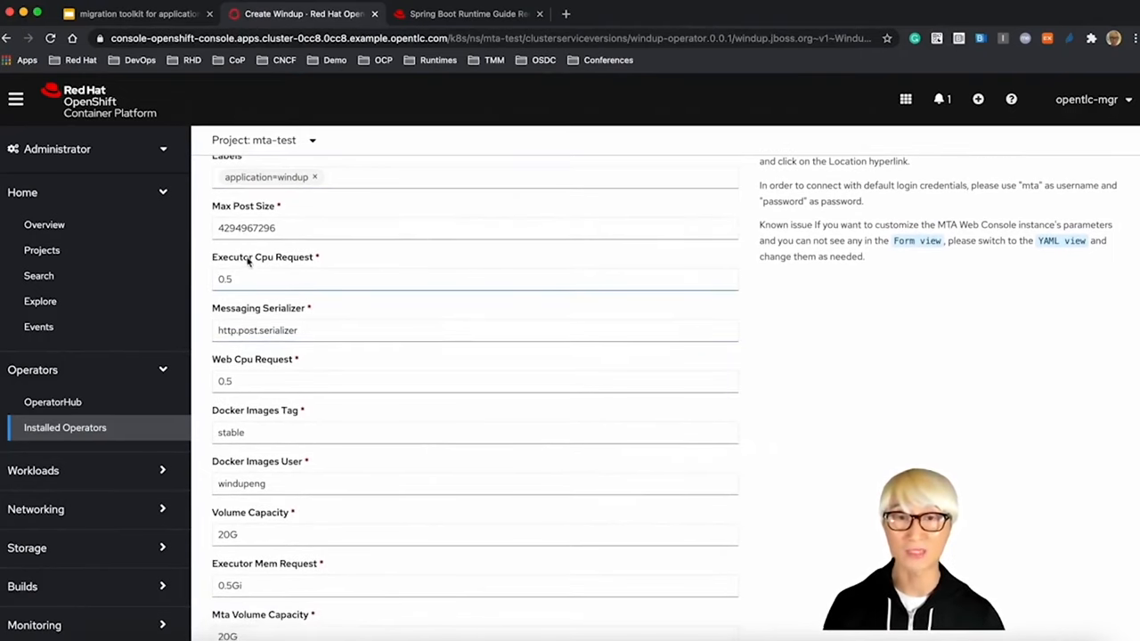
mouse_move(276, 367)
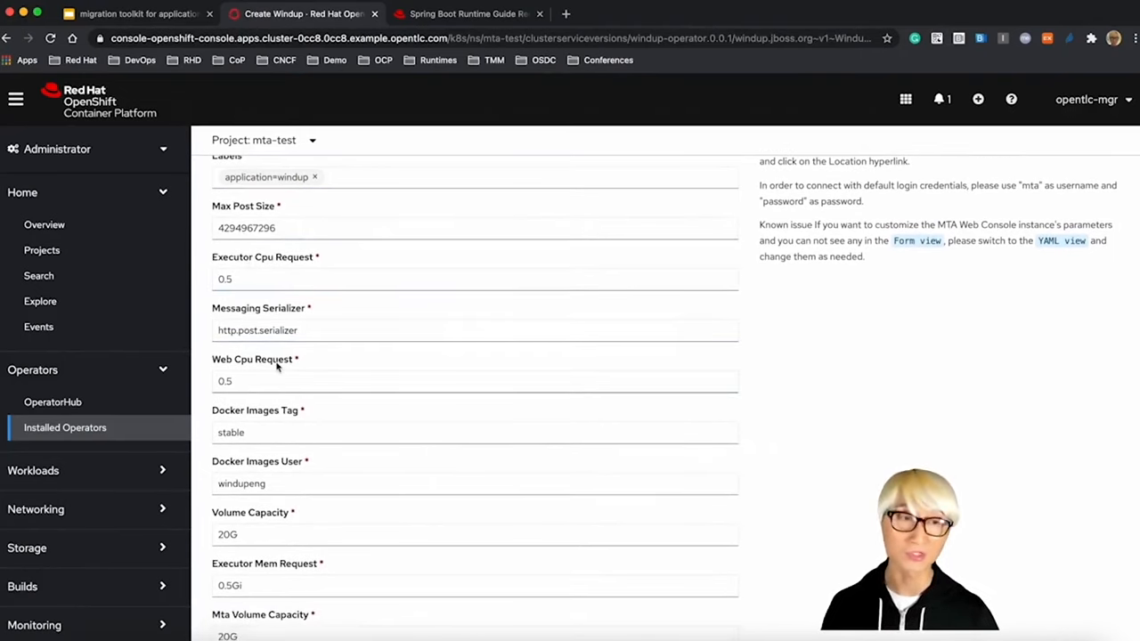
scroll("down", 3)
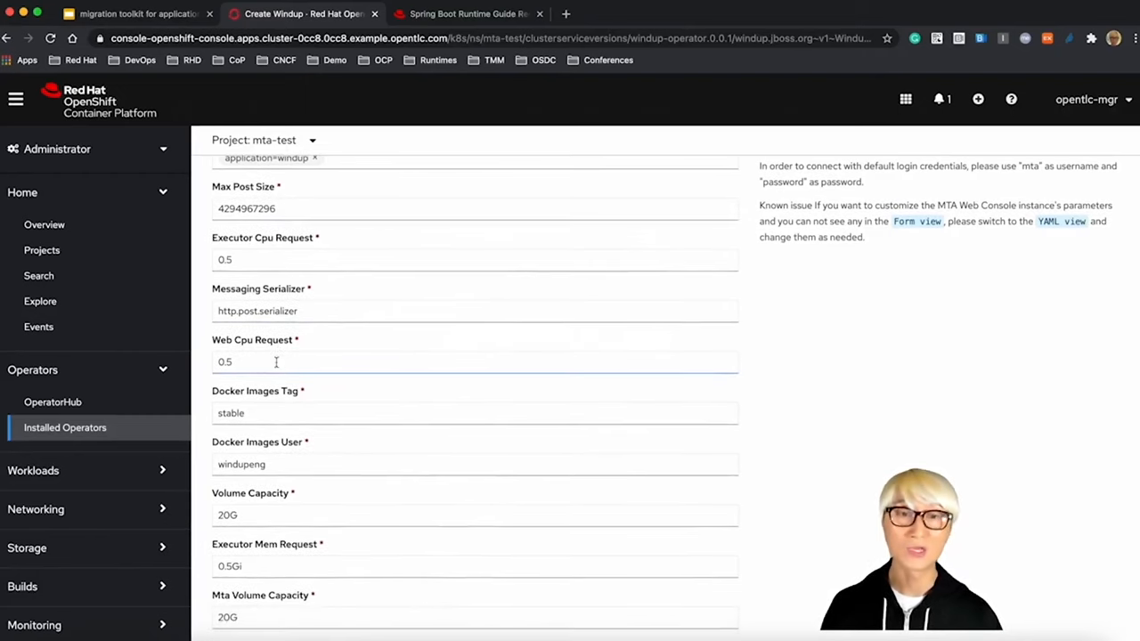
scroll("down", 3)
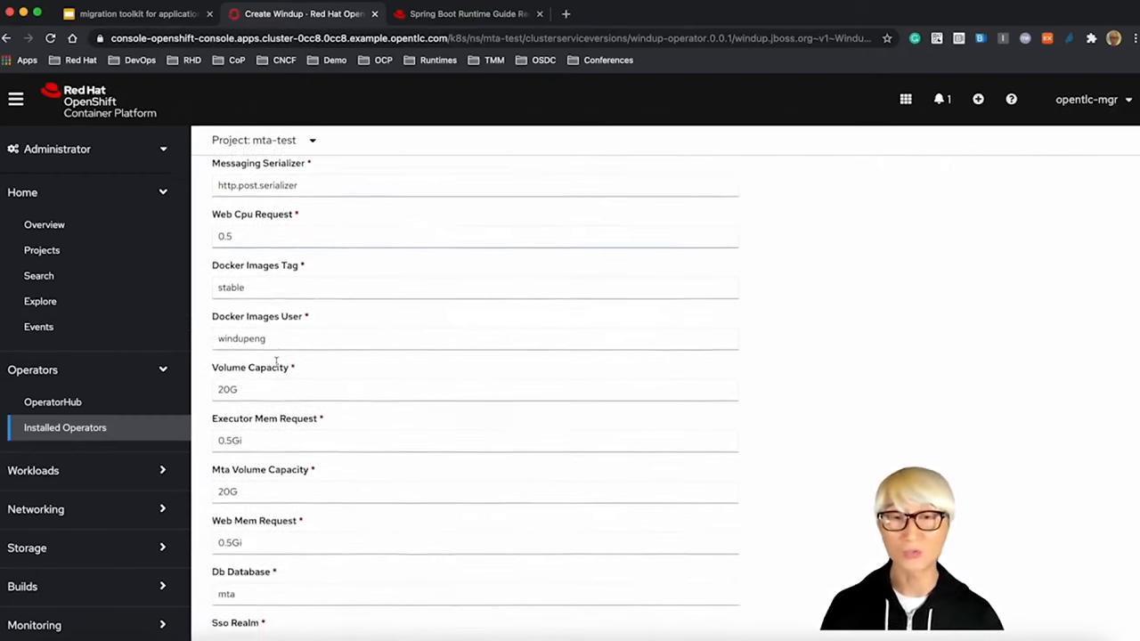
scroll("down", 3)
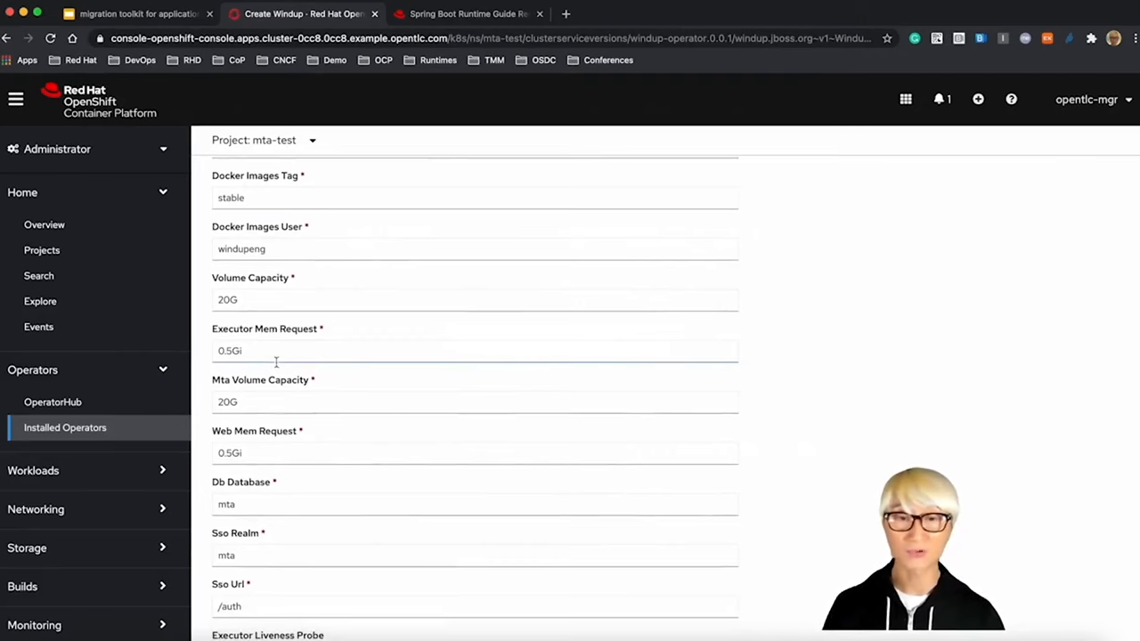
scroll("down", 3)
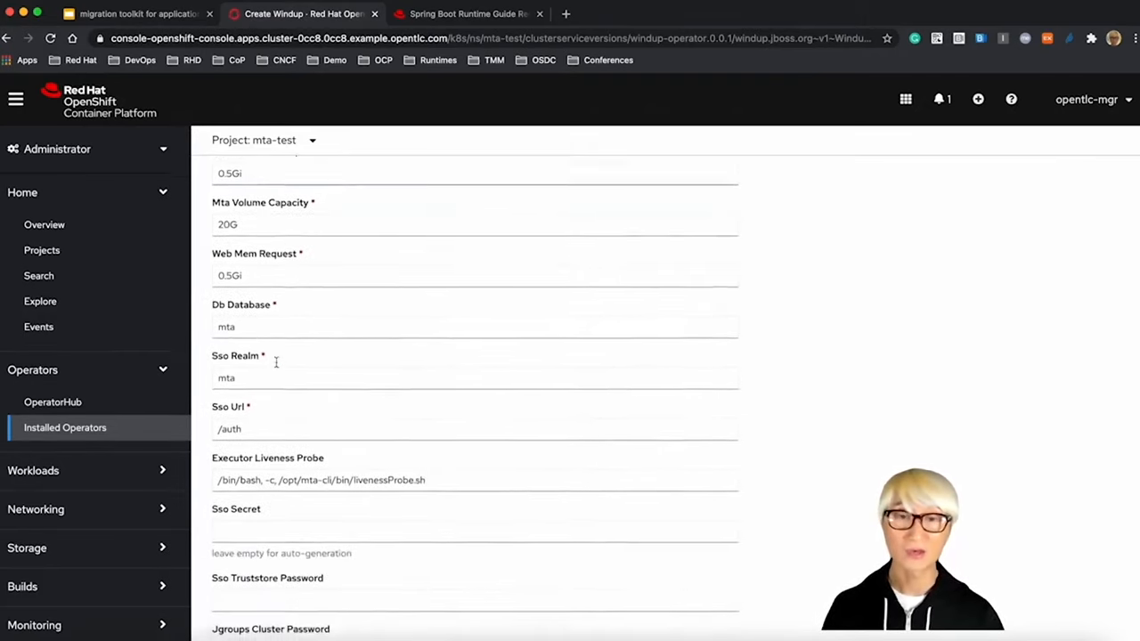
scroll("down", 3)
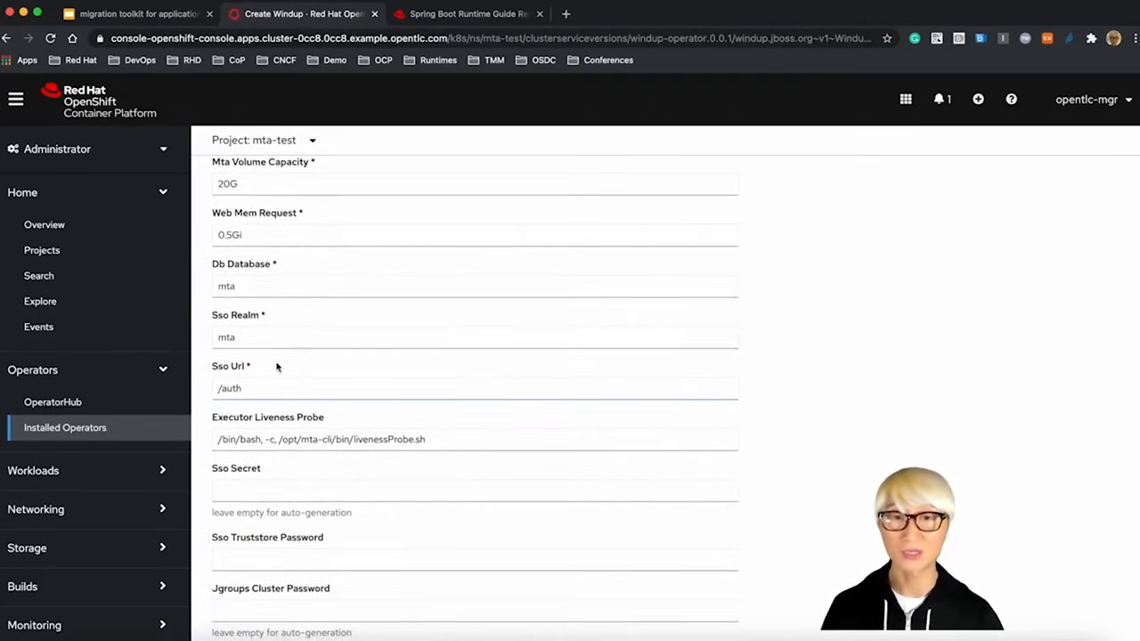
scroll("down", 3)
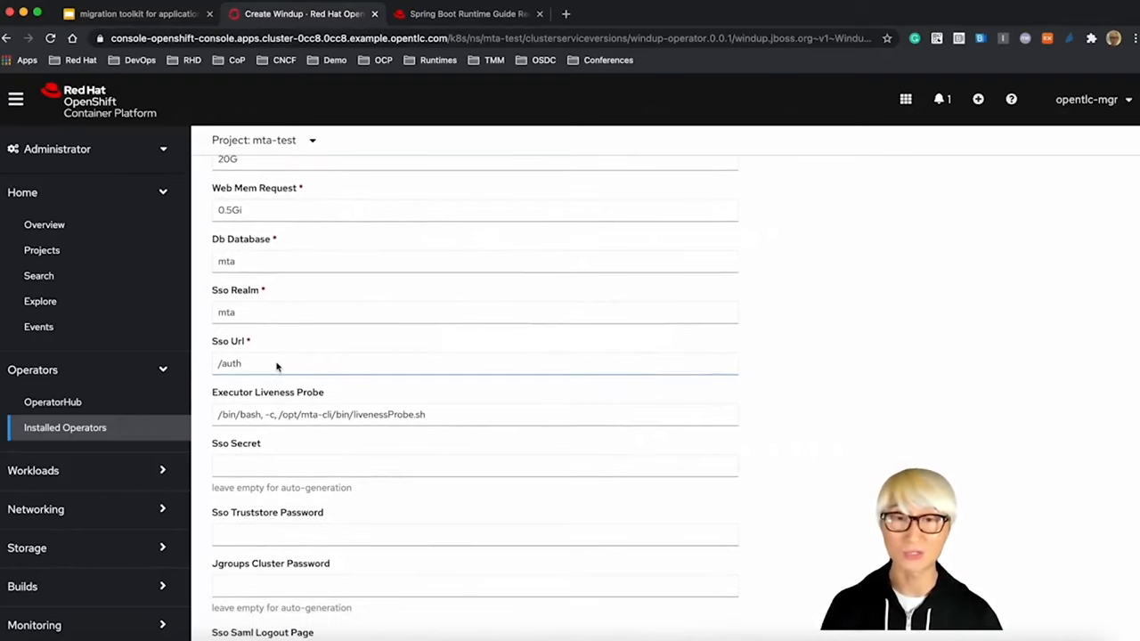
scroll("down", 3)
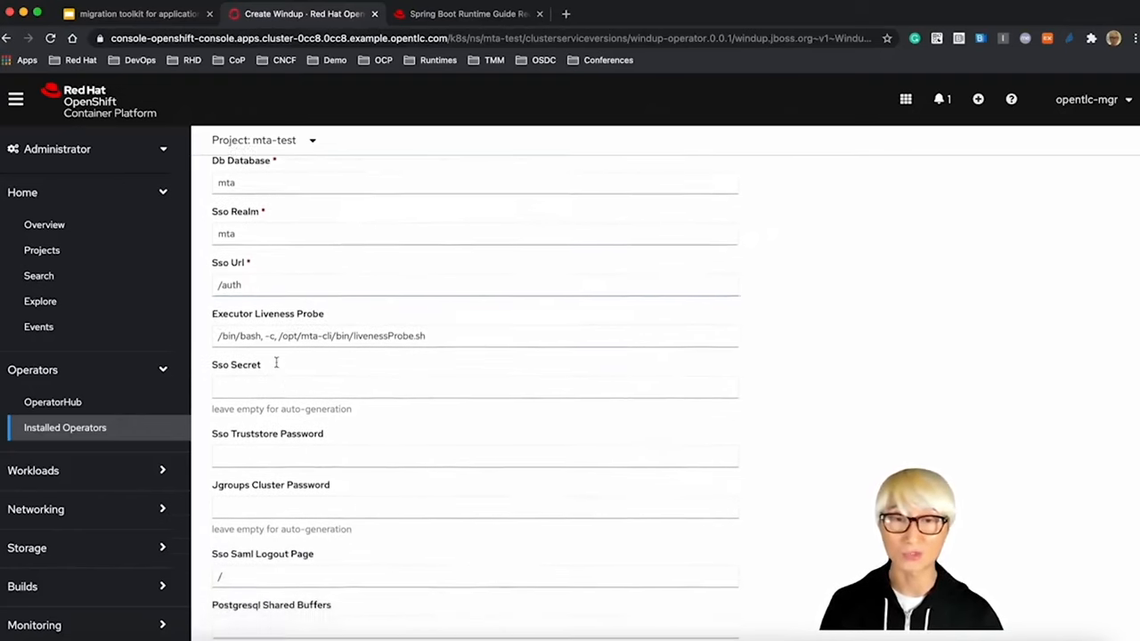
scroll("down", 3)
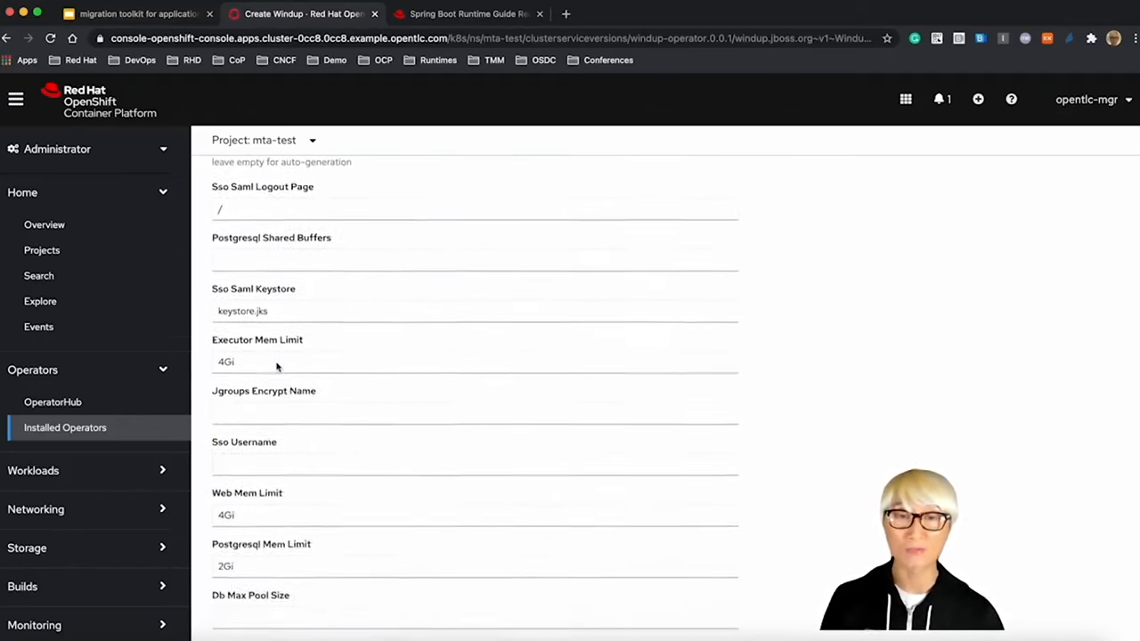
scroll("down", 3)
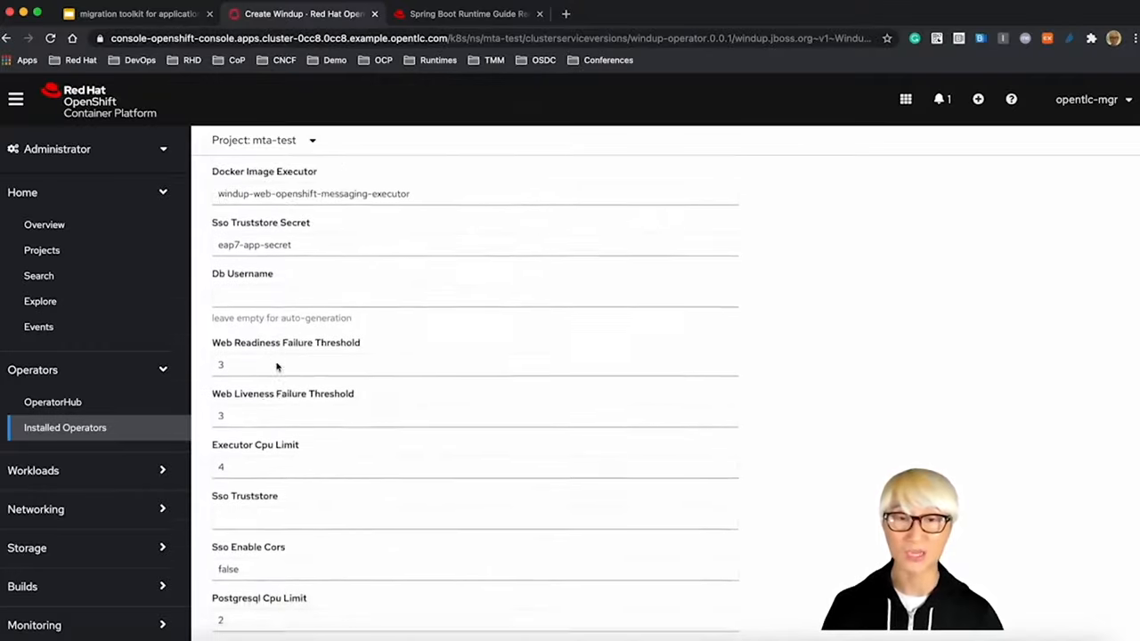
scroll("down", 3)
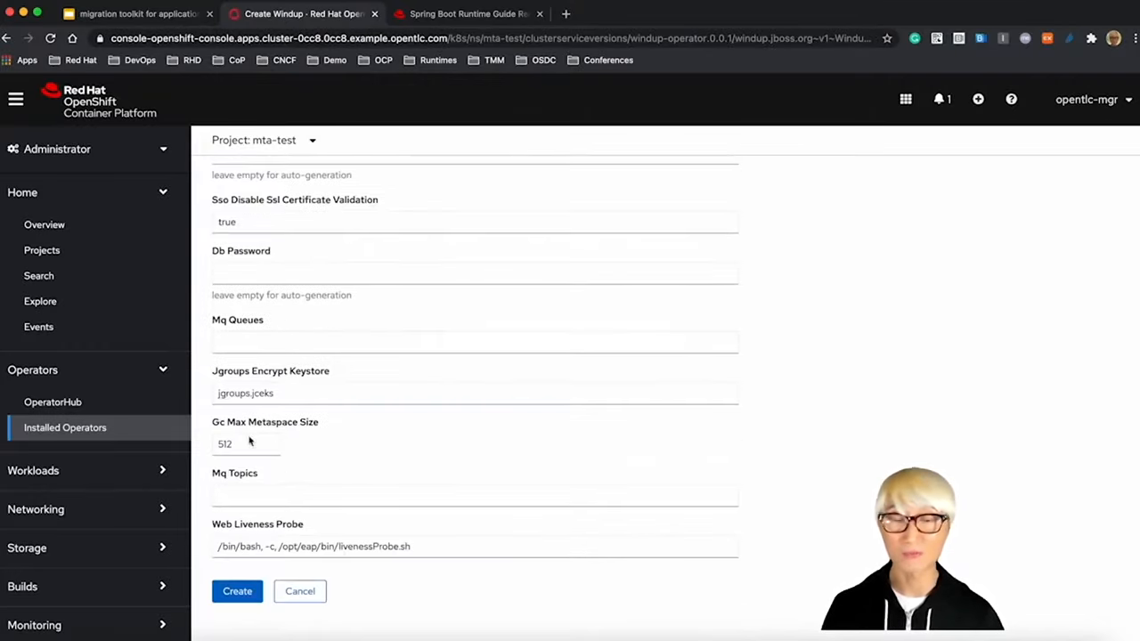
left_click(237, 591)
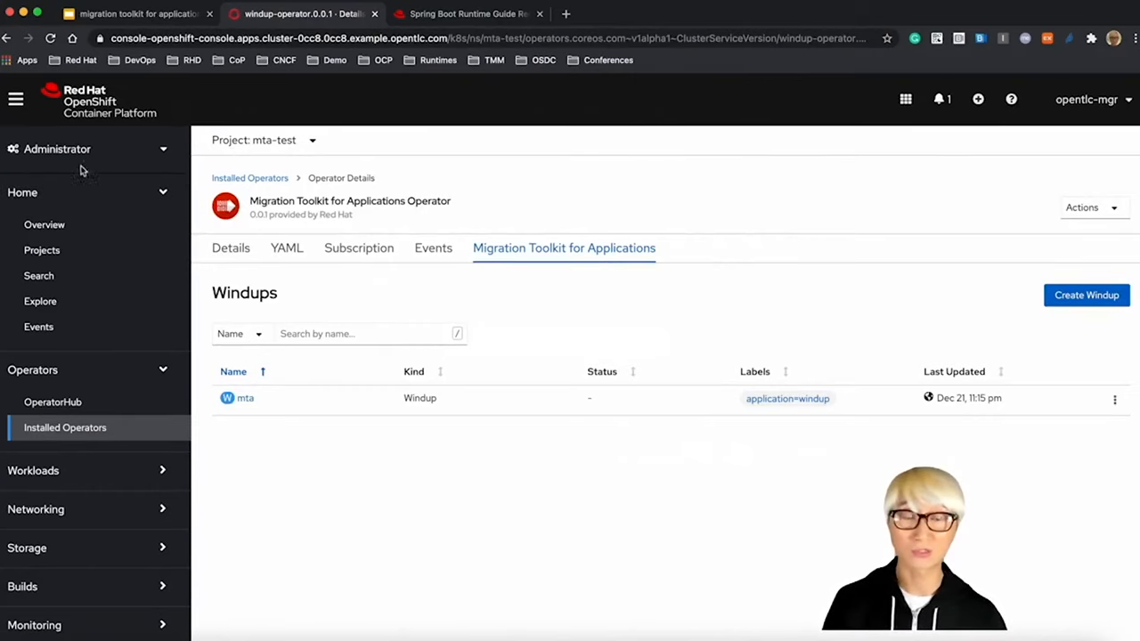
Step: Switch the console to the Developer perspective
left_click(89, 150)
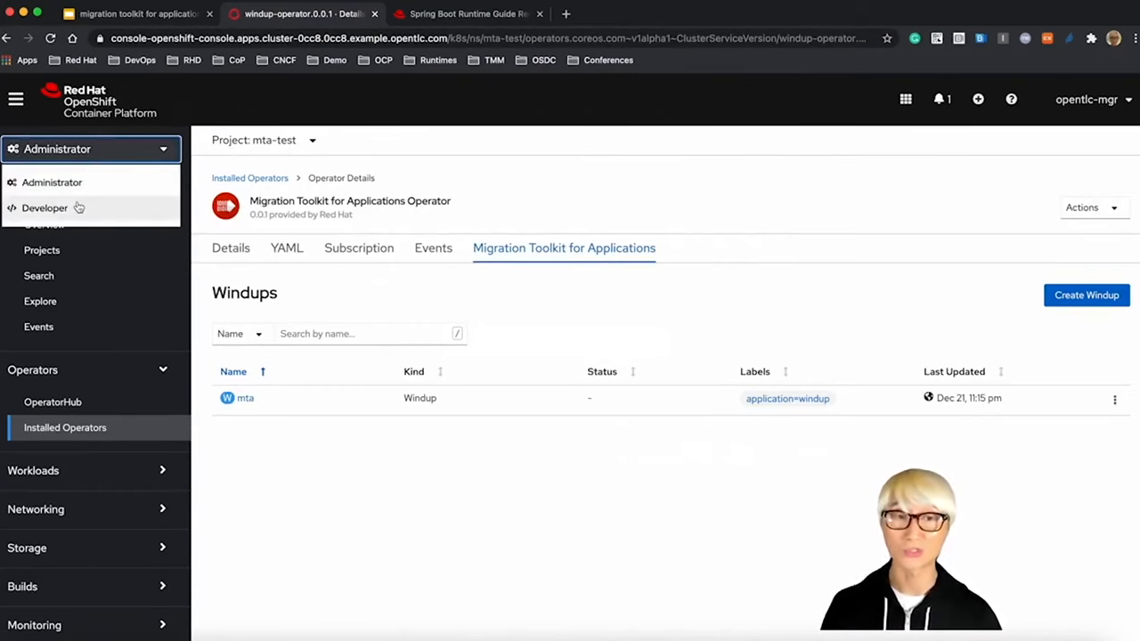
left_click(45, 206)
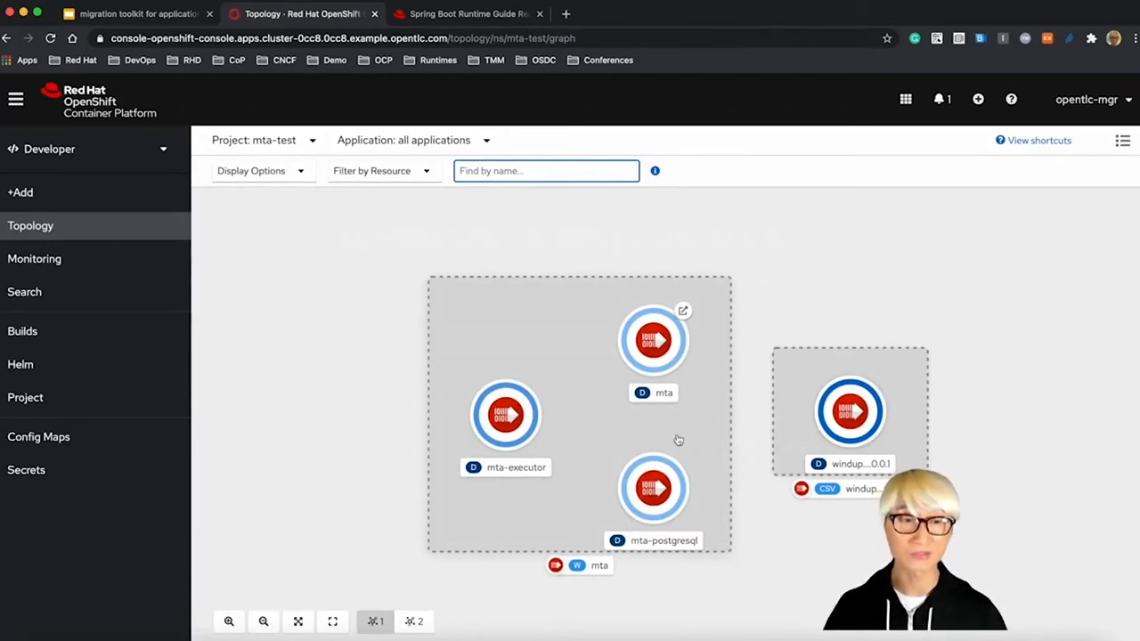
Step: Inspect the mta, mta-executor and mta-postgresql deployments in the Topology view
left_click(652, 338)
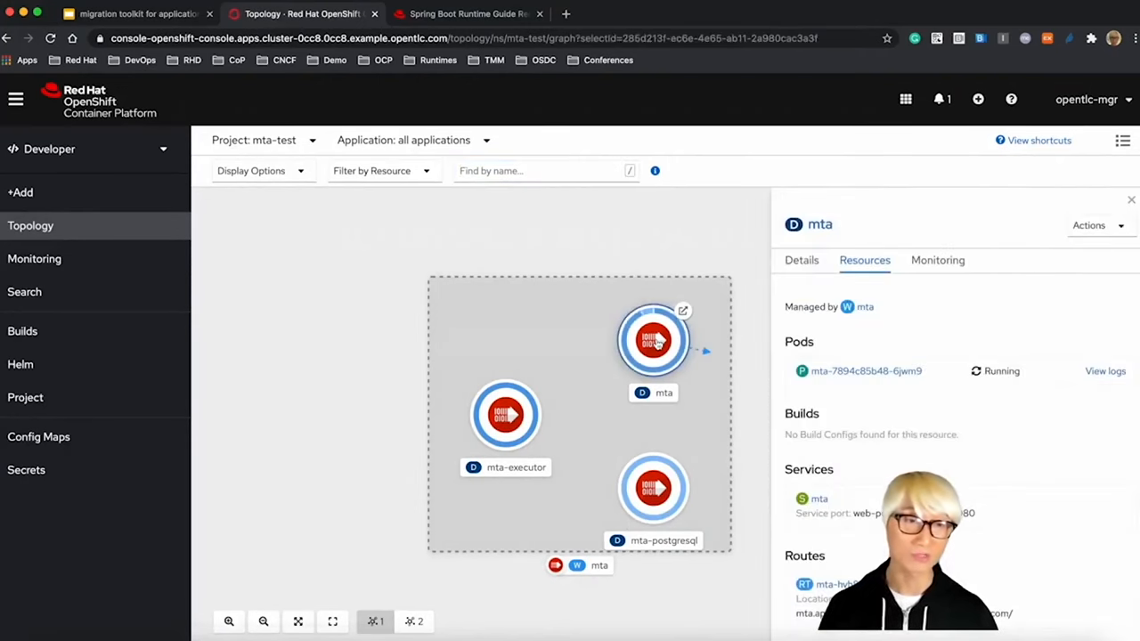
left_click(506, 413)
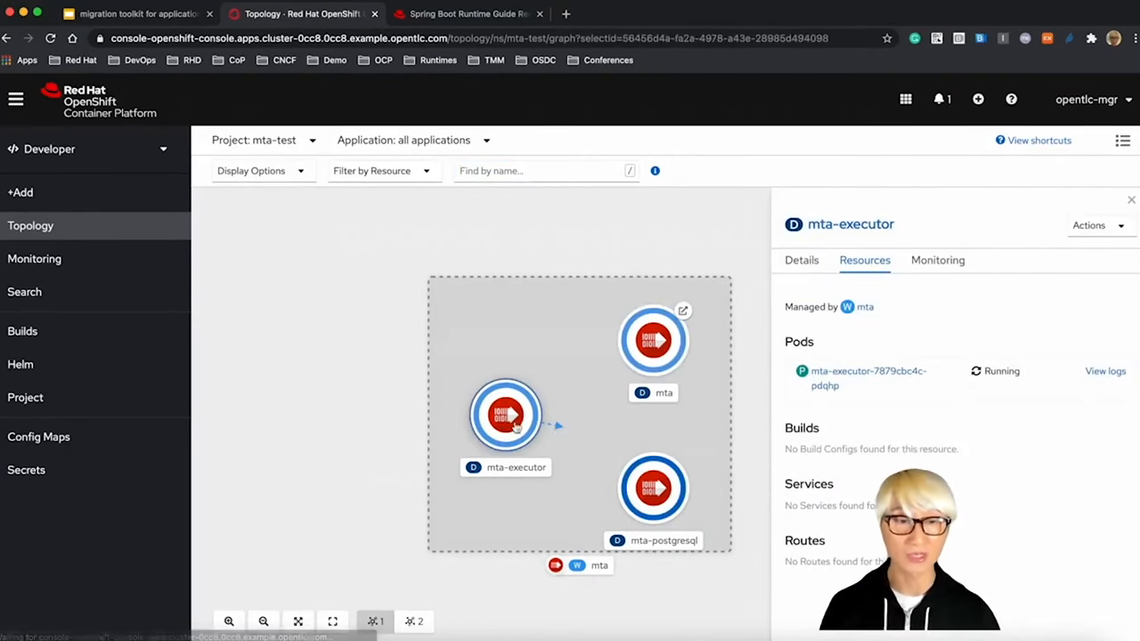
left_click(652, 488)
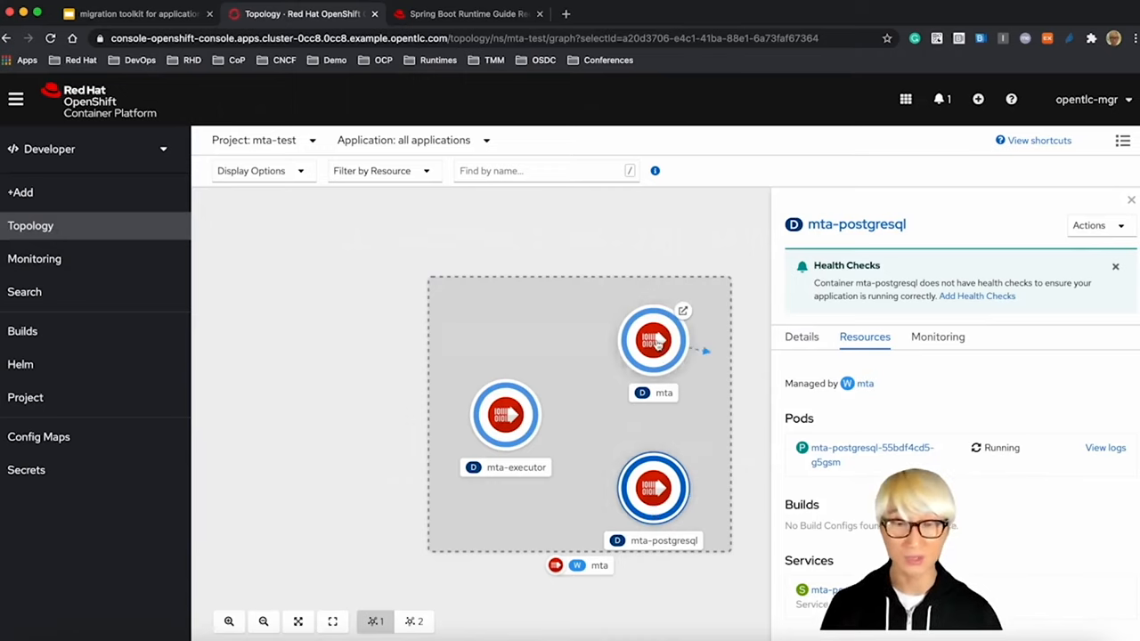
left_click(652, 339)
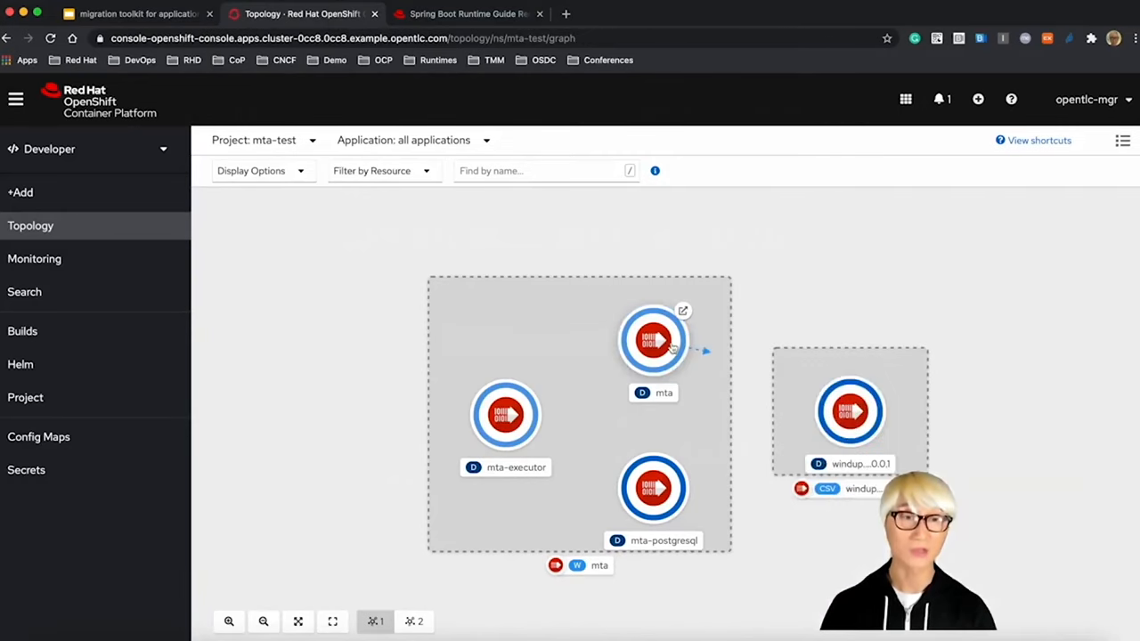
Step: Stream the mta pod's logs, then follow the mta route to the MTA web console login page
left_click(652, 340)
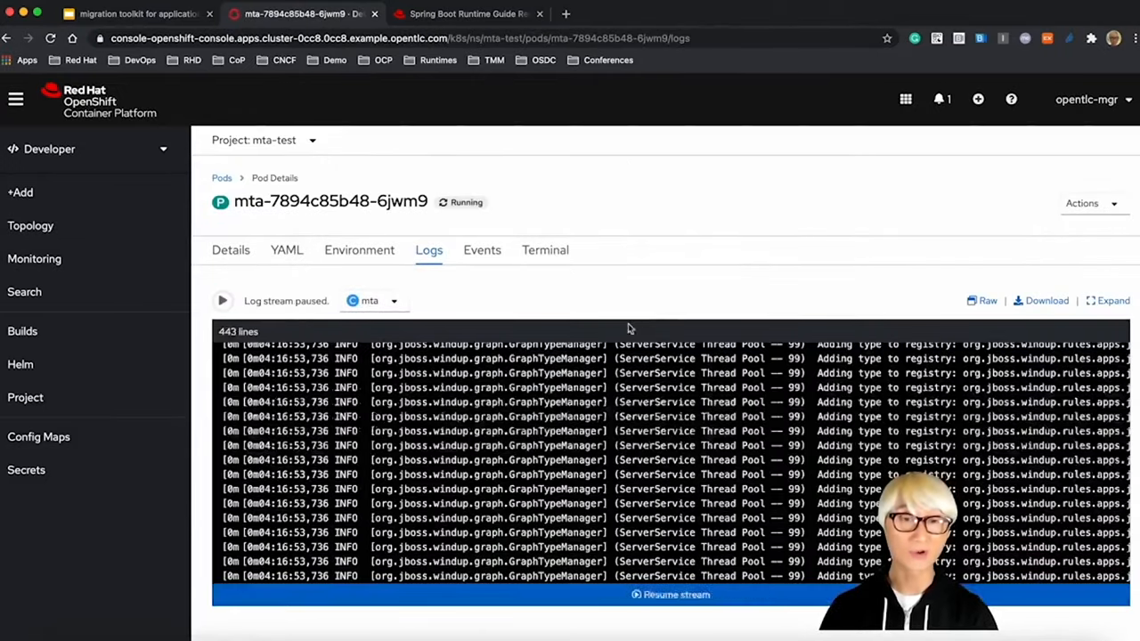
left_click(221, 299)
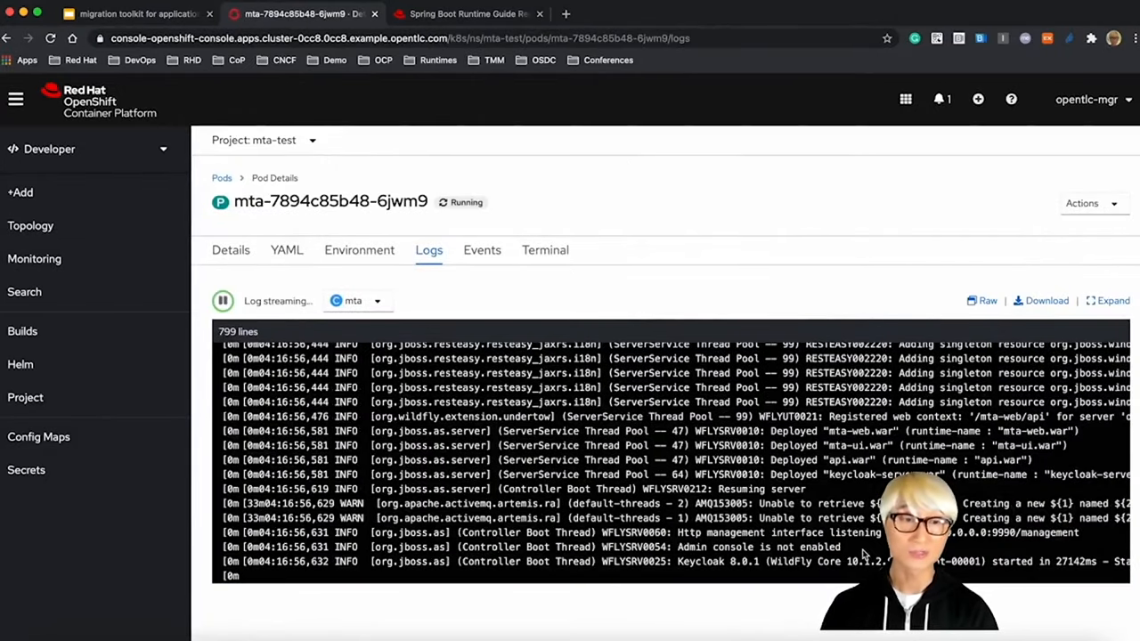
left_click(30, 224)
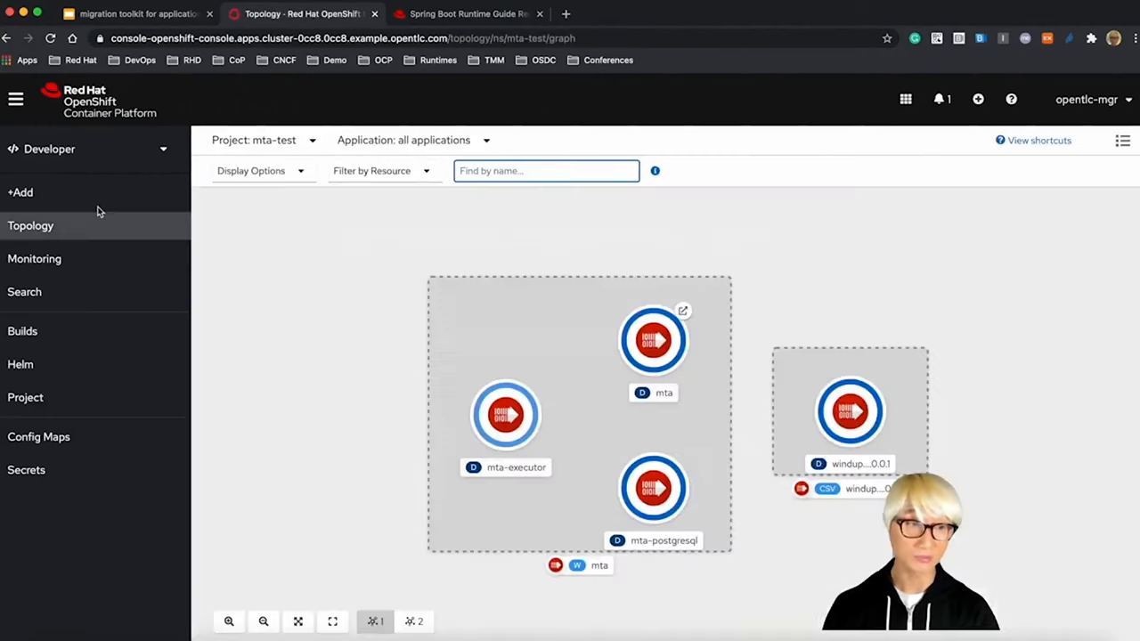
mouse_move(586, 458)
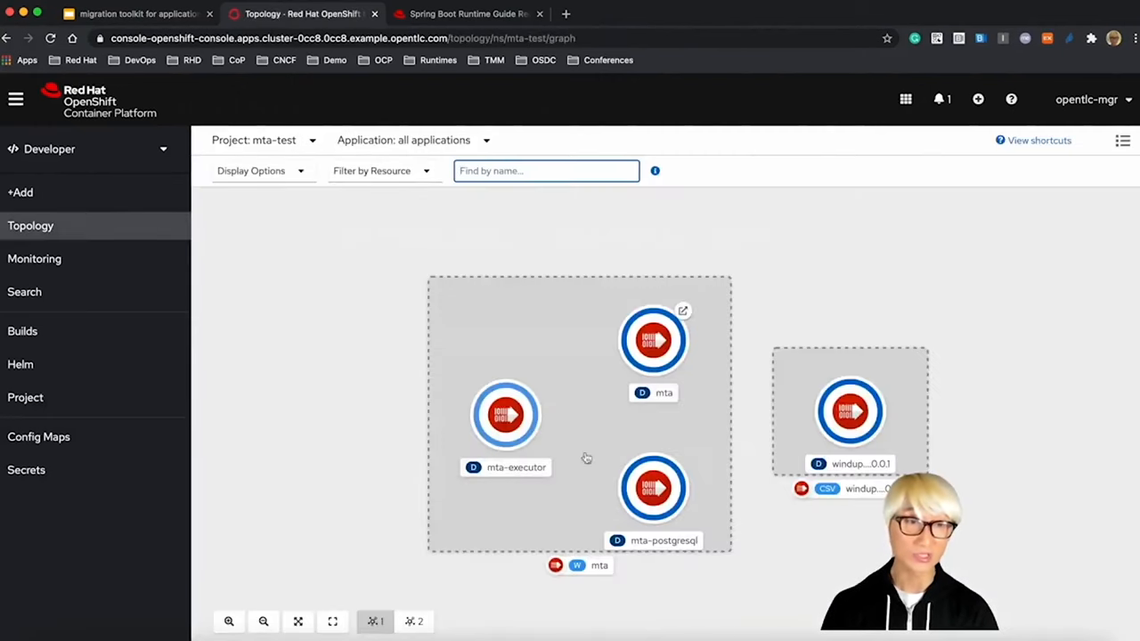
mouse_move(684, 310)
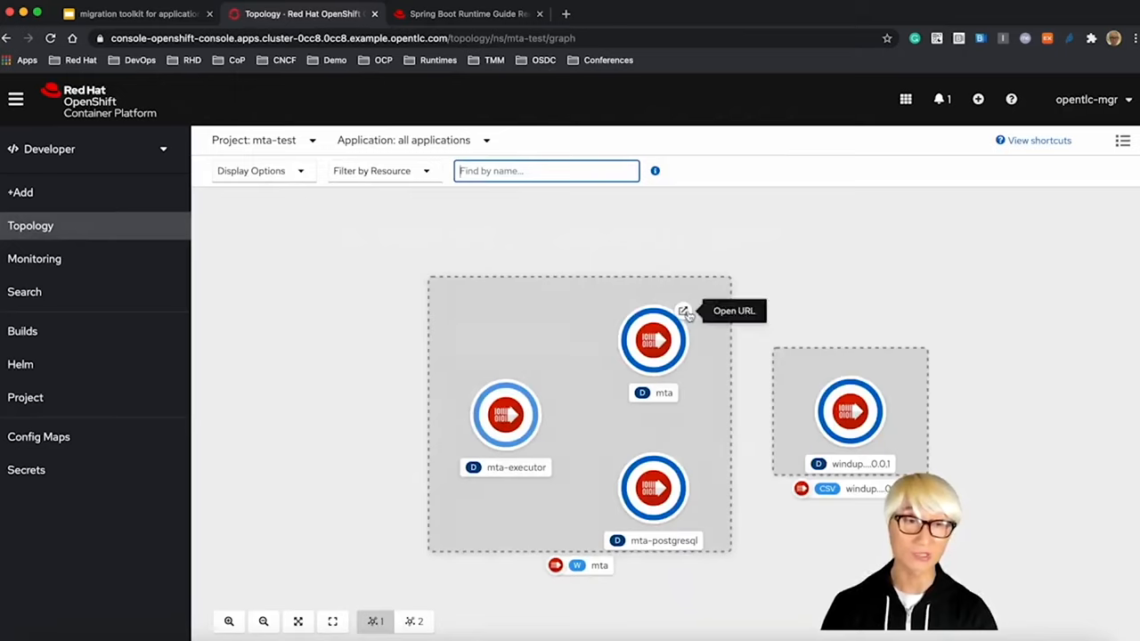
left_click(684, 310)
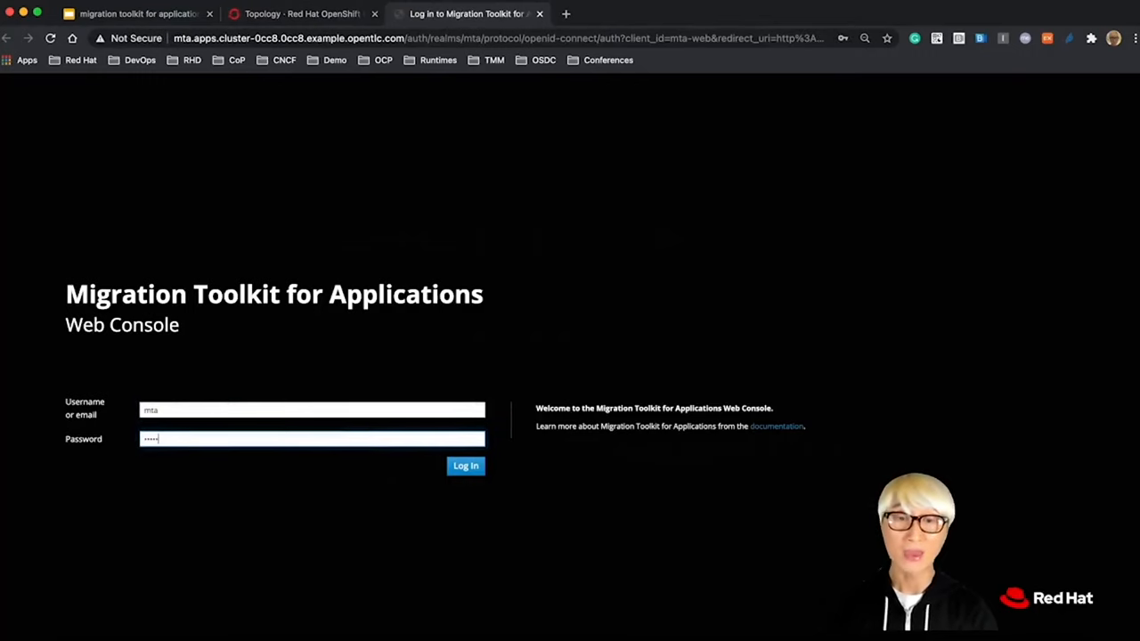
Step: Log in and create a project named spring migration, continuing to add applications
left_click(465, 467)
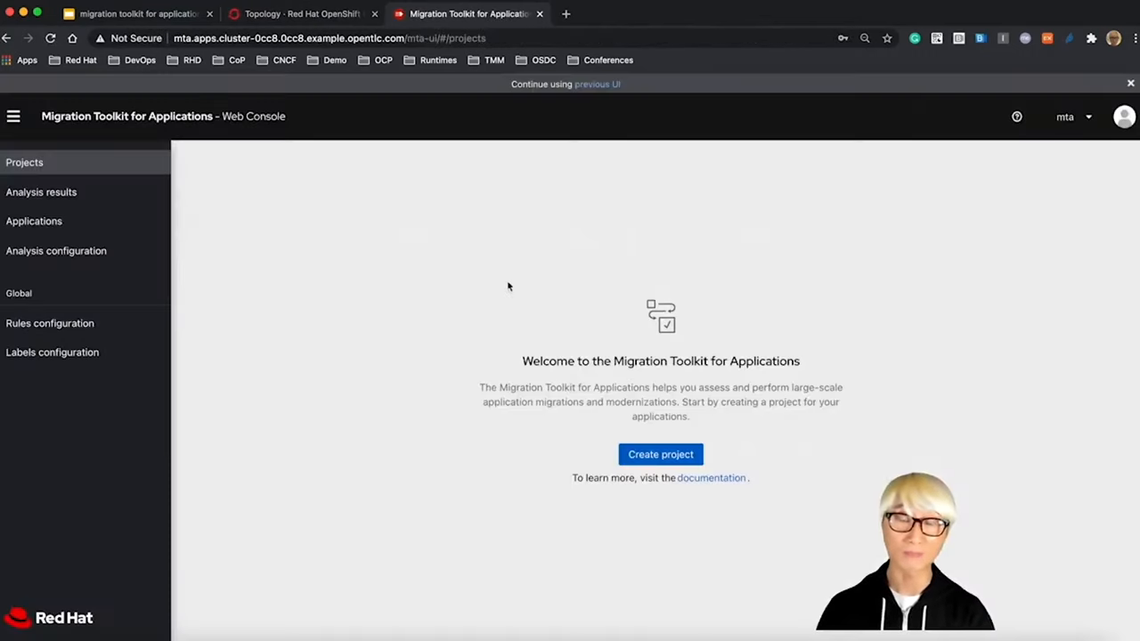
left_click(659, 454)
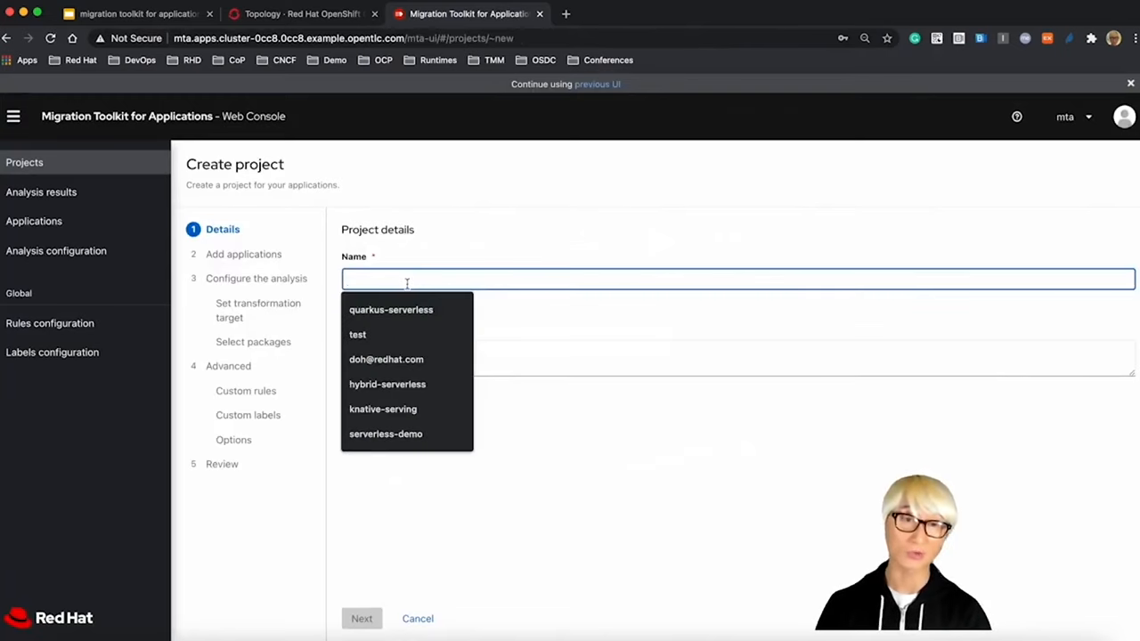
type("spring")
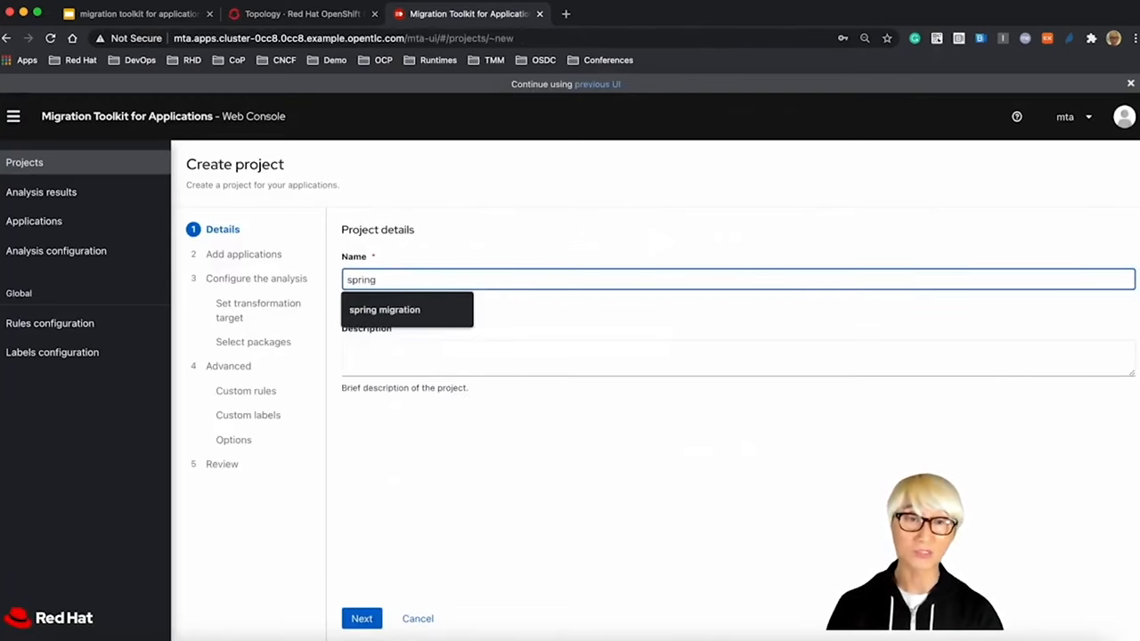
left_click(385, 310)
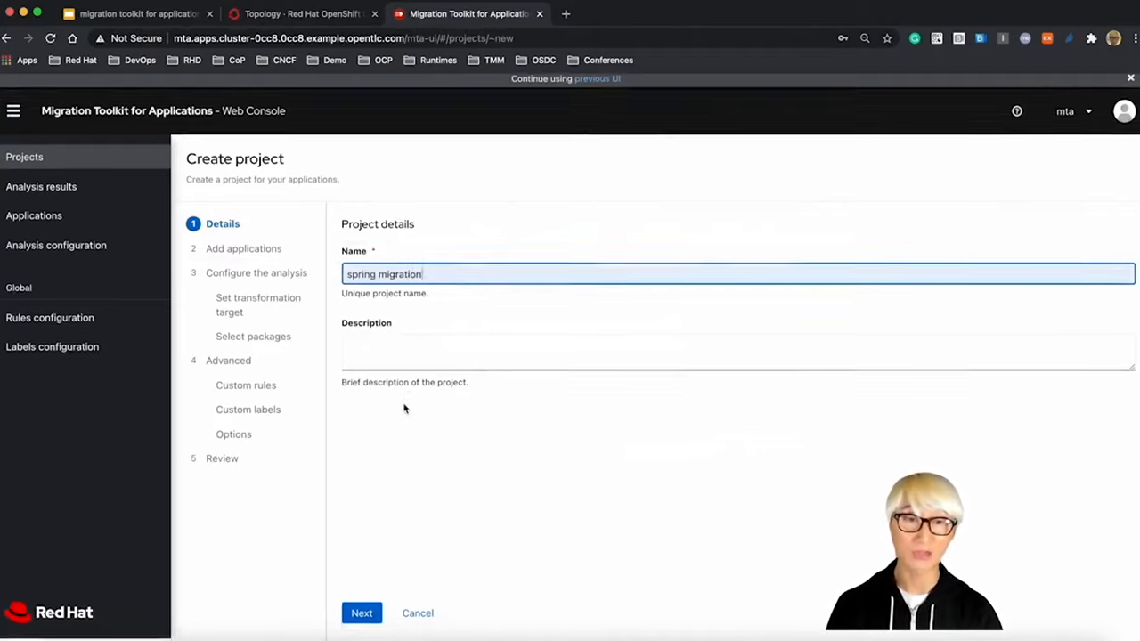
left_click(362, 613)
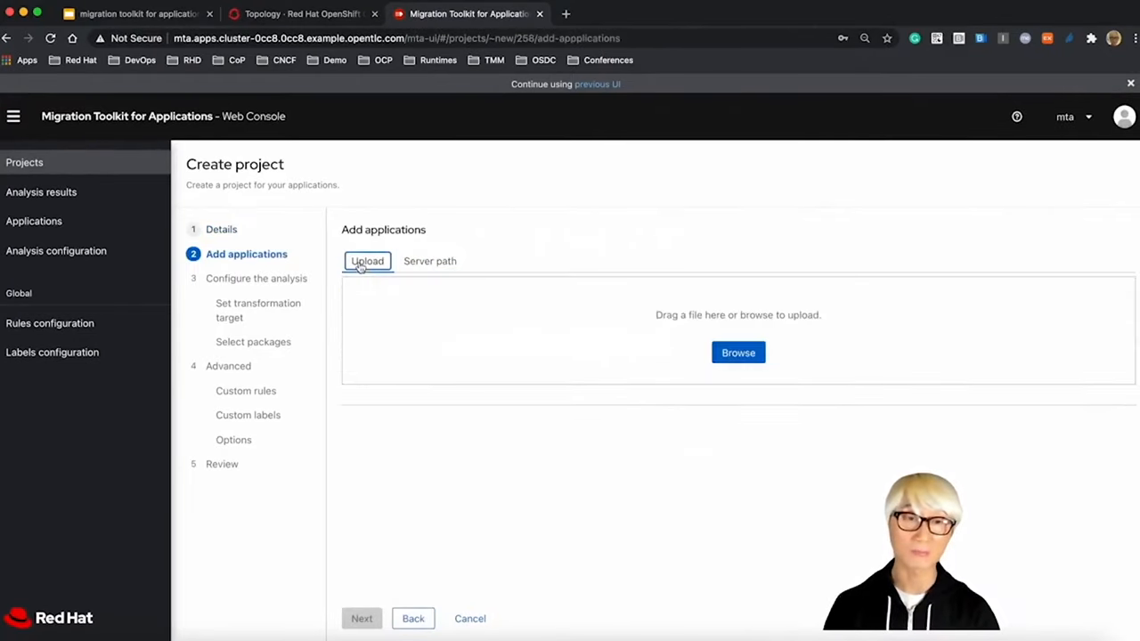
Step: Upload spring-petclinic-rest.zip and continue to transformation target selection
left_click(737, 353)
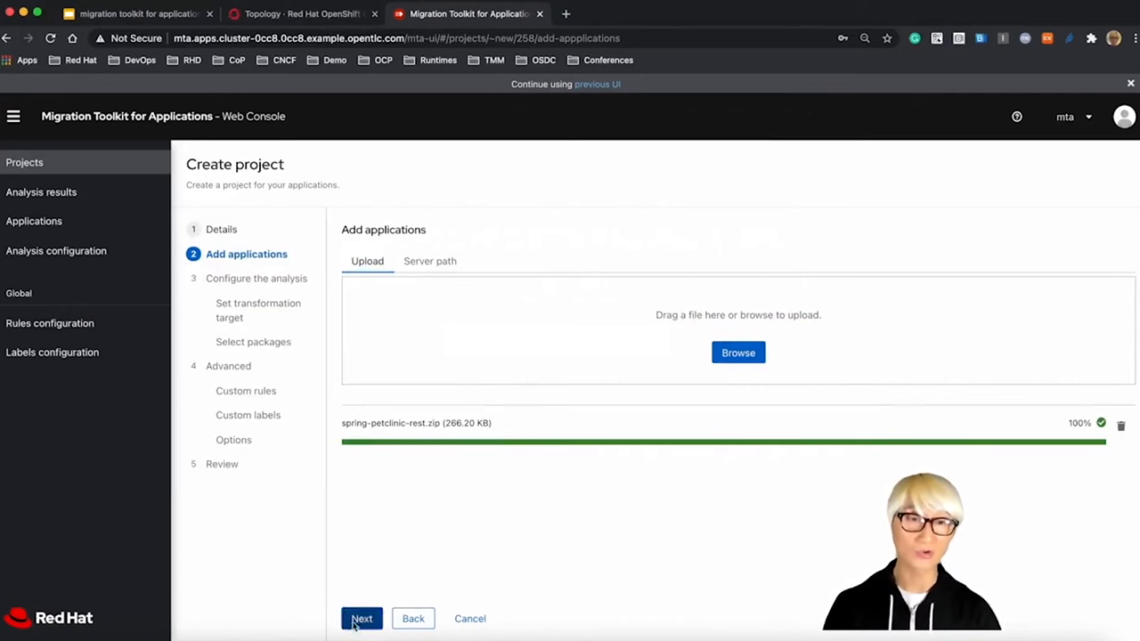
left_click(361, 618)
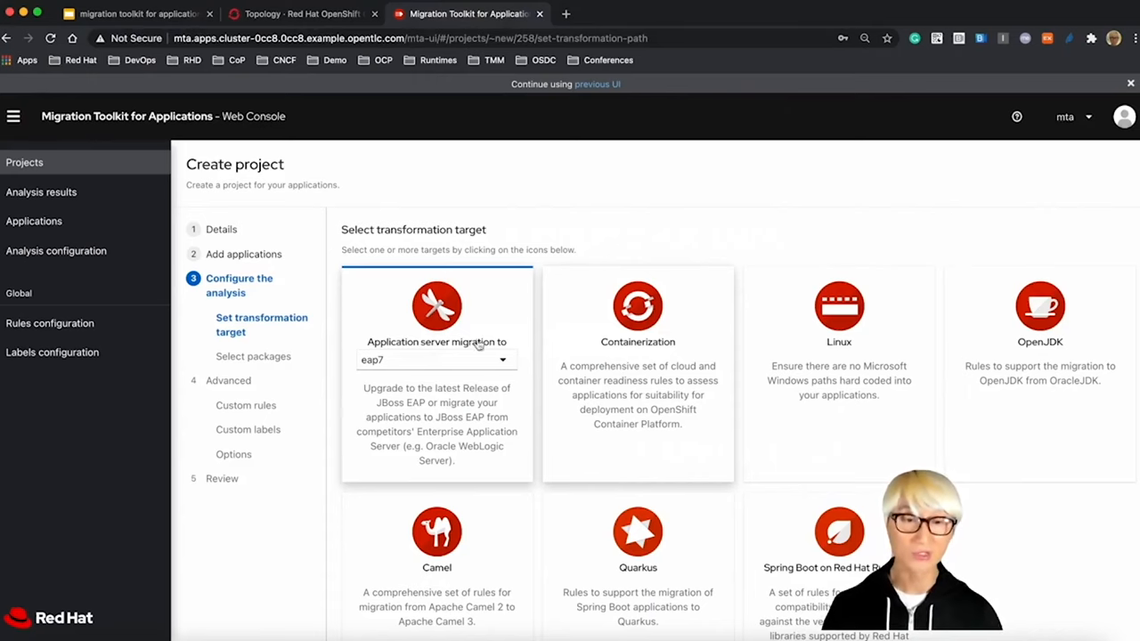
Step: Choose the Quarkus target and include the spring-petclinic-rest-master package
scroll("down", 3)
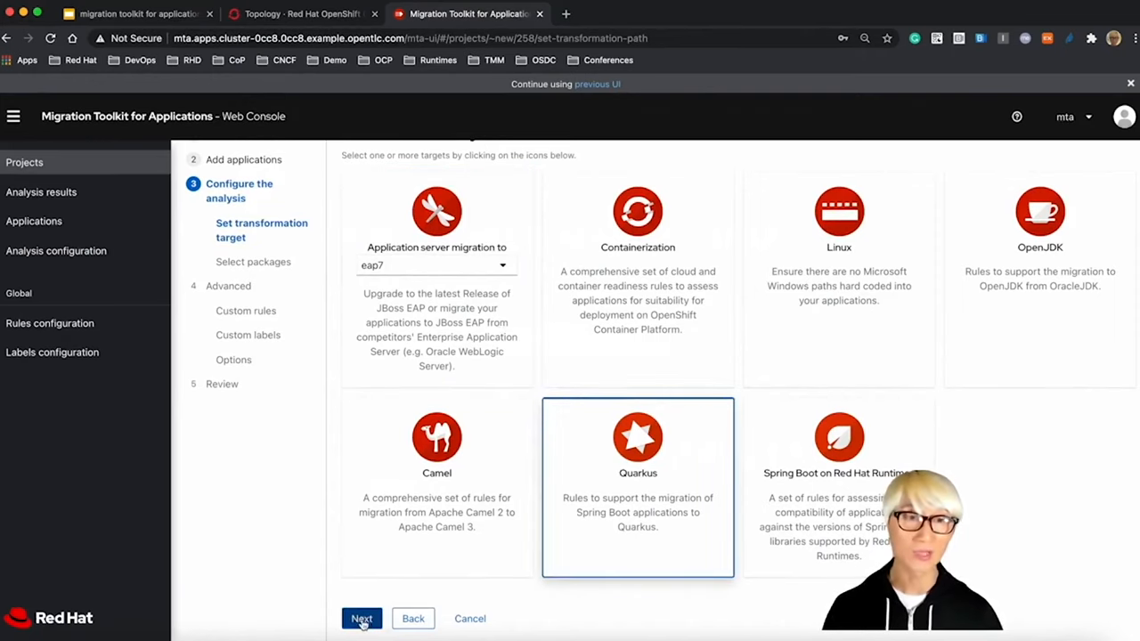
left_click(362, 618)
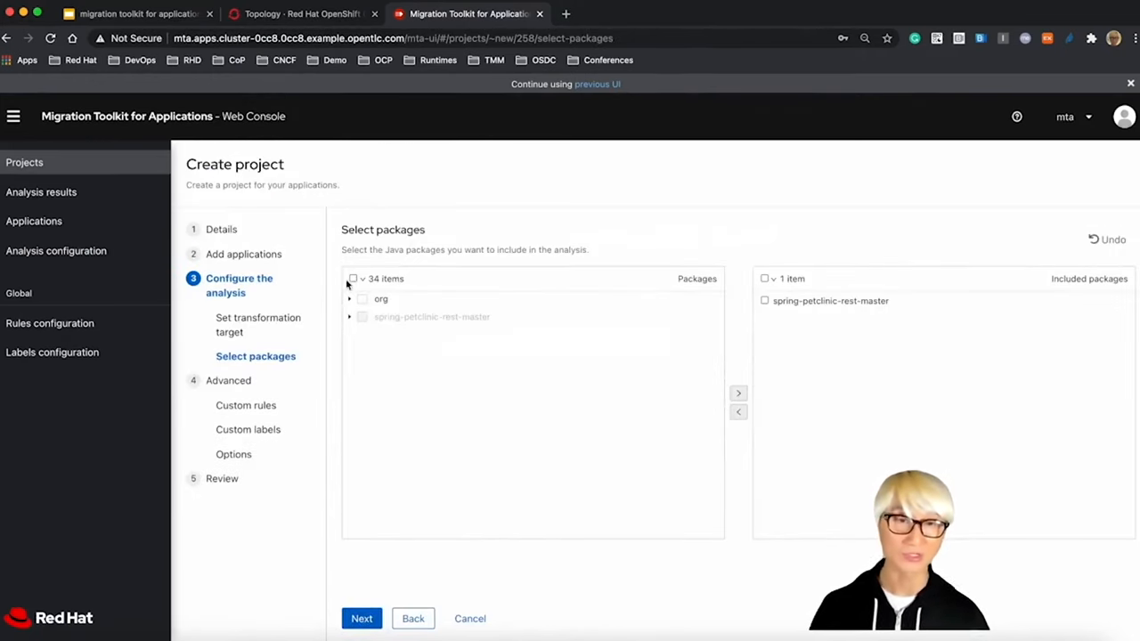
left_click(764, 299)
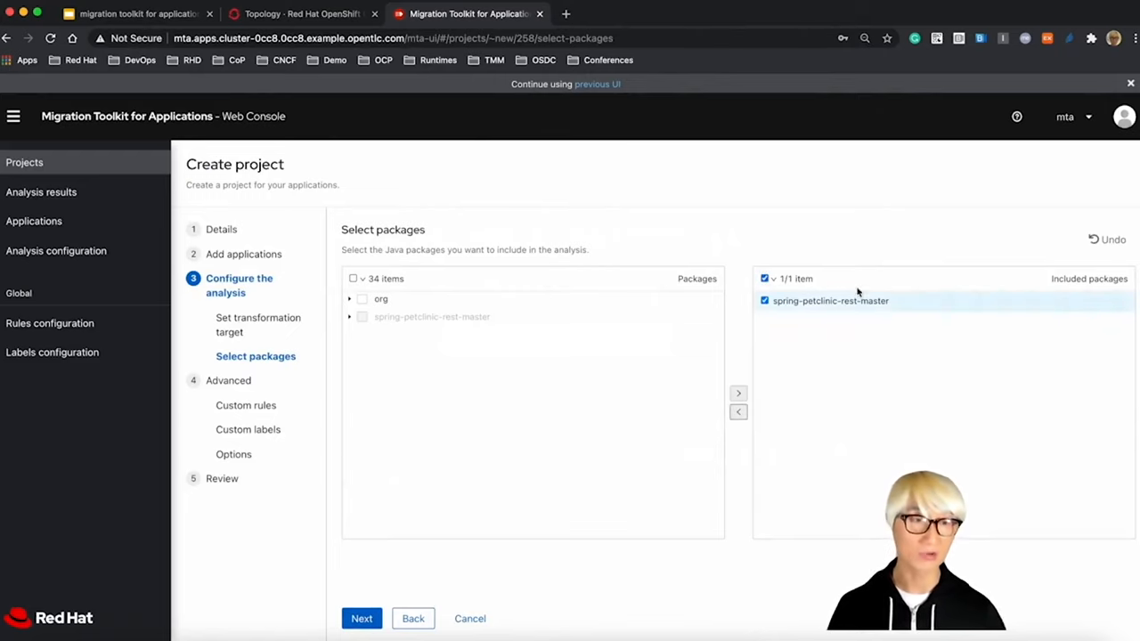
left_click(246, 407)
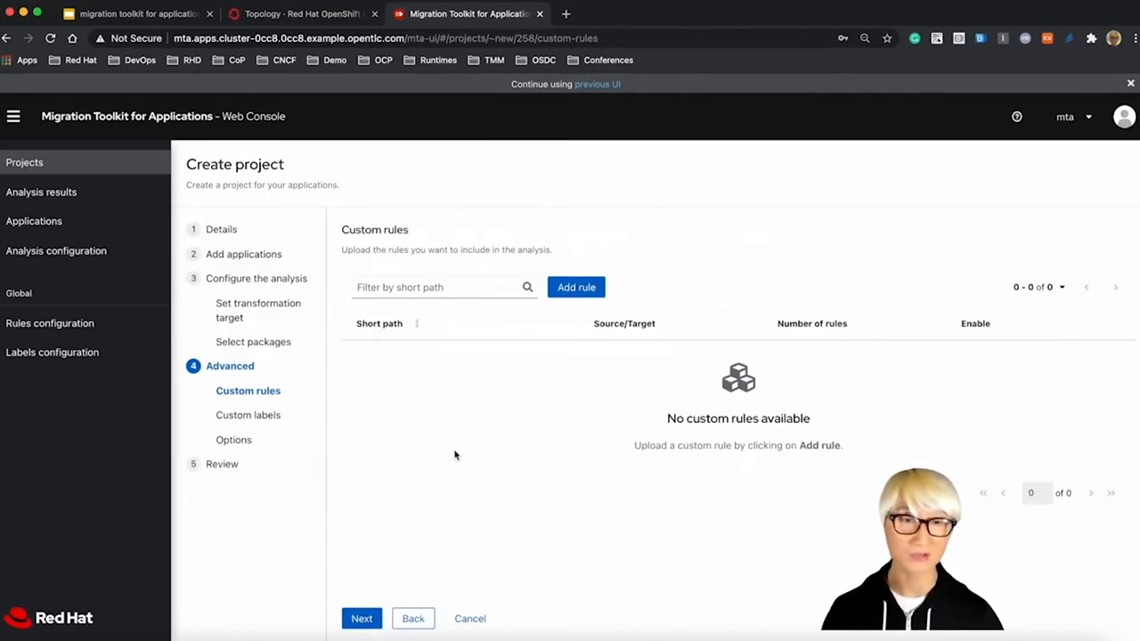
Step: Skip custom rules and labels, set springboot as the source technology, and proceed to review
left_click(247, 413)
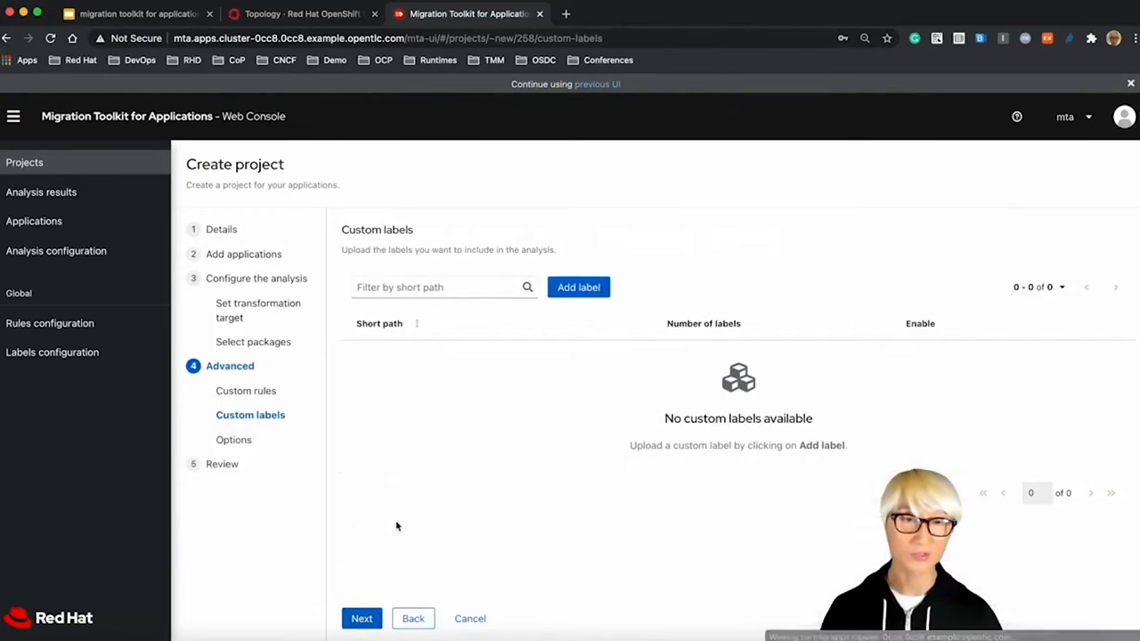
left_click(233, 438)
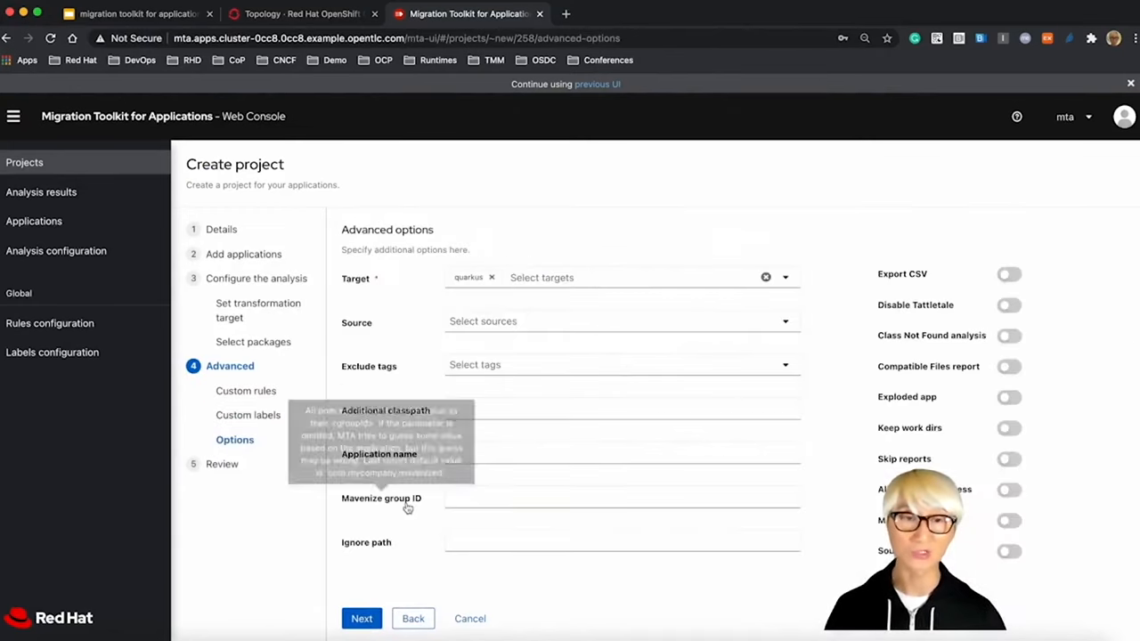
left_click(610, 321)
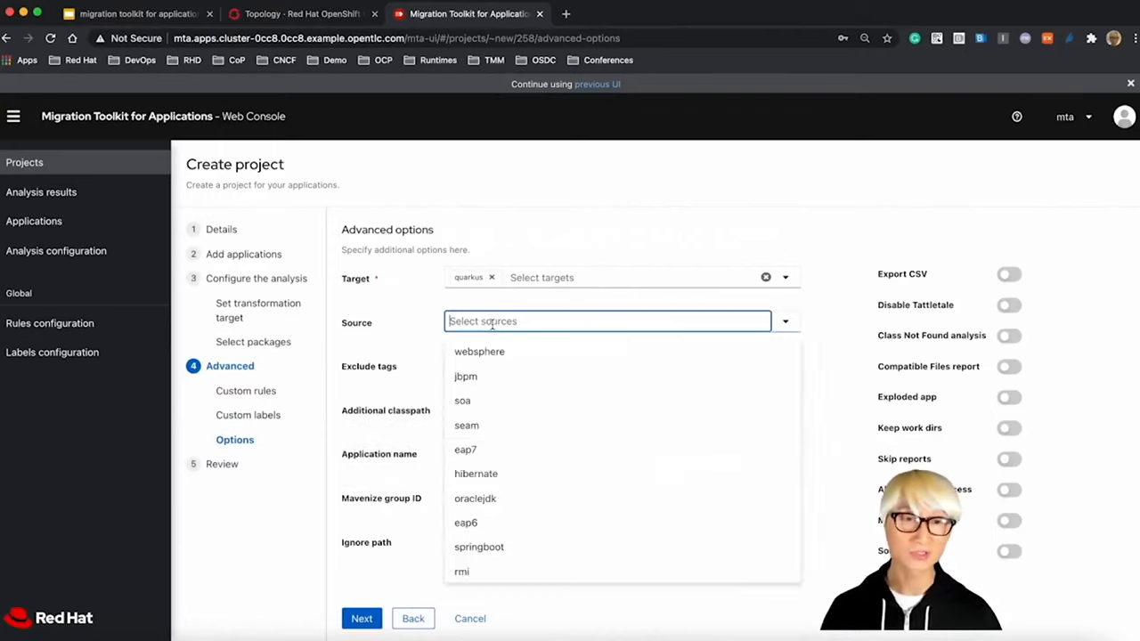
type("d")
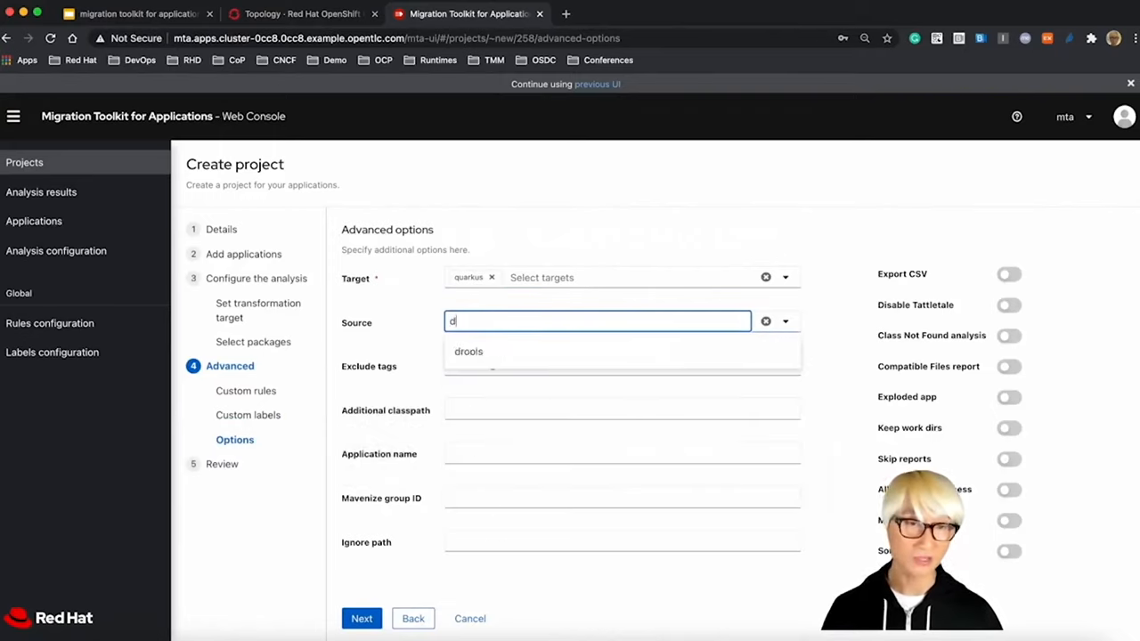
type("sprin")
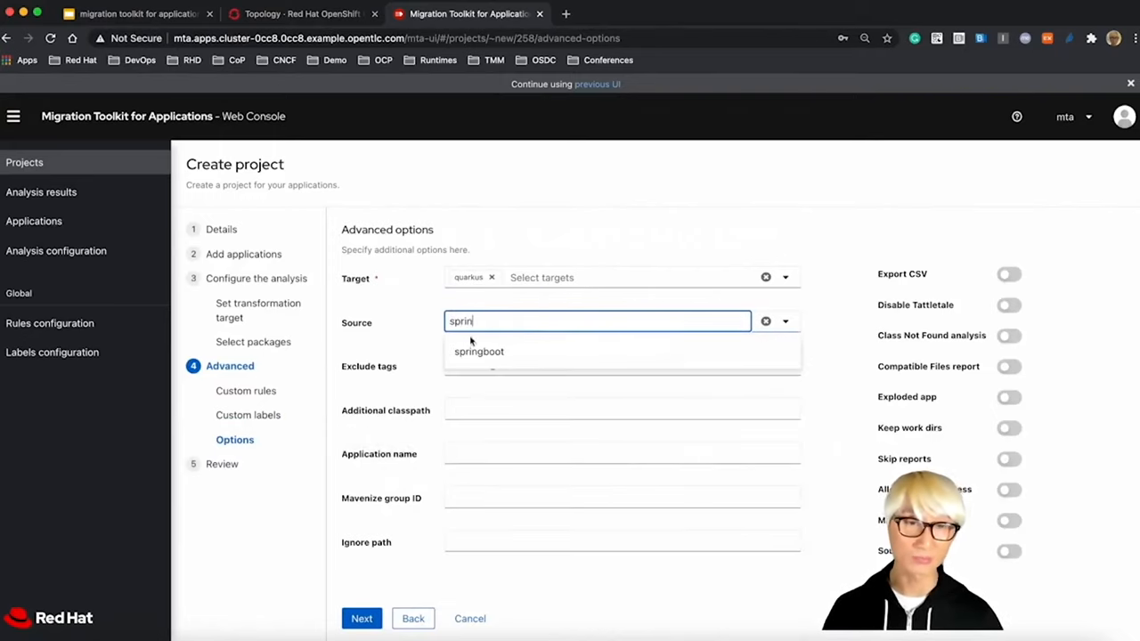
left_click(479, 351)
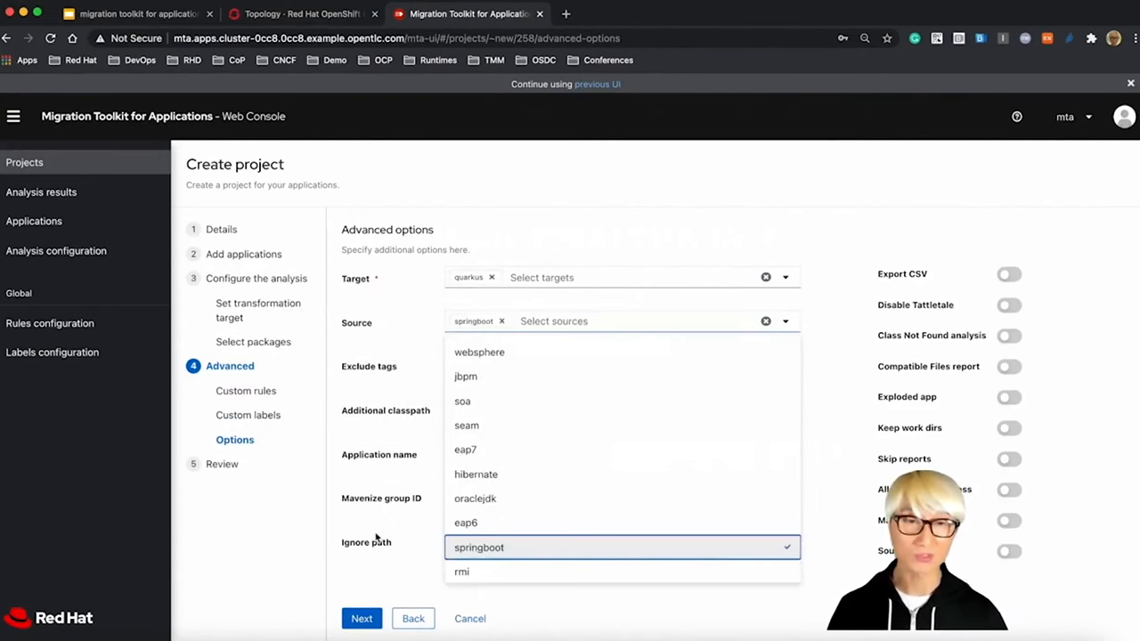
left_click(622, 542)
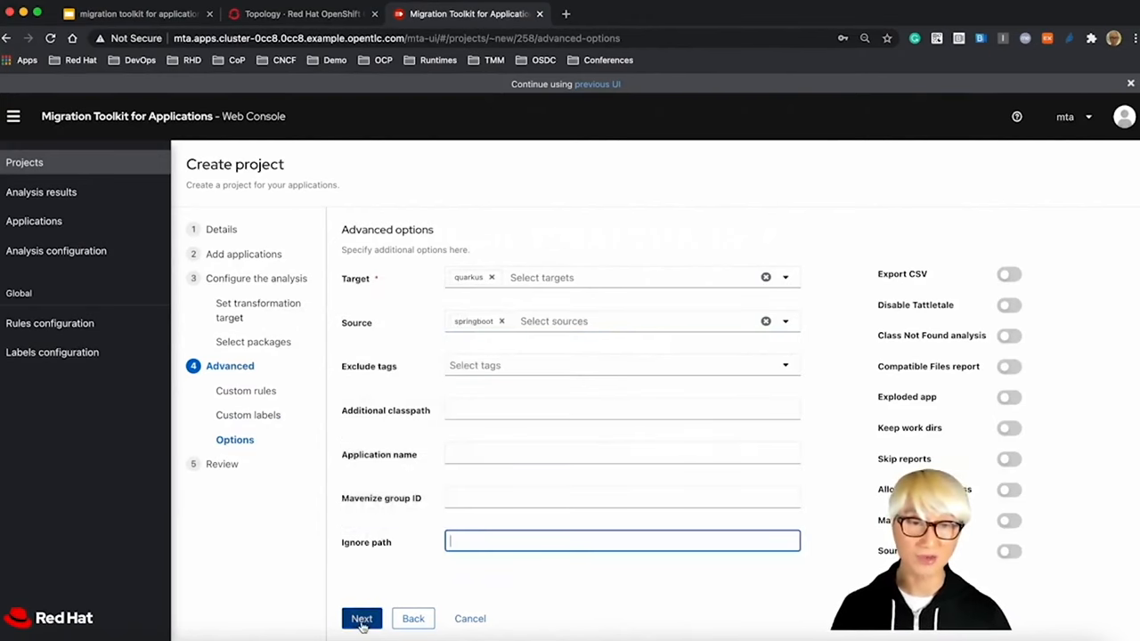
left_click(362, 618)
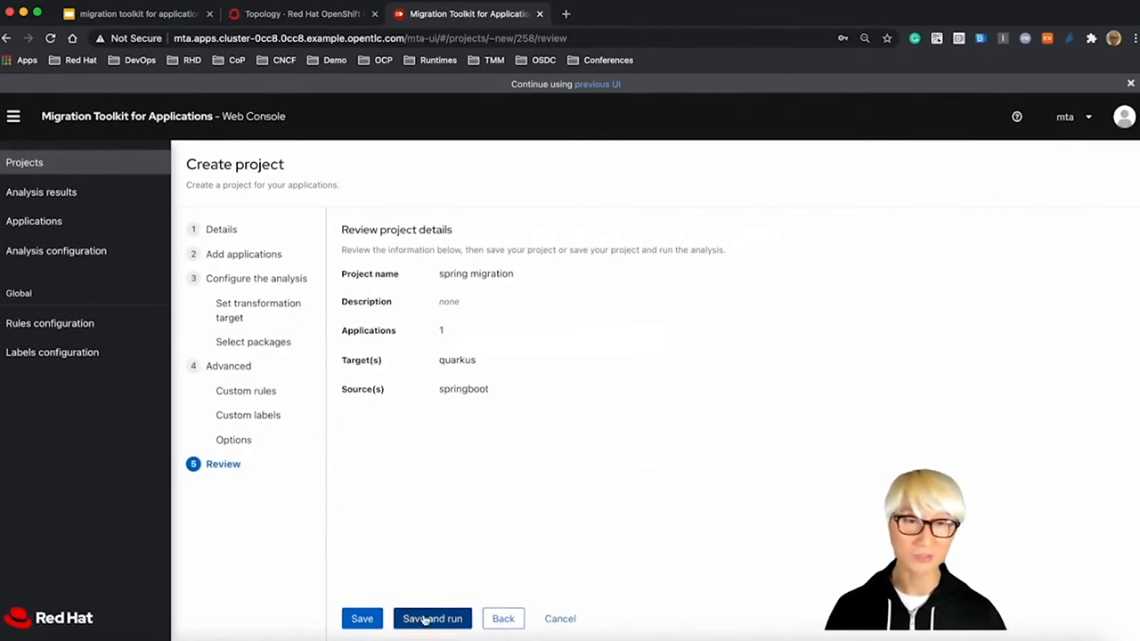
Step: Save and run the analysis, then view analysis #1's details once complete
left_click(431, 618)
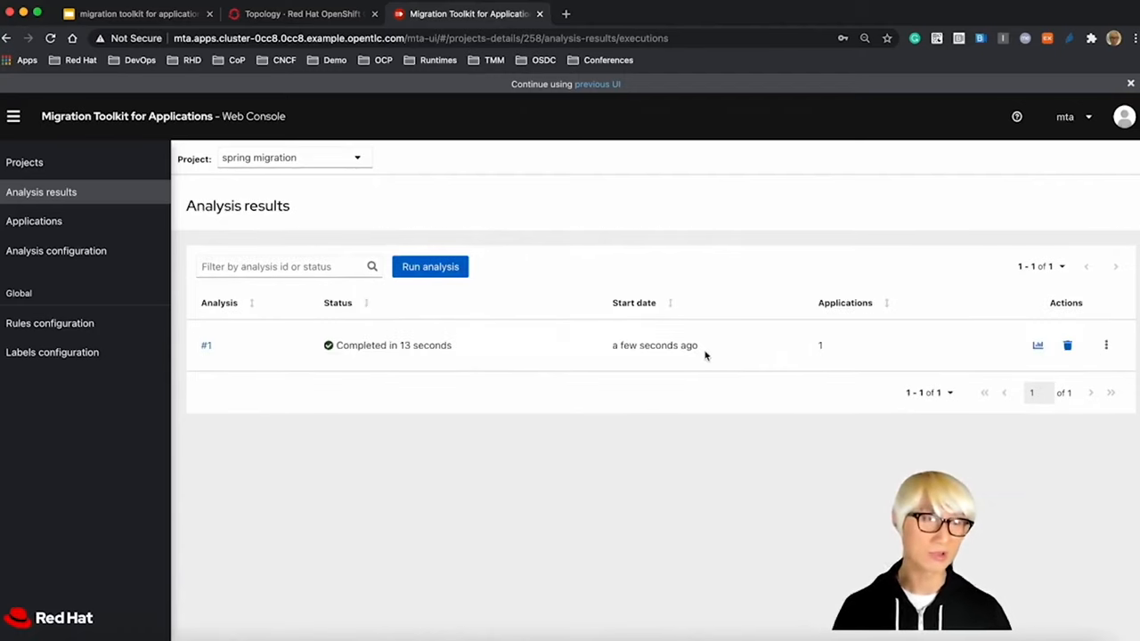
left_click(207, 345)
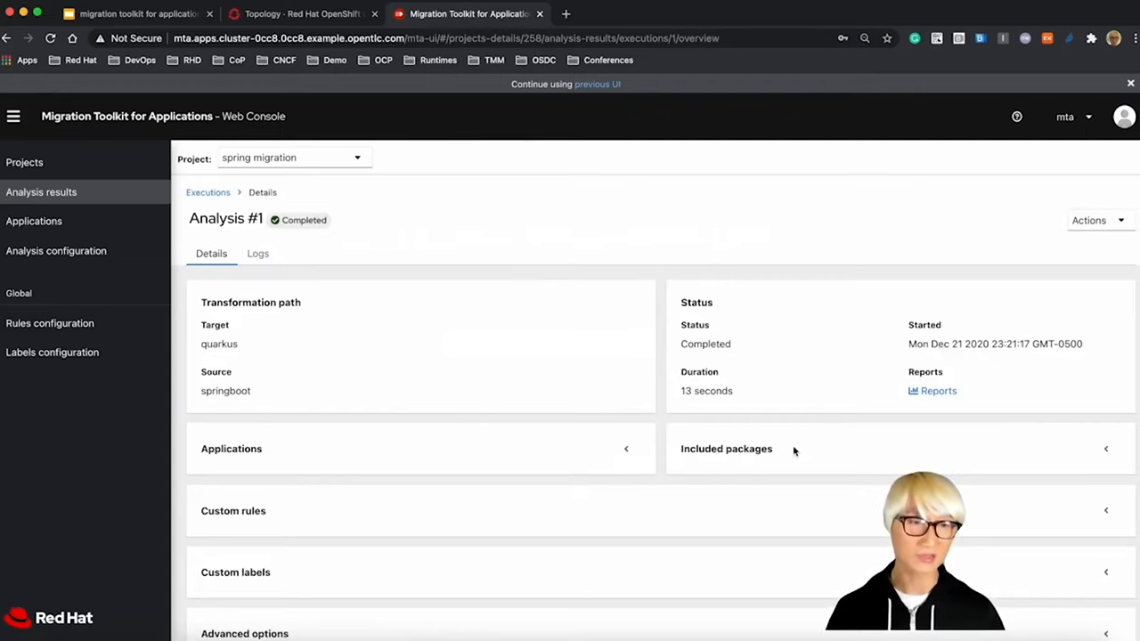
Step: Review analysis #1's included spring-petclinic-rest-master package and go to its static report
left_click(1105, 448)
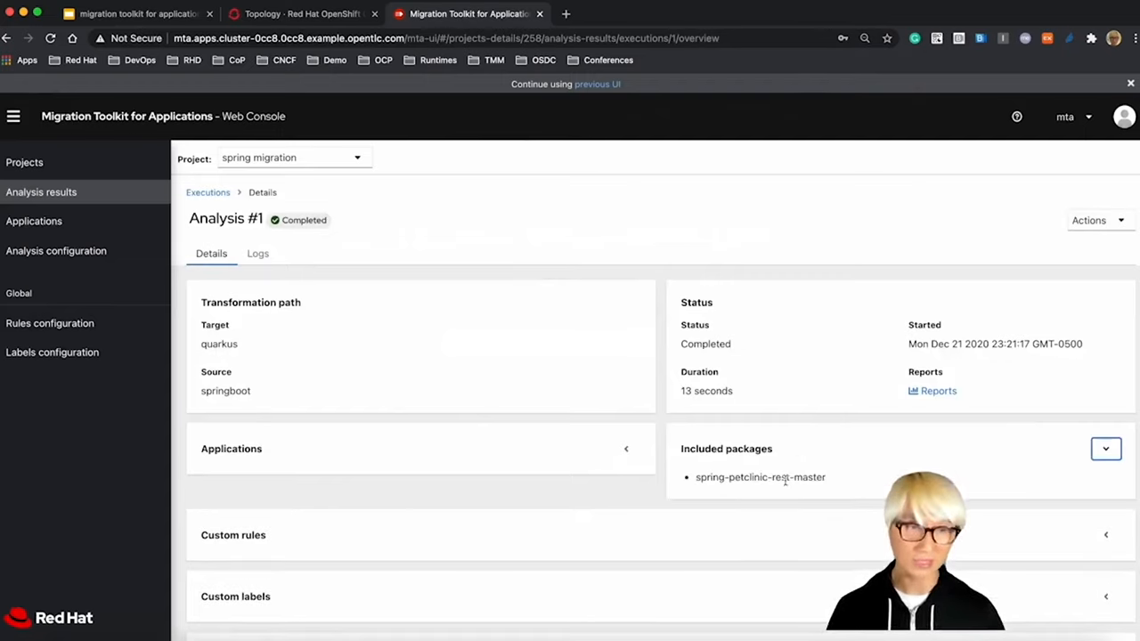
scroll("down", 3)
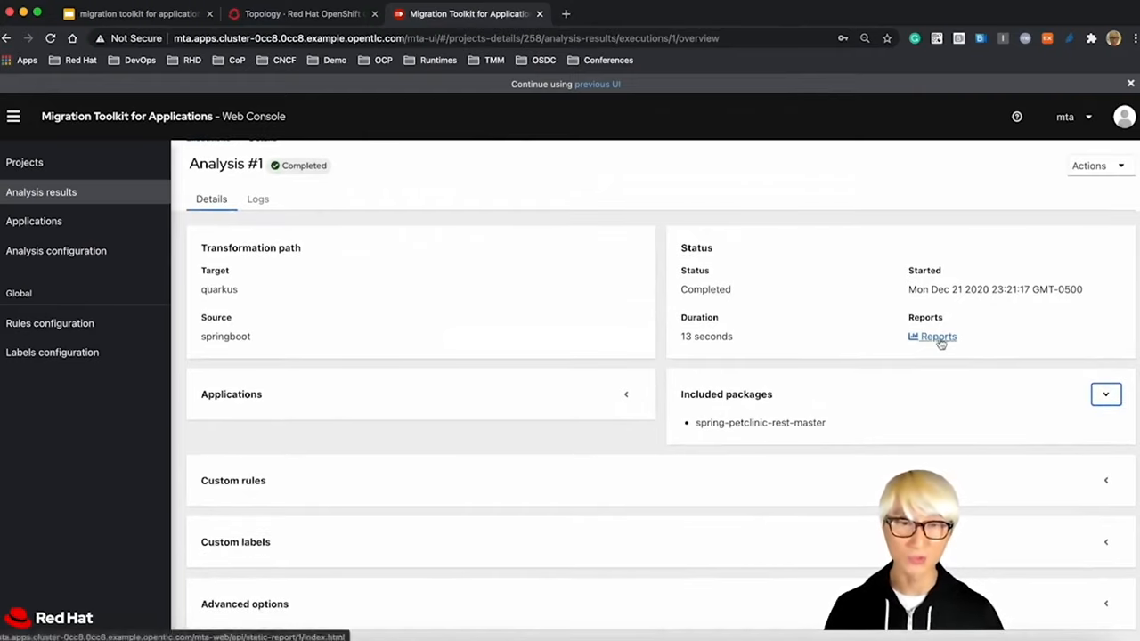
left_click(937, 336)
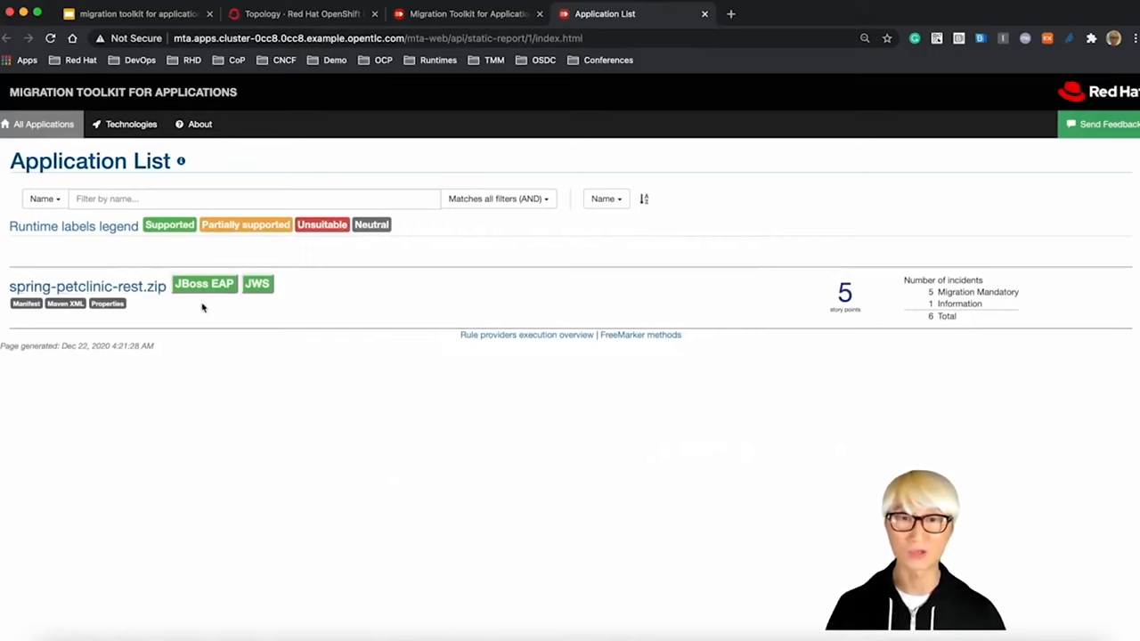
mouse_move(723, 311)
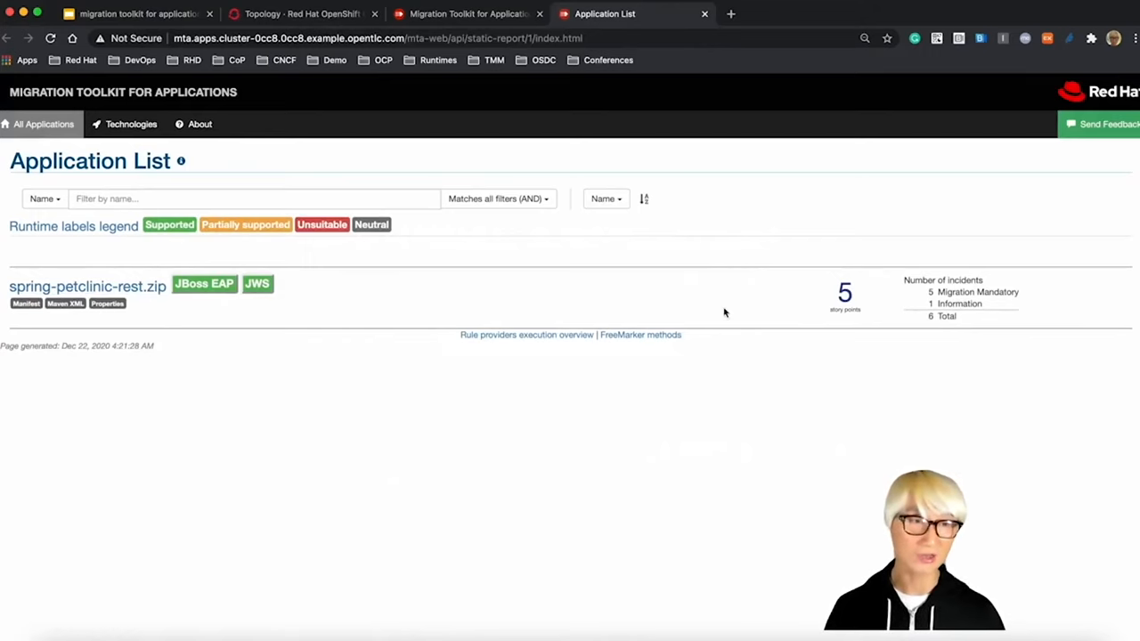
mouse_move(644, 297)
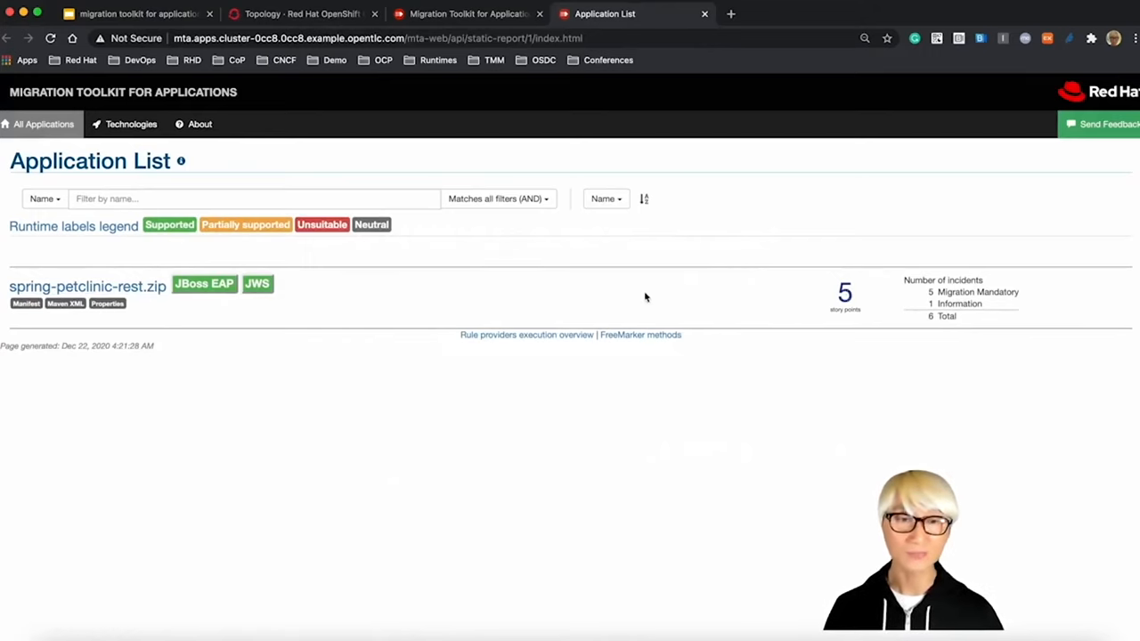
Step: From spring-petclinic-rest.zip's dashboard, show its Issues list of Quarkus library-swap issues
left_click(87, 285)
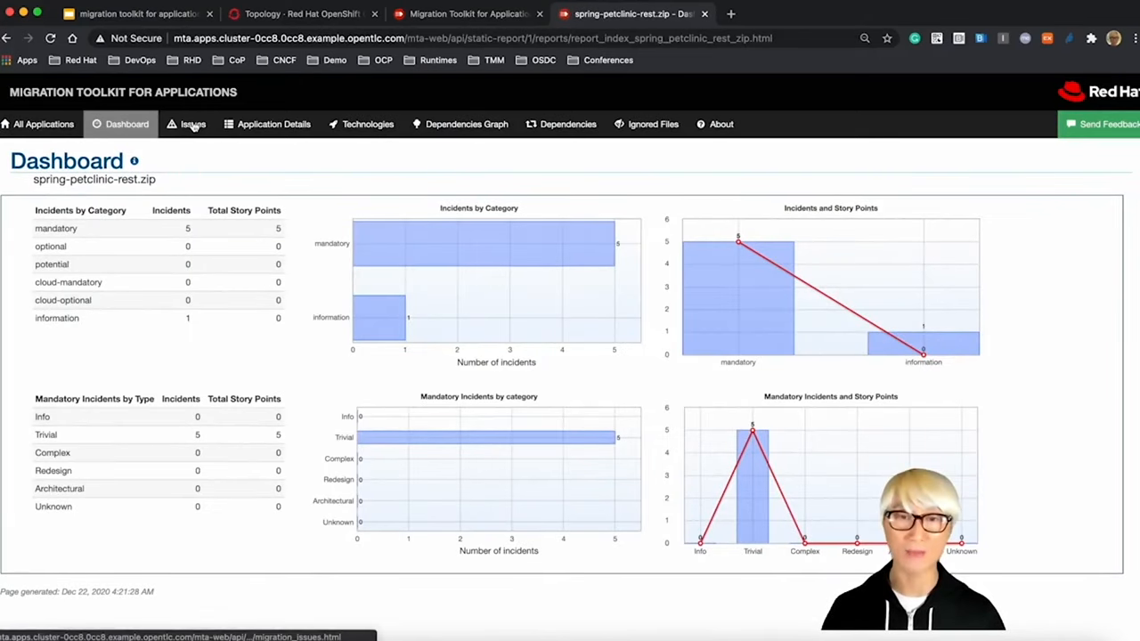
left_click(192, 125)
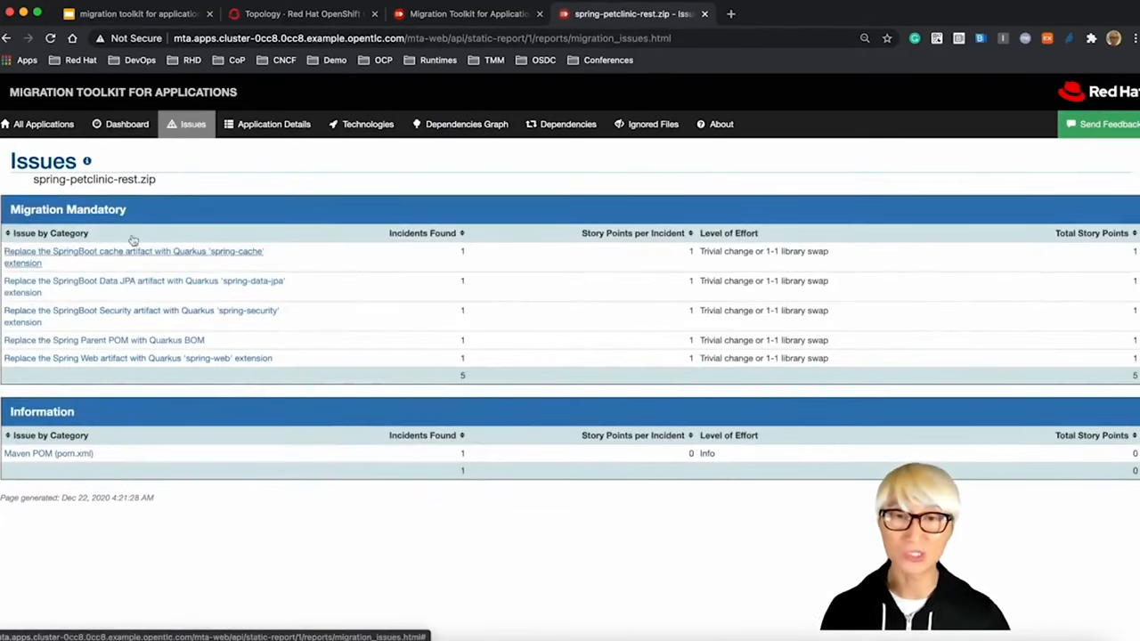
mouse_move(154, 317)
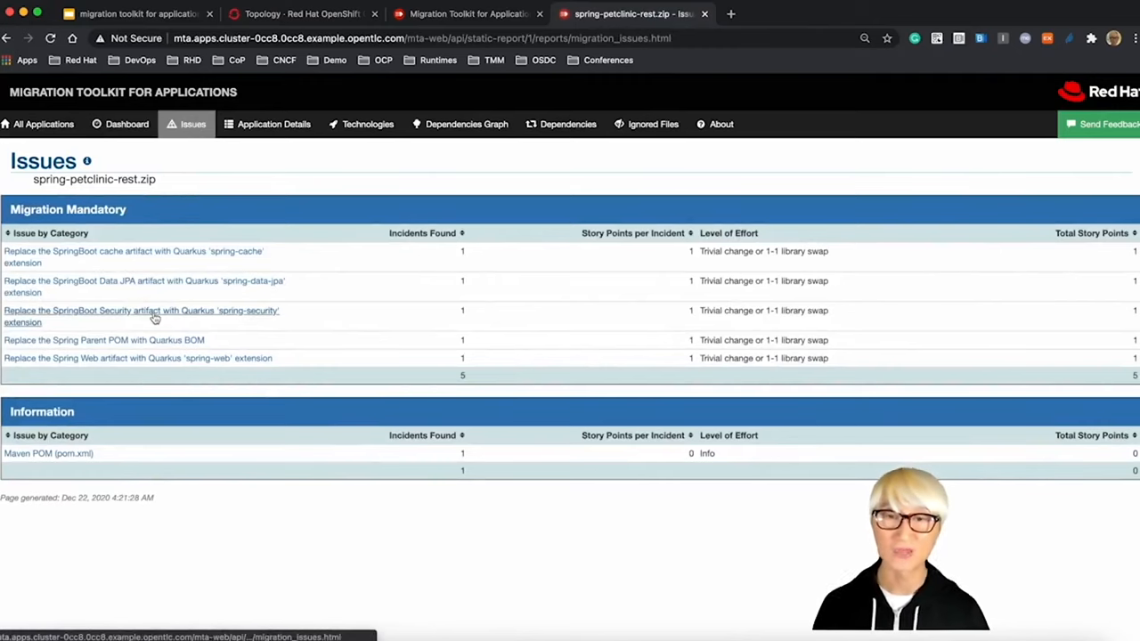
Step: Expand the 'Replace the SpringBoot cache artifact' issue to reveal its pom.xml file and spring-cache hint
double_click(730, 251)
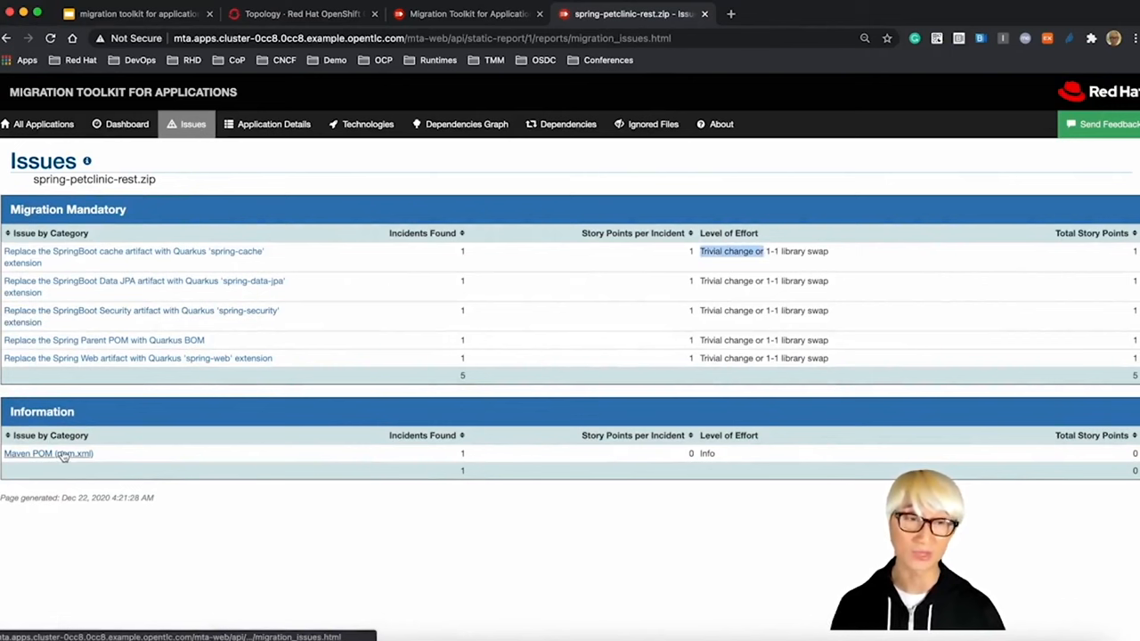
left_click(134, 252)
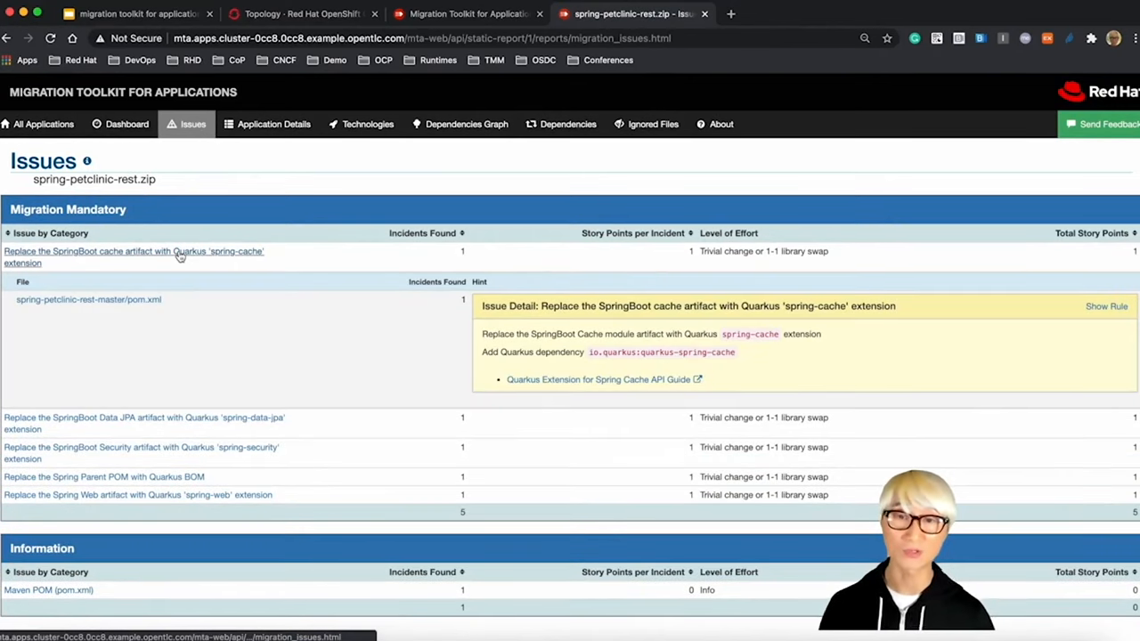
mouse_move(114, 329)
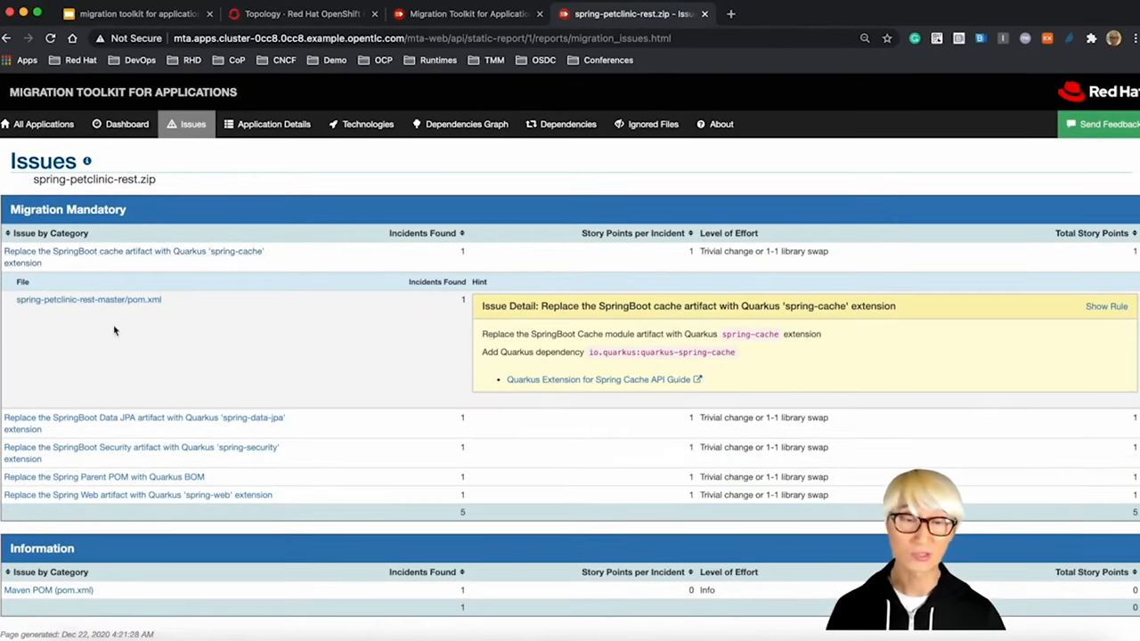
mouse_move(595, 378)
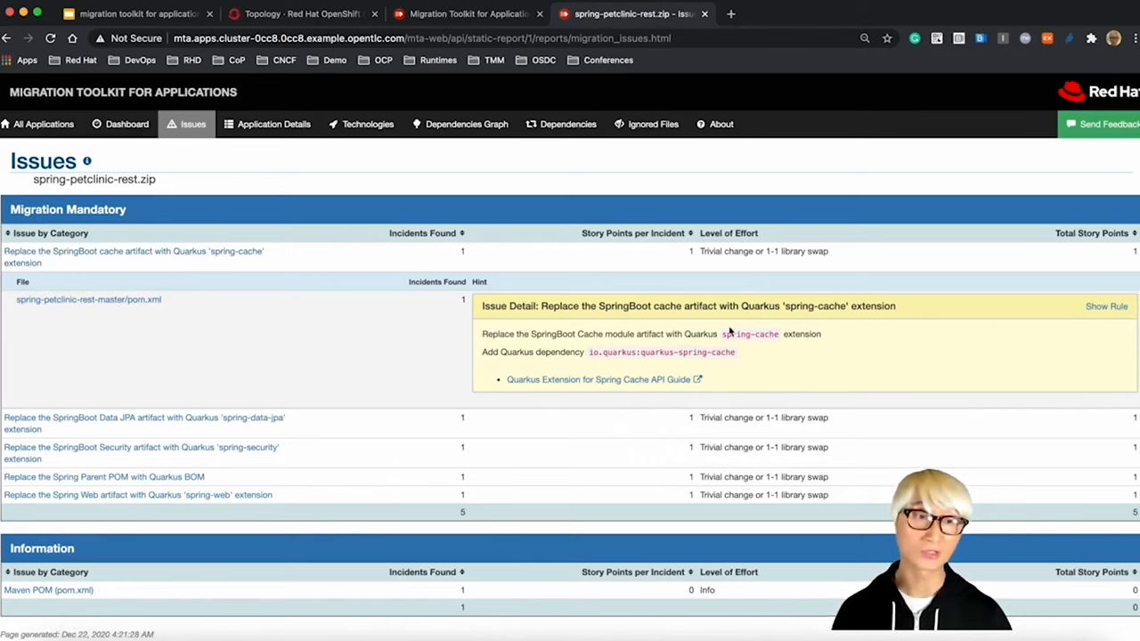
mouse_move(691, 342)
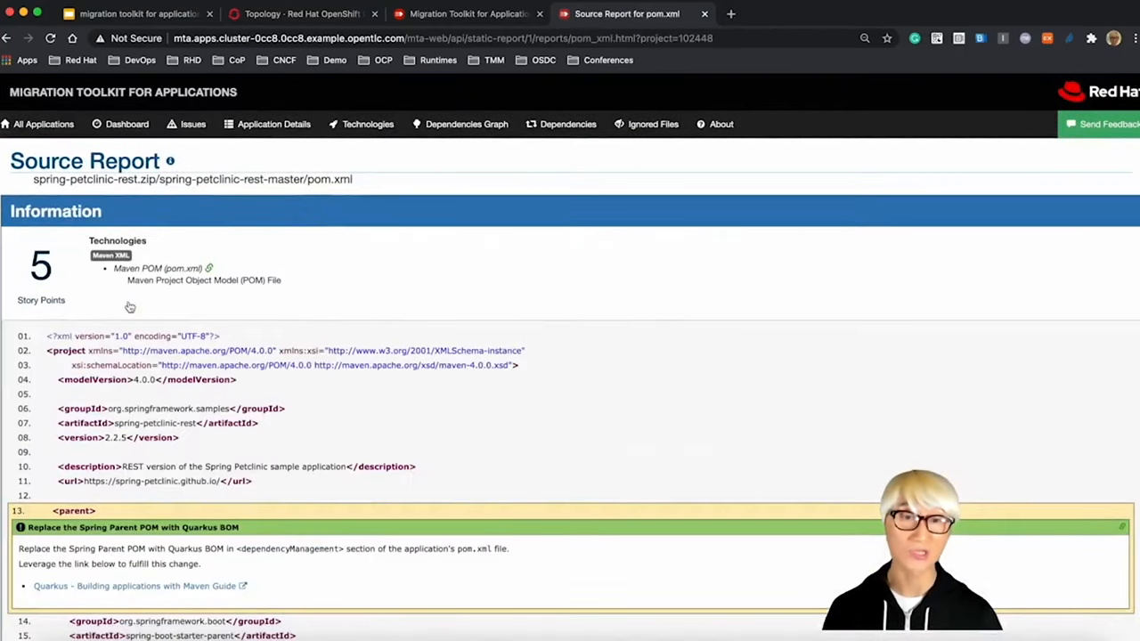
Step: Follow the Spring Parent POM hint to the 'Quarkus - Building applications with Maven Guide'
scroll("down", 3)
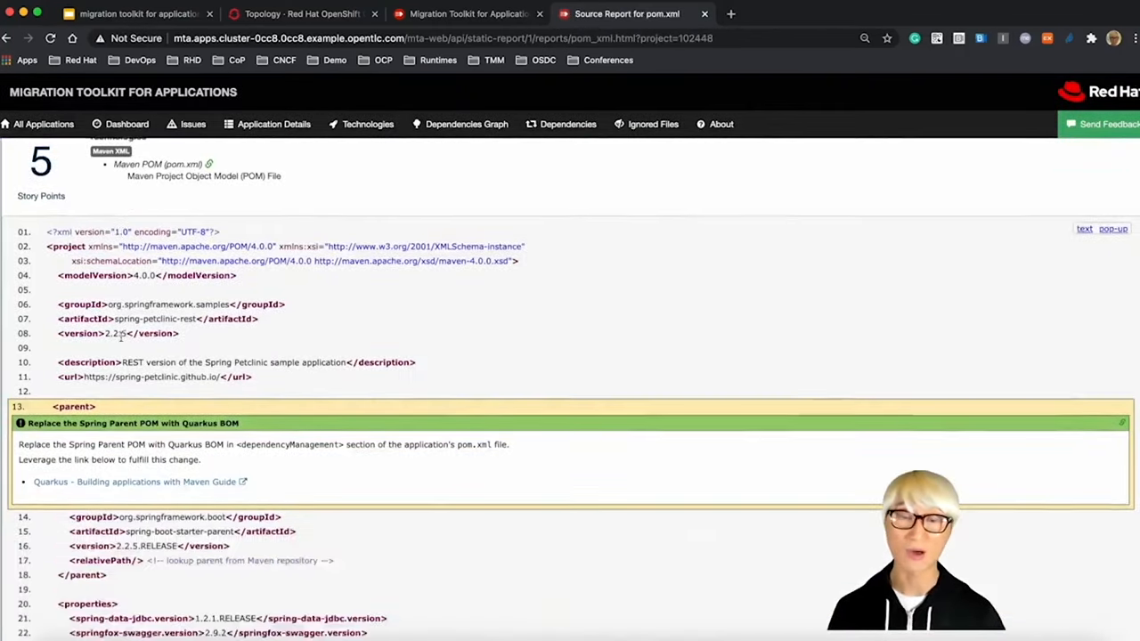
scroll("down", 3)
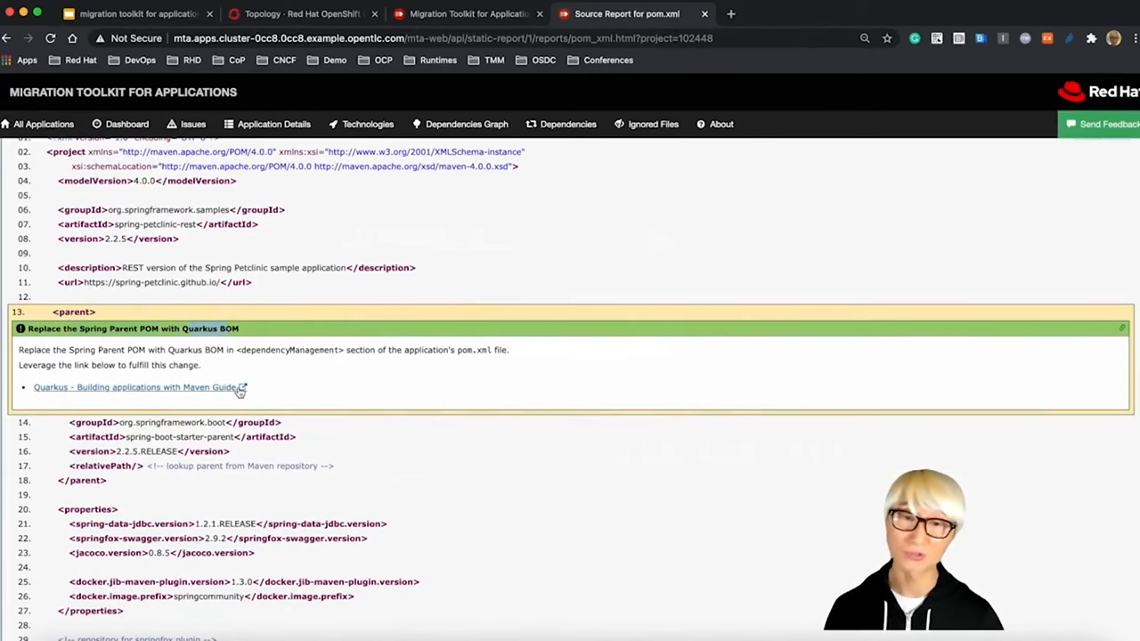
left_click(133, 386)
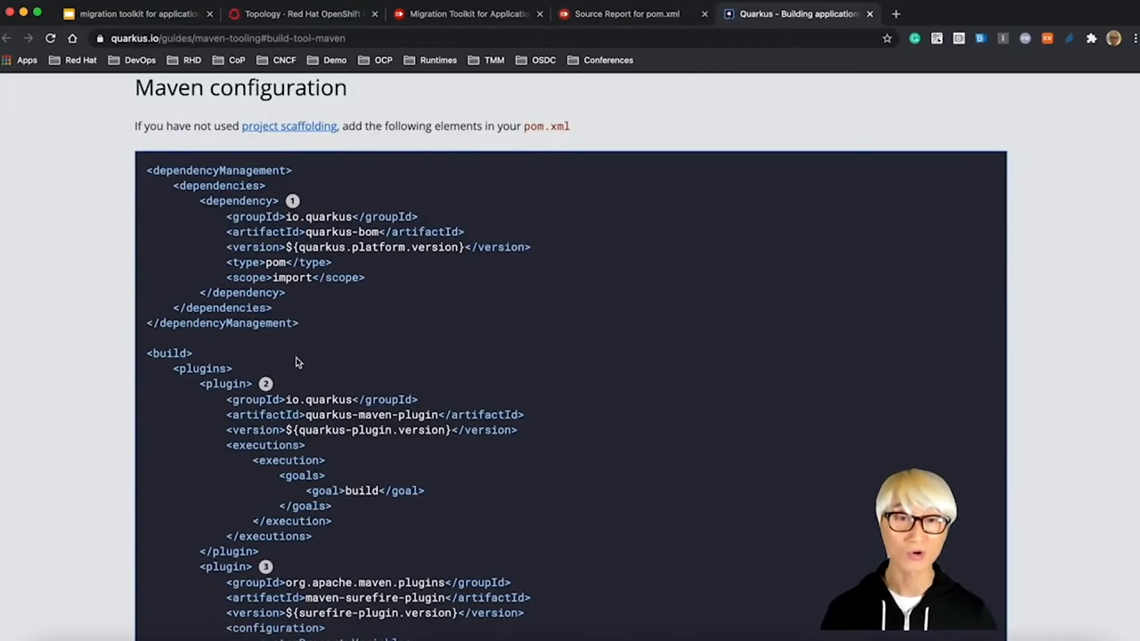
Step: Highlight the quarkus-bom dependencyManagement block and the native profile, then return to the pom.xml source report
left_click_drag(150, 171, 285, 292)
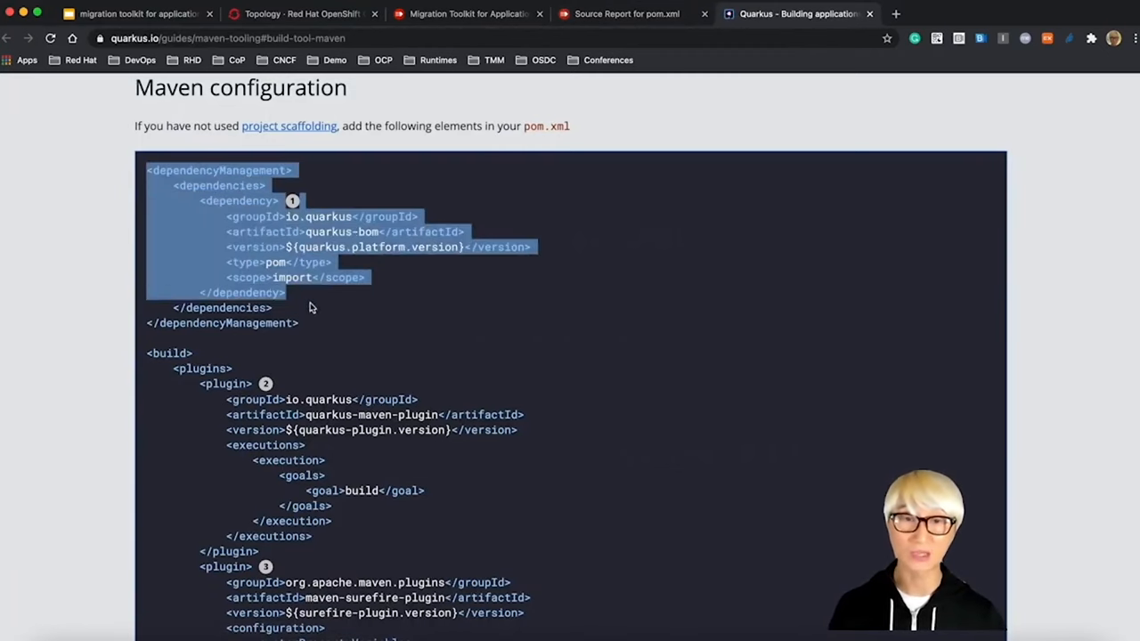
scroll("down", 3)
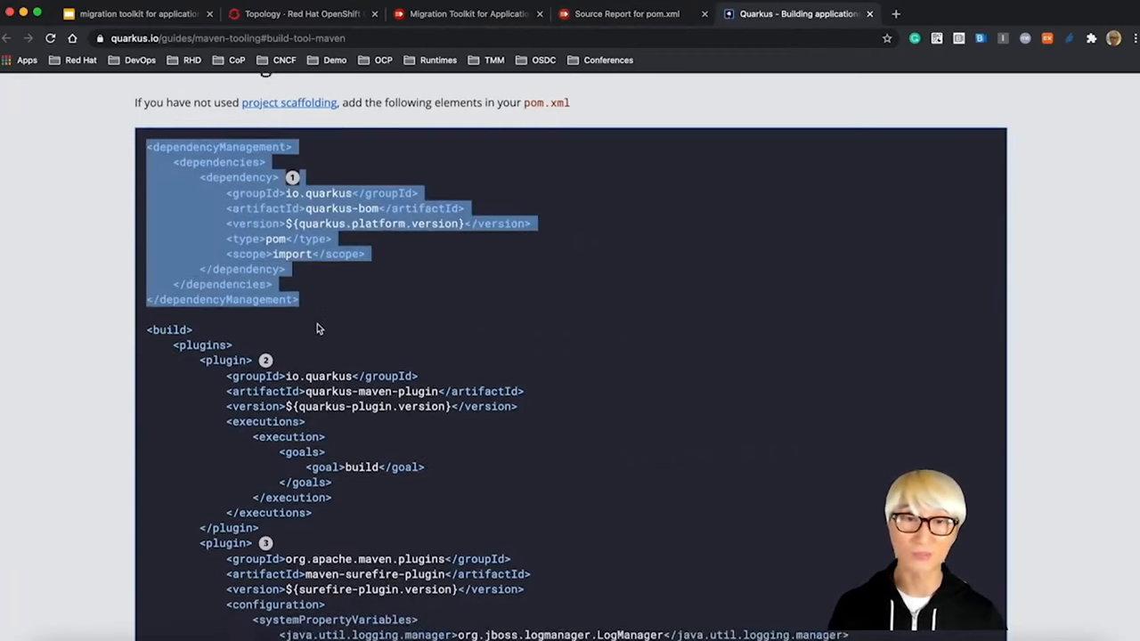
scroll("down", 3)
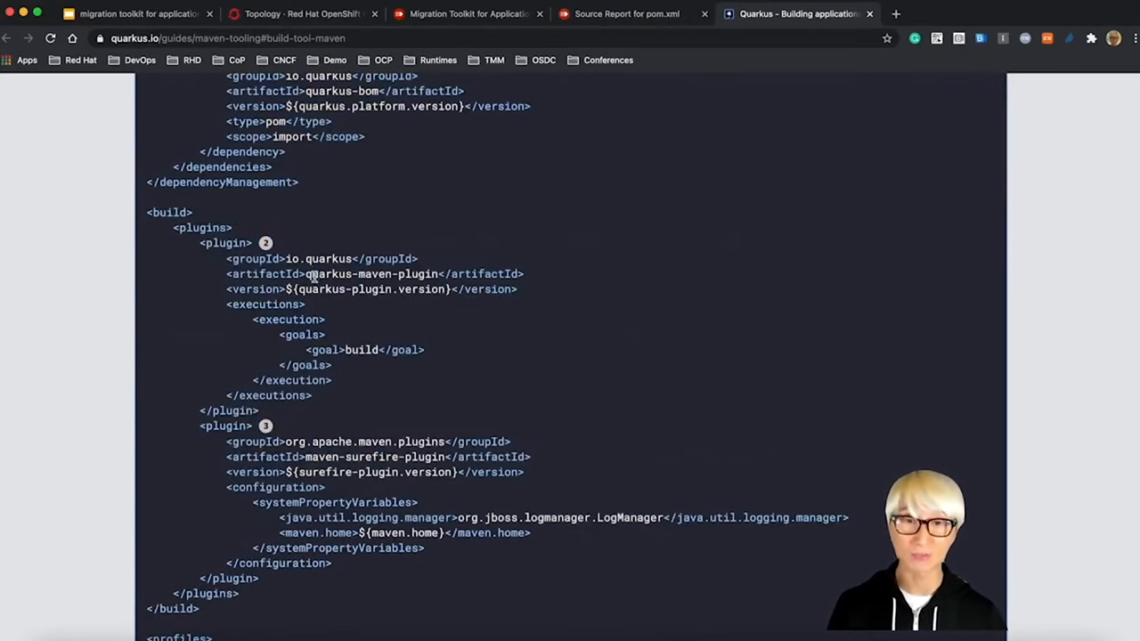
scroll("down", 3)
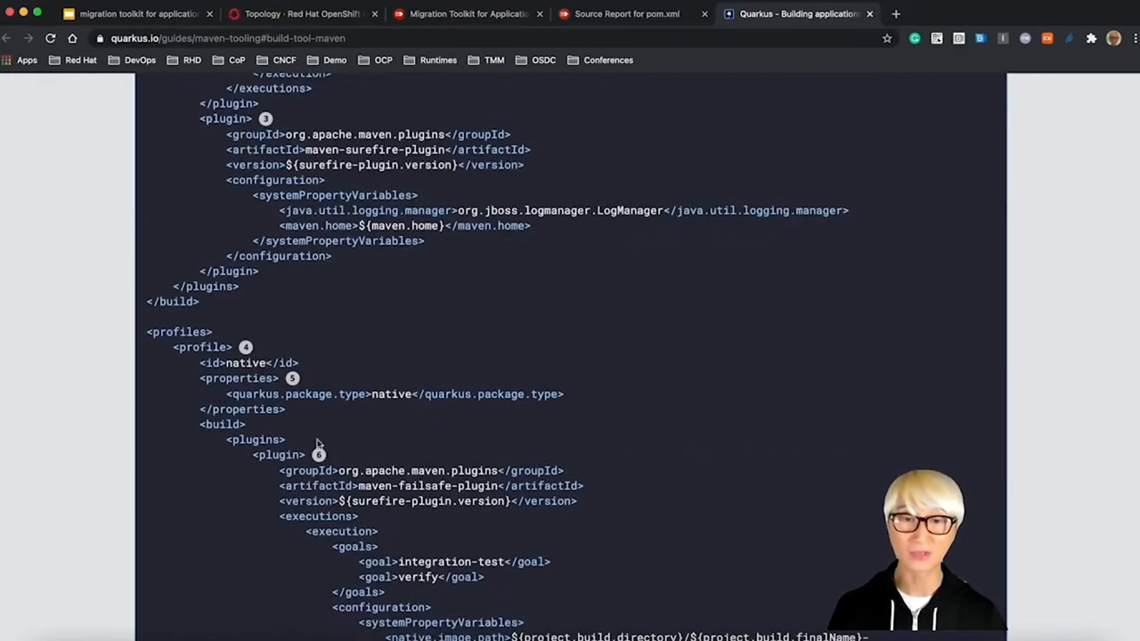
double_click(246, 363)
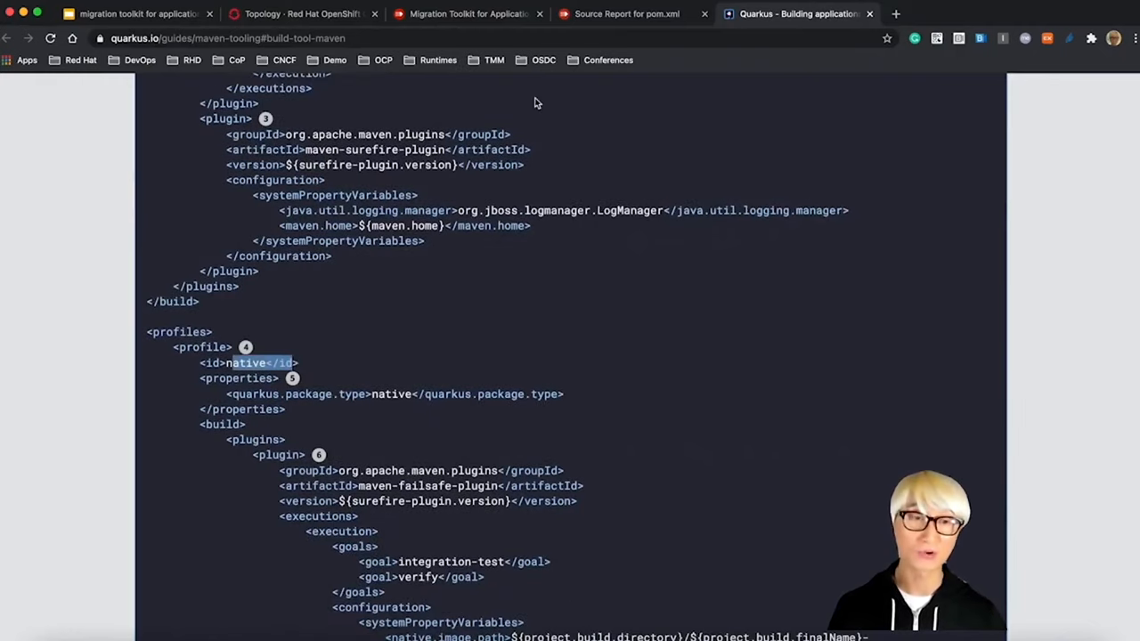
left_click(626, 14)
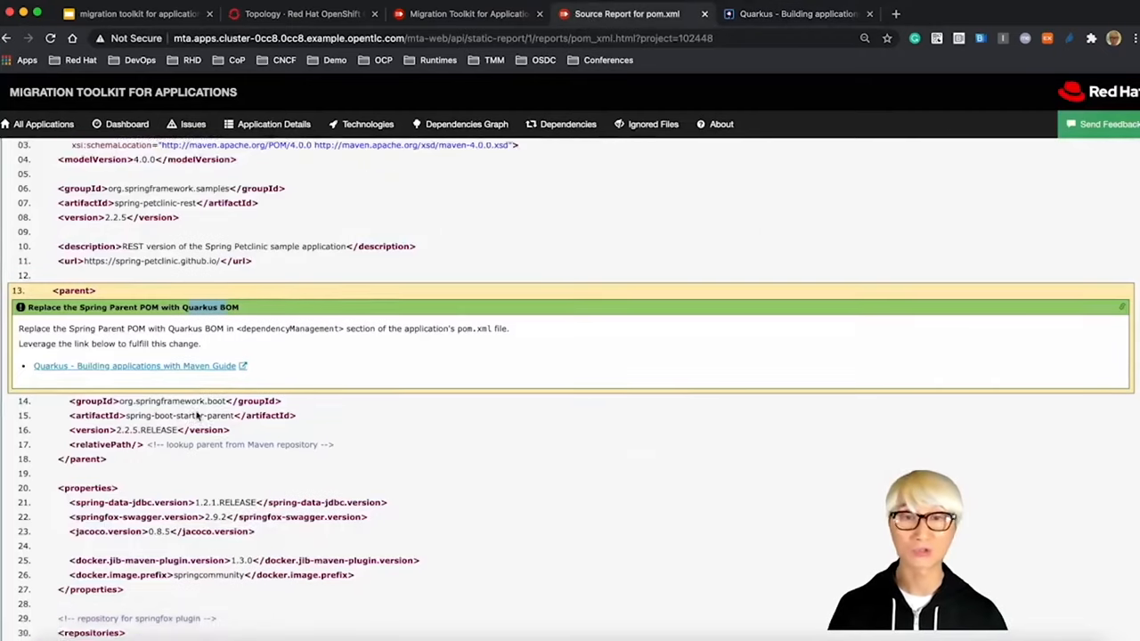
Step: Visit the Quarkus Spring Cache extension guide, select the quarkus-spring-cache dependency snippet, and go back to pom.xml
scroll("down", 3)
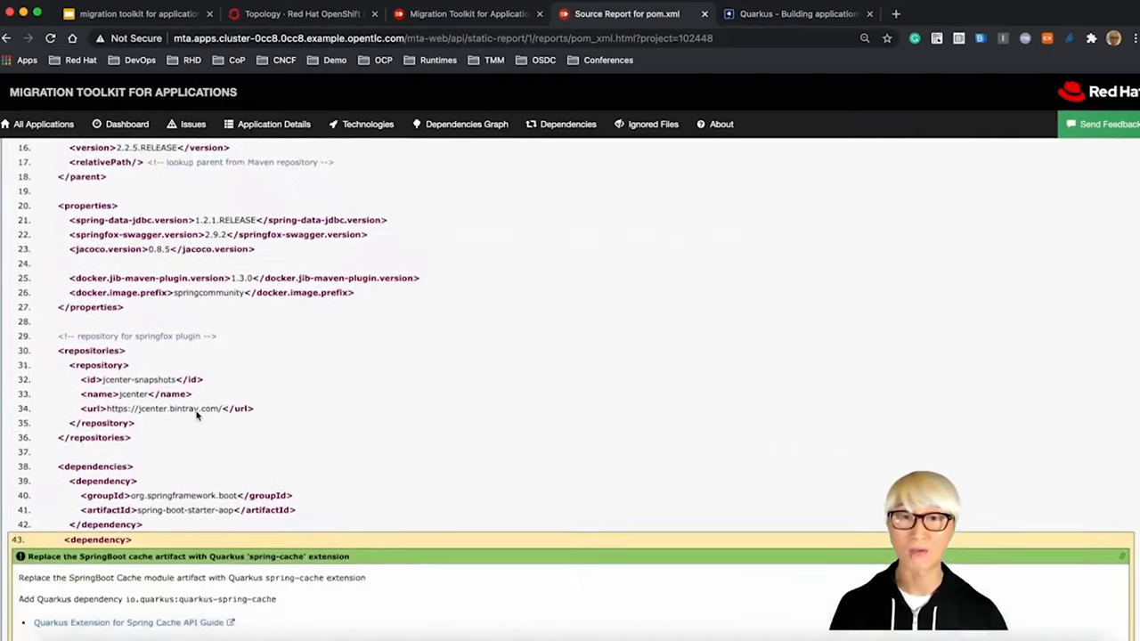
scroll("down", 3)
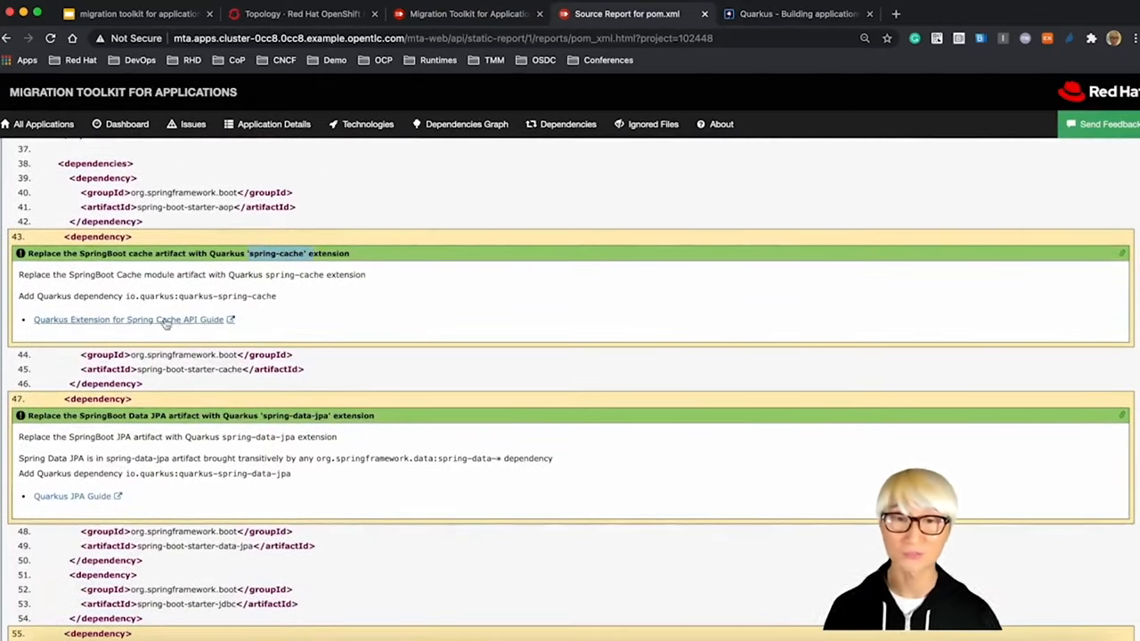
left_click(132, 319)
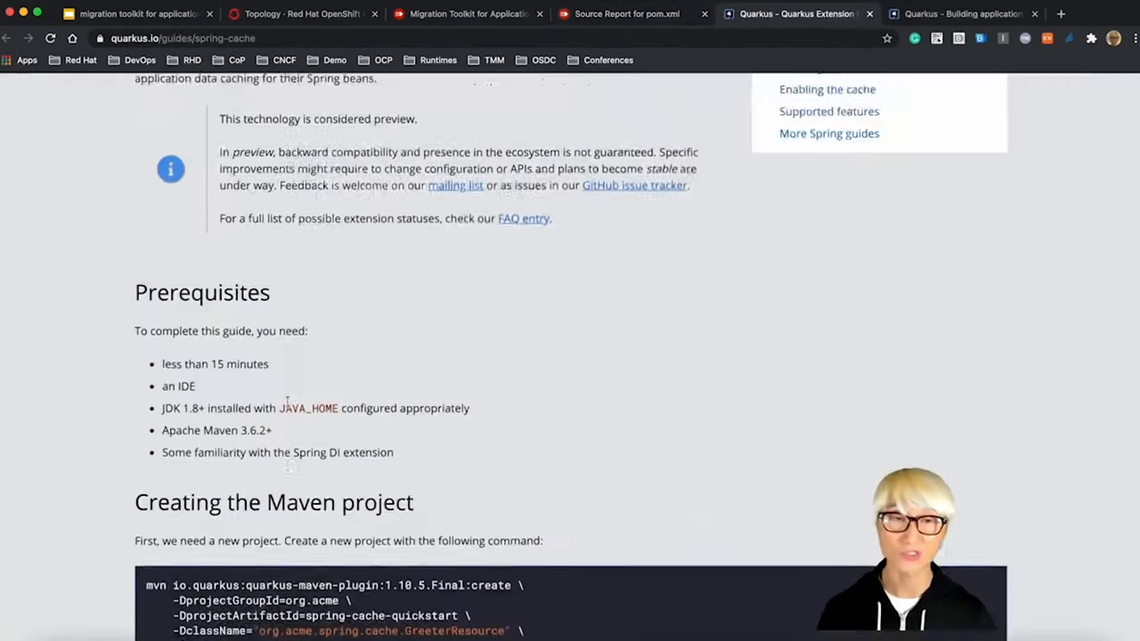
scroll("down", 3)
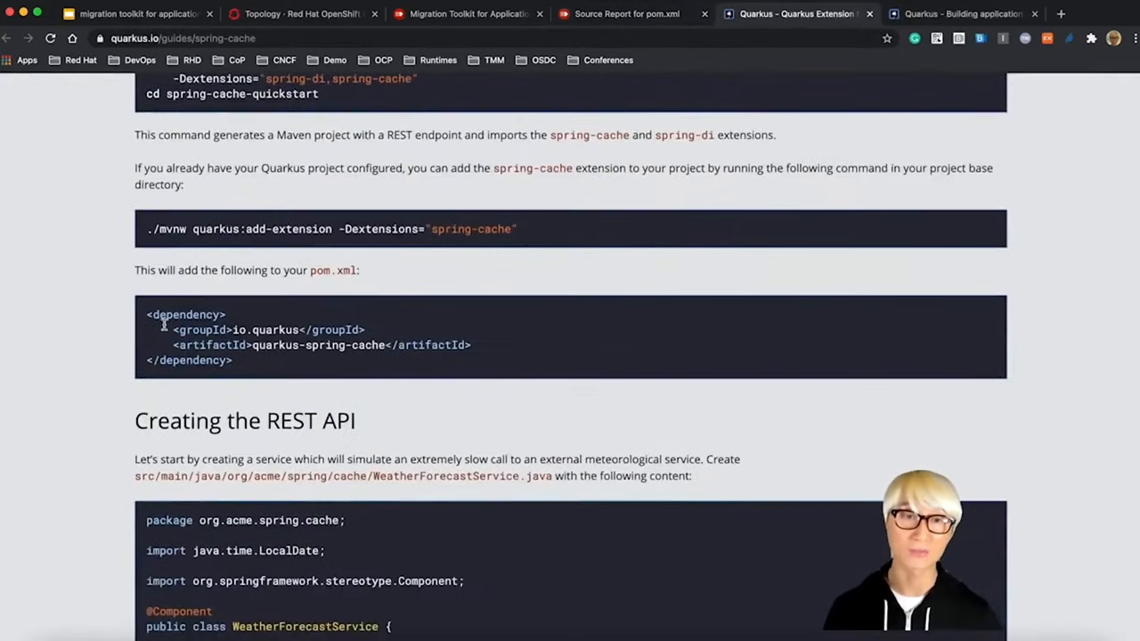
left_click_drag(146, 314, 234, 360)
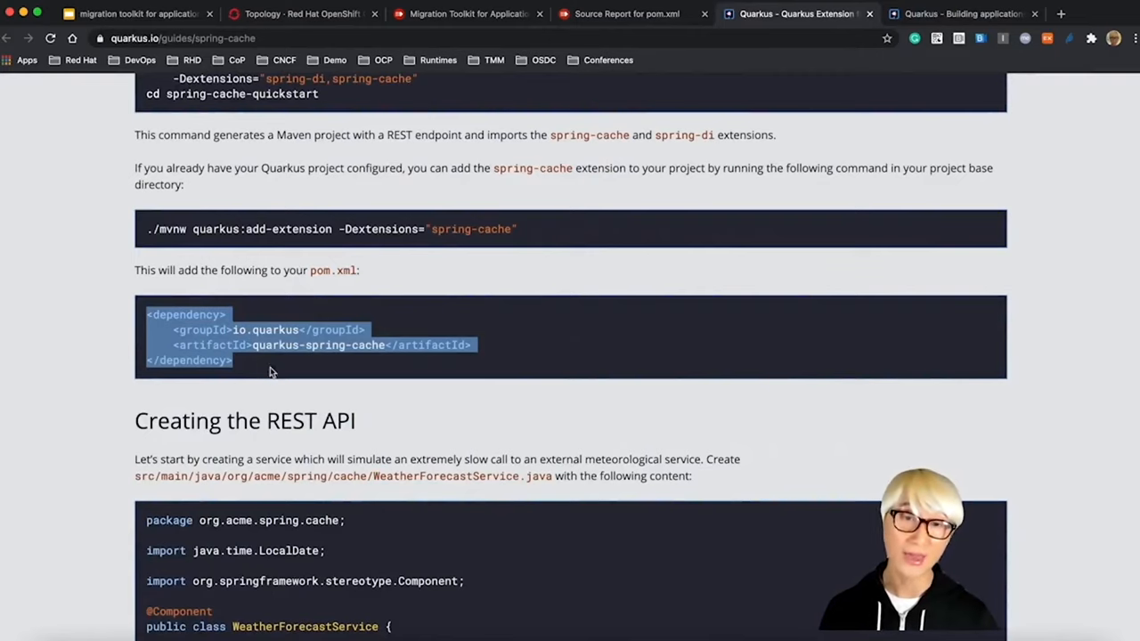
left_click(623, 14)
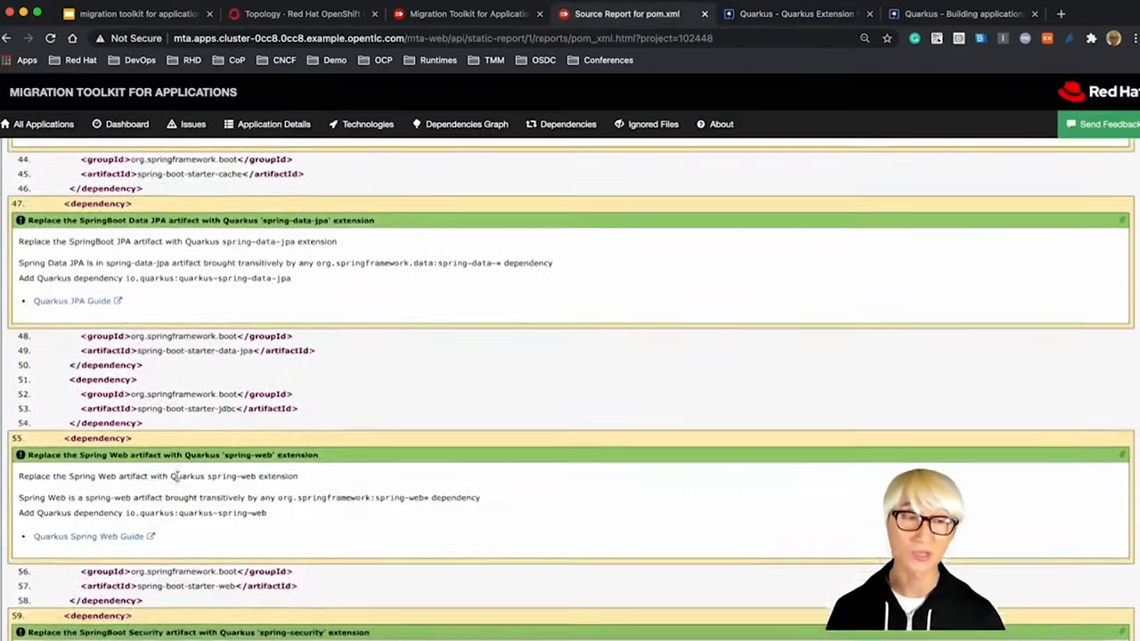
Step: Scan the remaining pom.xml hints for Spring Data JPA, Web and Security, then return to the web console's Projects page
scroll("down", 3)
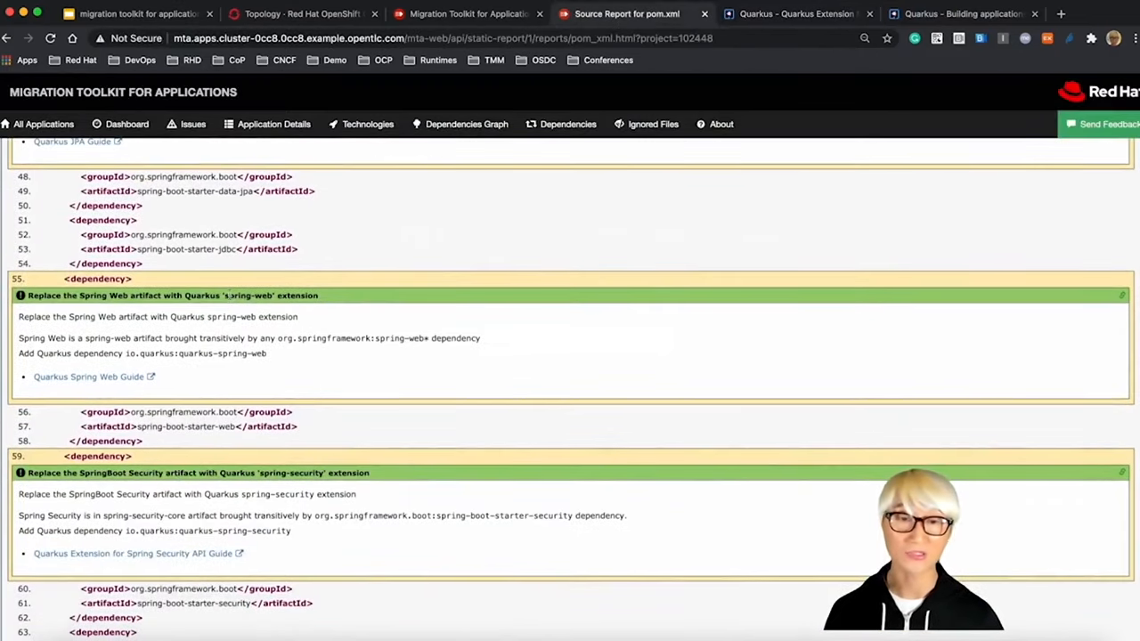
scroll("down", 3)
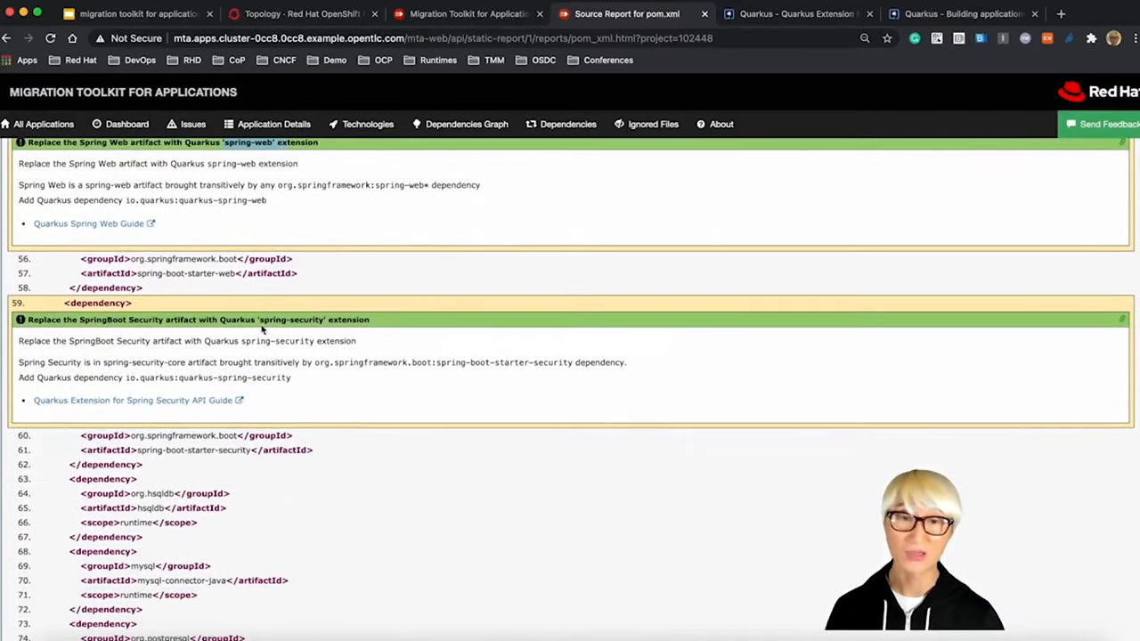
scroll("down", 3)
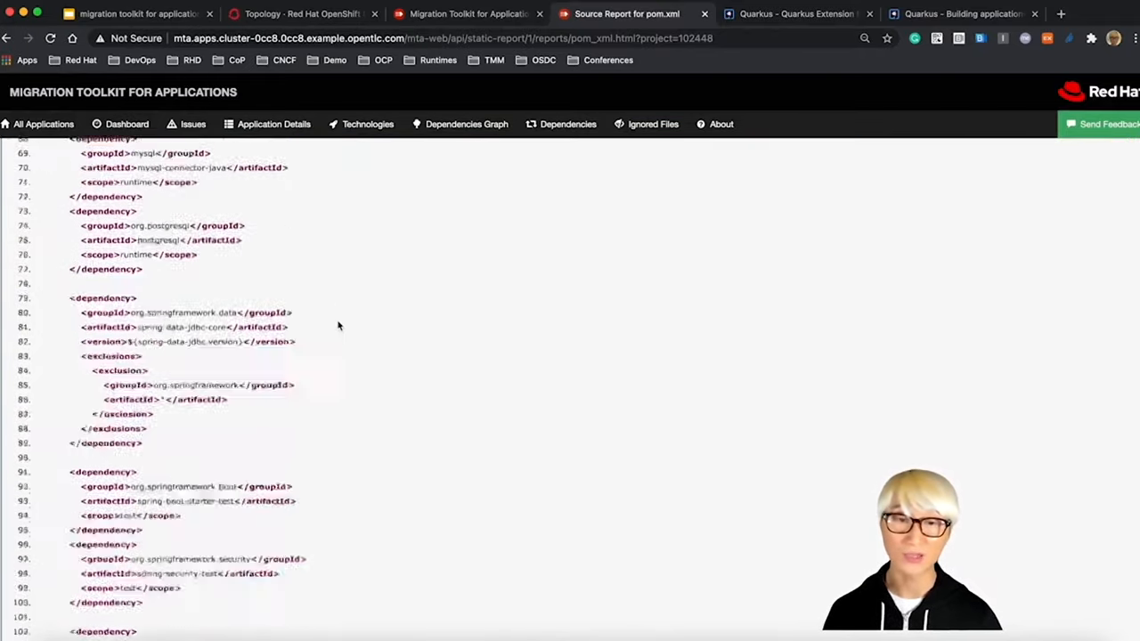
scroll("down", 3)
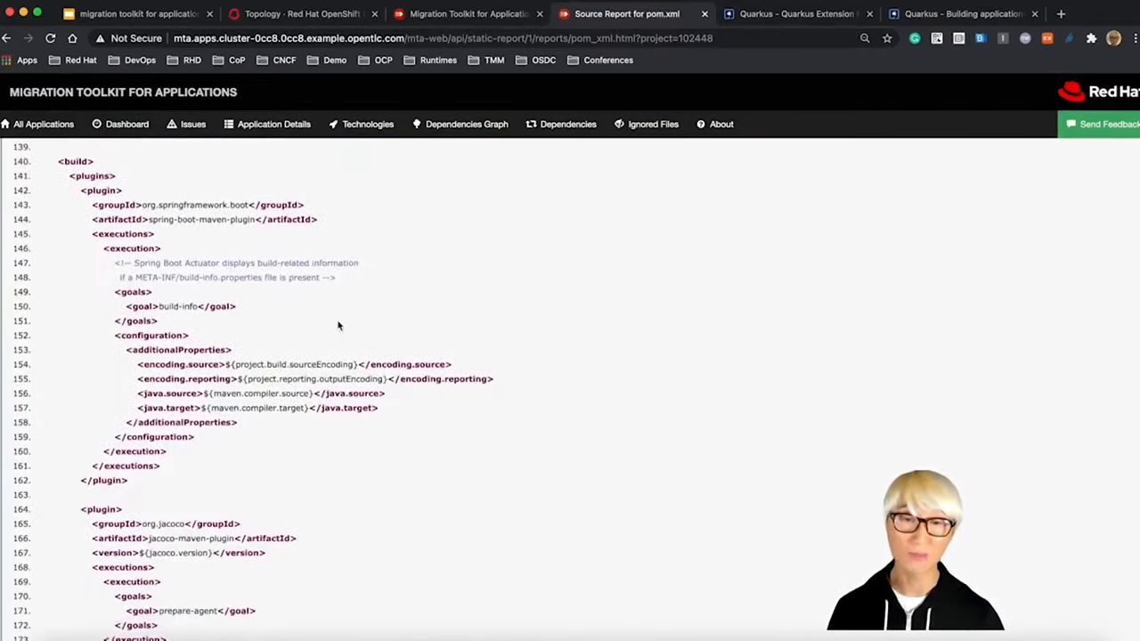
scroll("down", 3)
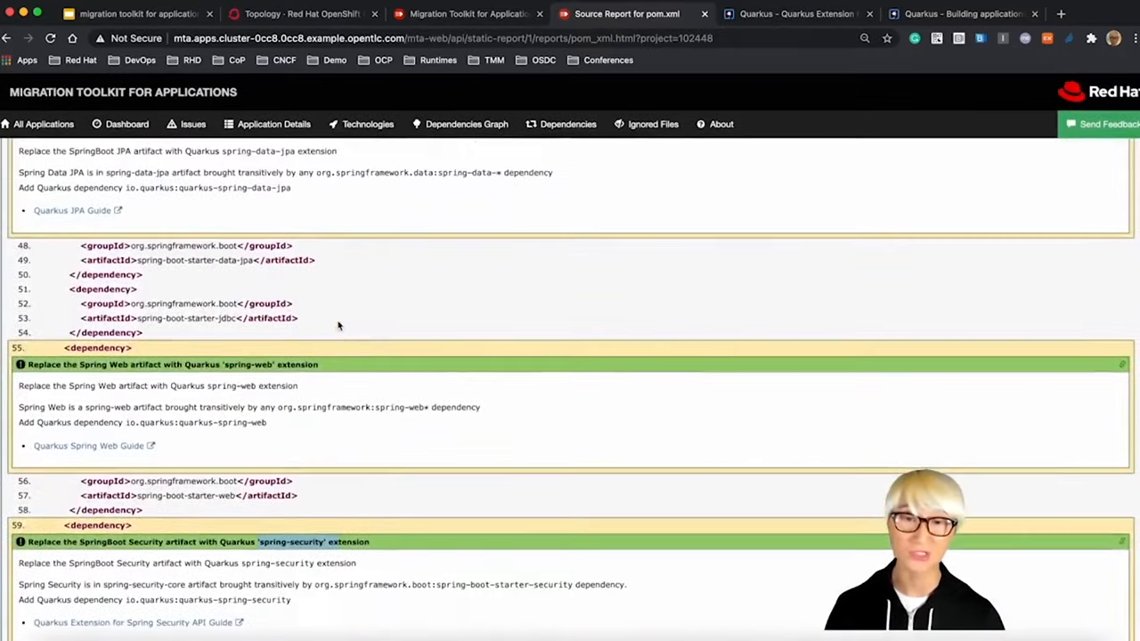
scroll("up", 3)
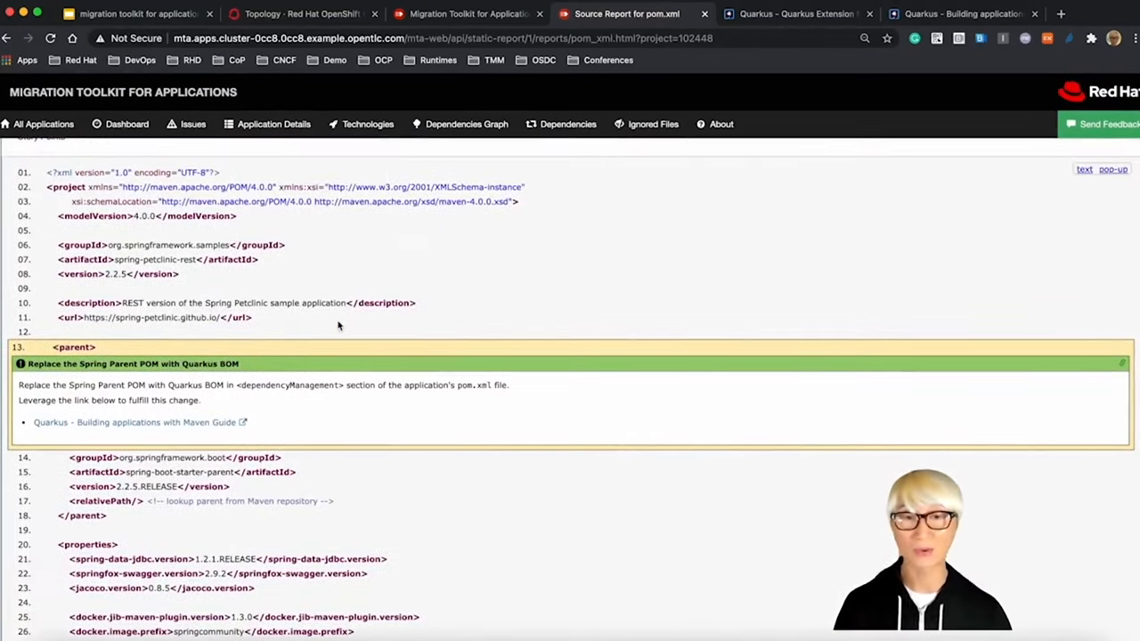
left_click(463, 15)
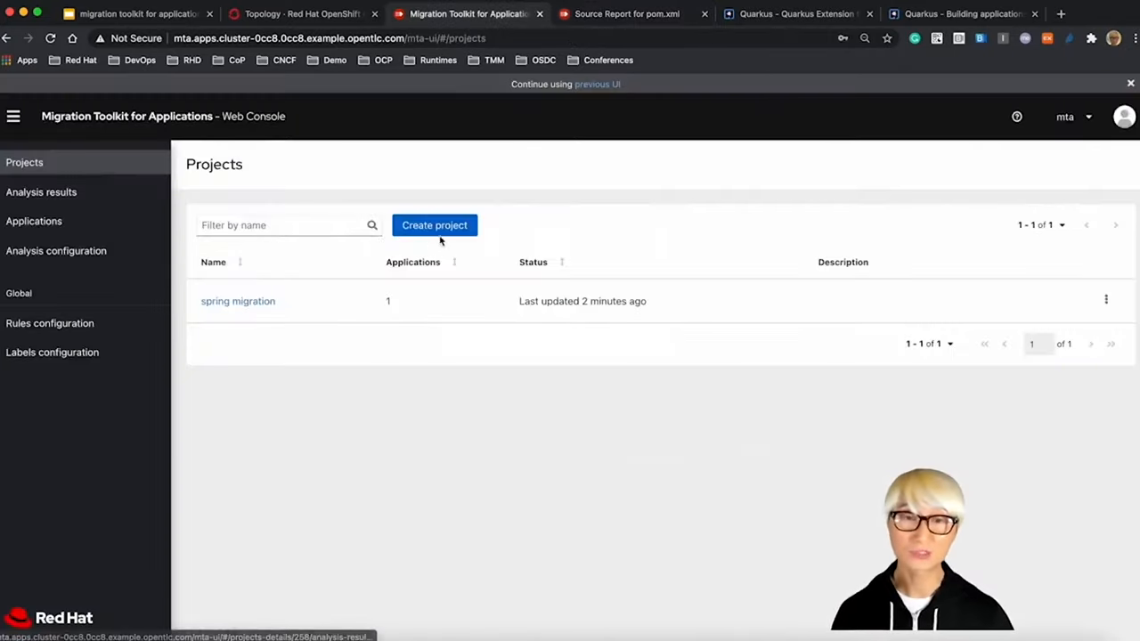
Step: Start a new project named Red Hat Runtimes with spring-petclinic-rest.zip, targeting Spring Boot on Red Hat Runtimes
left_click(435, 224)
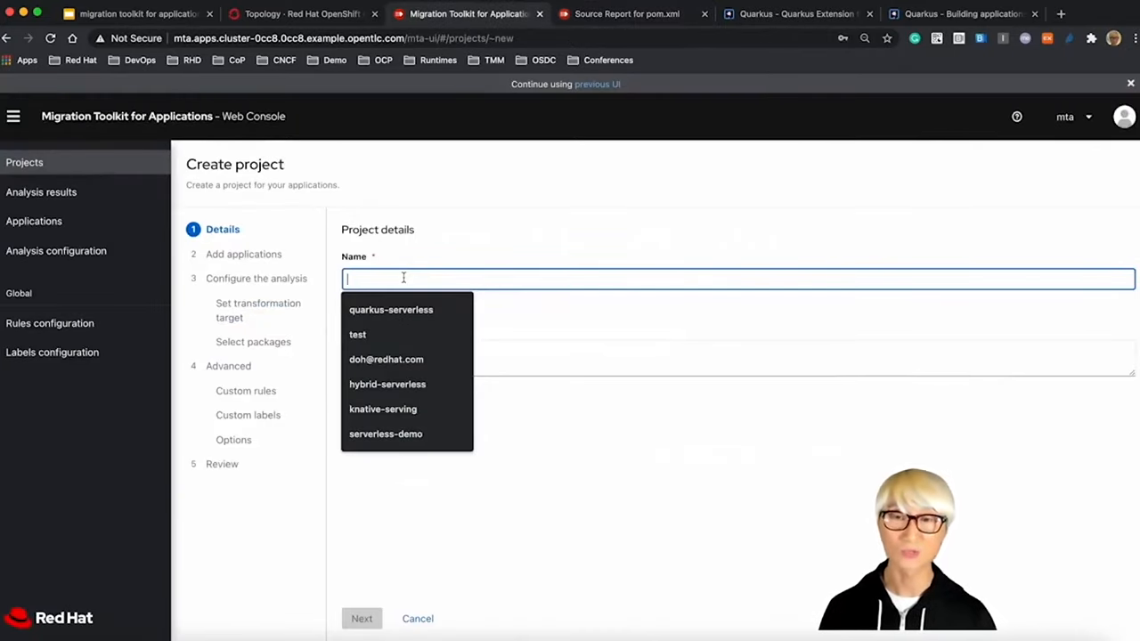
type("Red Hat Runtimes")
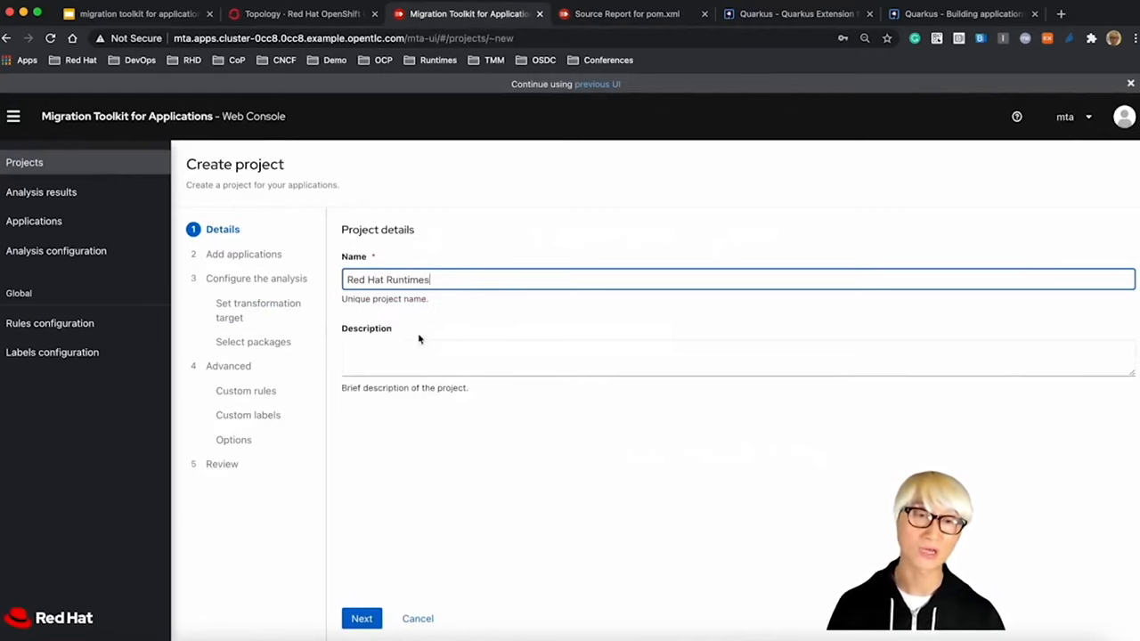
left_click(359, 618)
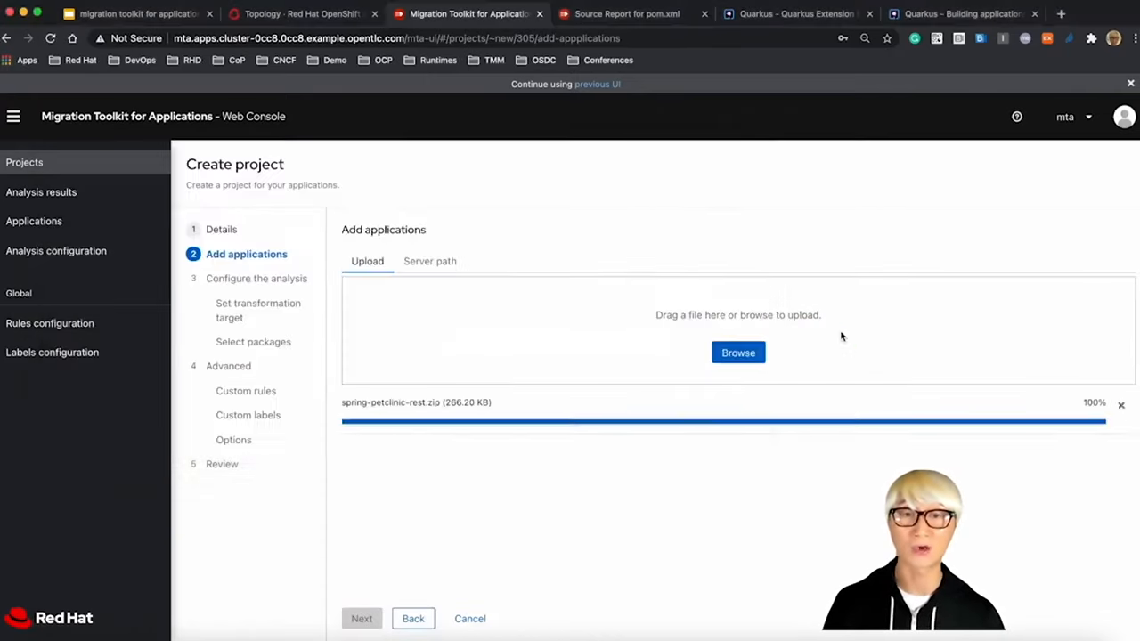
left_click(359, 618)
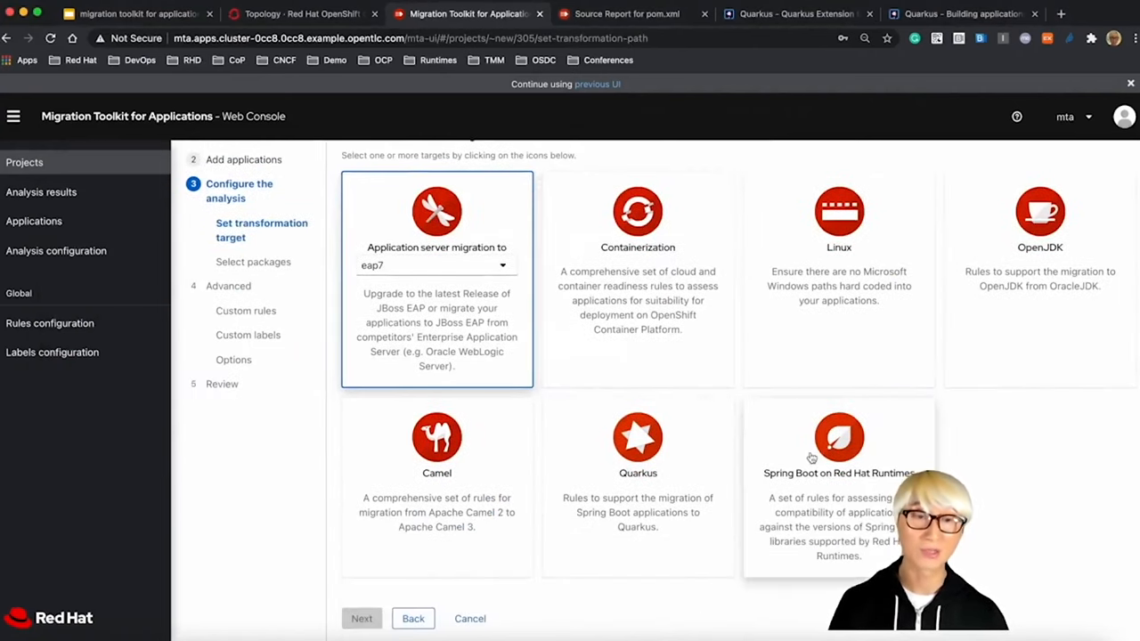
left_click(837, 446)
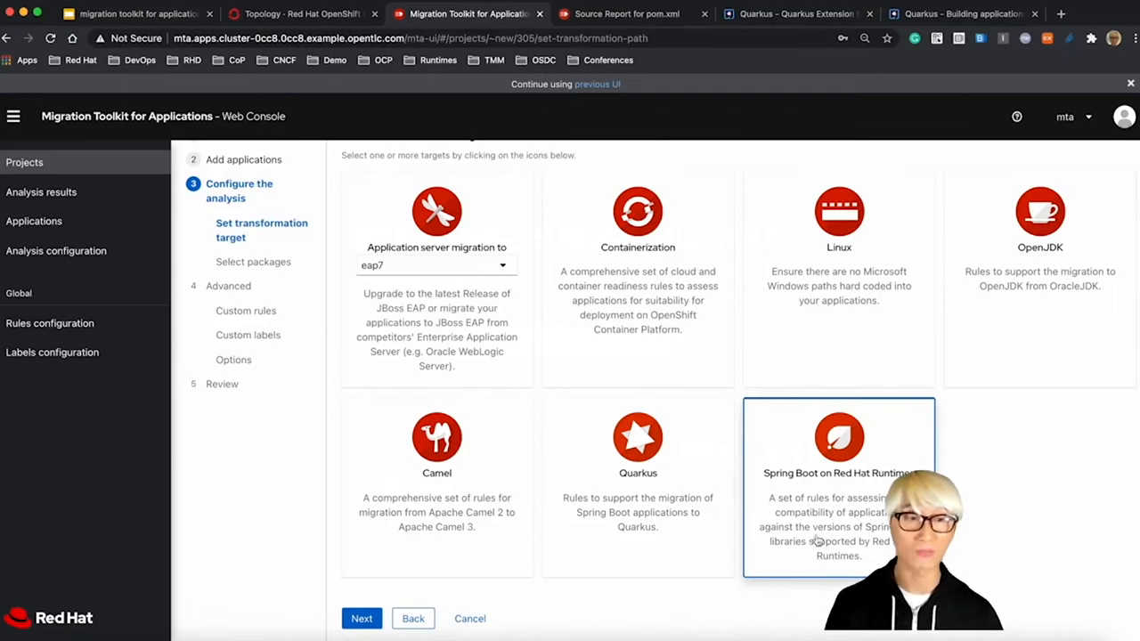
Step: Keep the default packages, set springboot as the analysis source in advanced options, and run the analysis
left_click(361, 618)
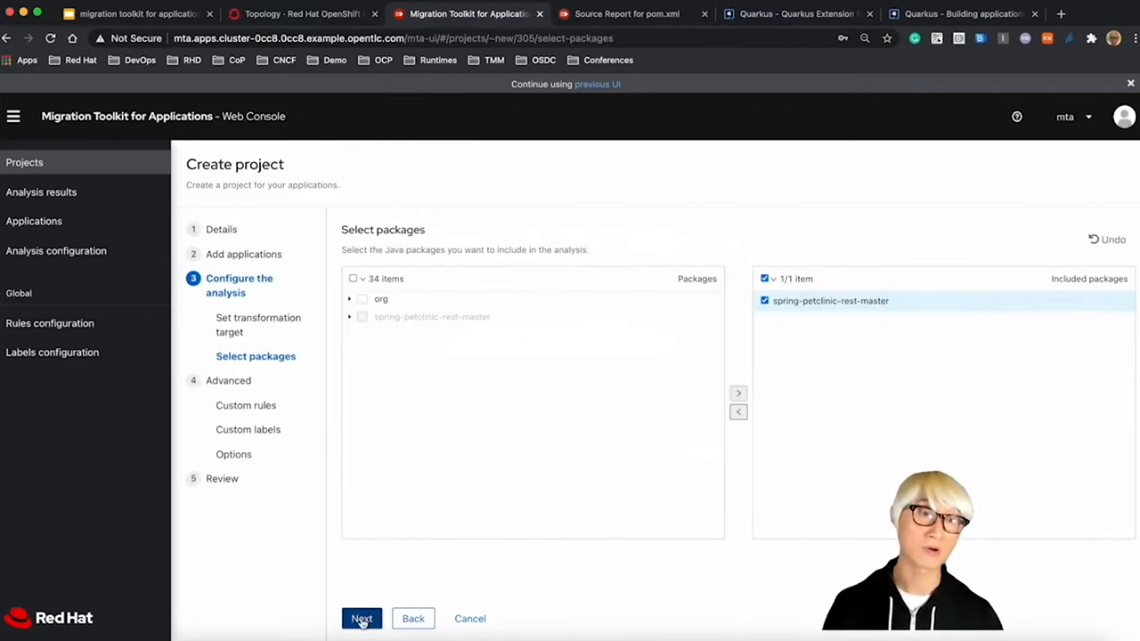
left_click(362, 618)
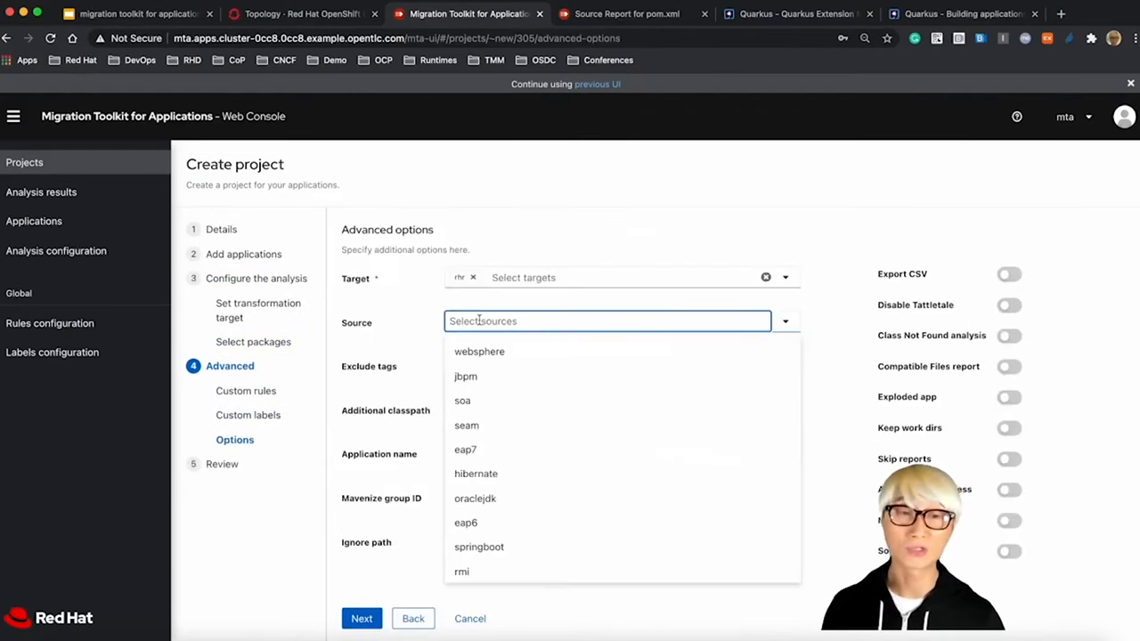
type("sp")
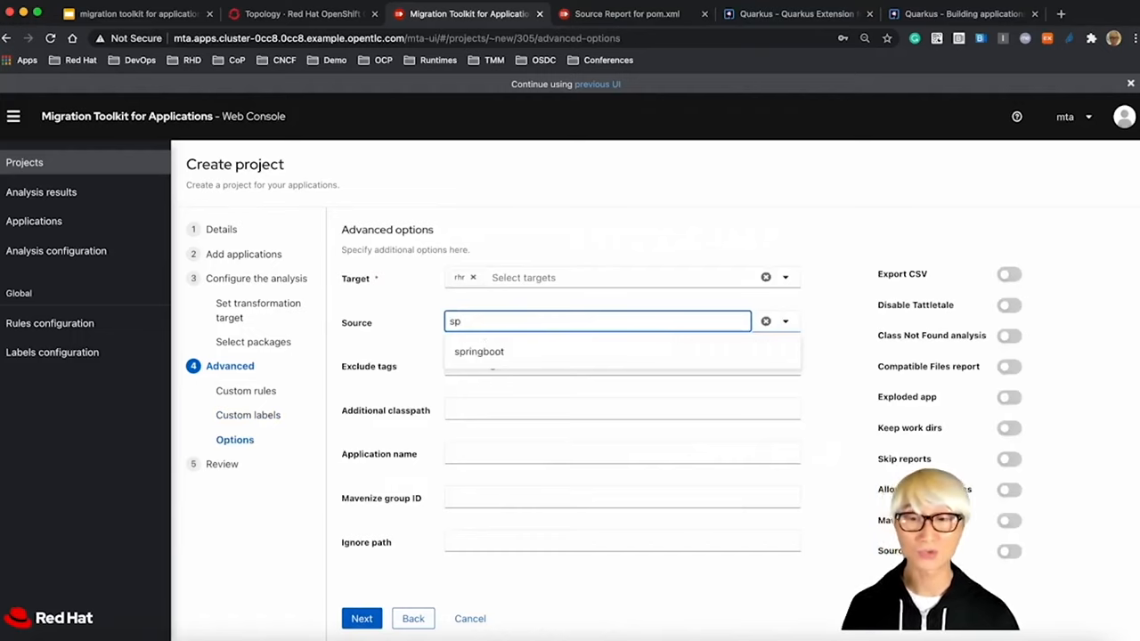
left_click(479, 351)
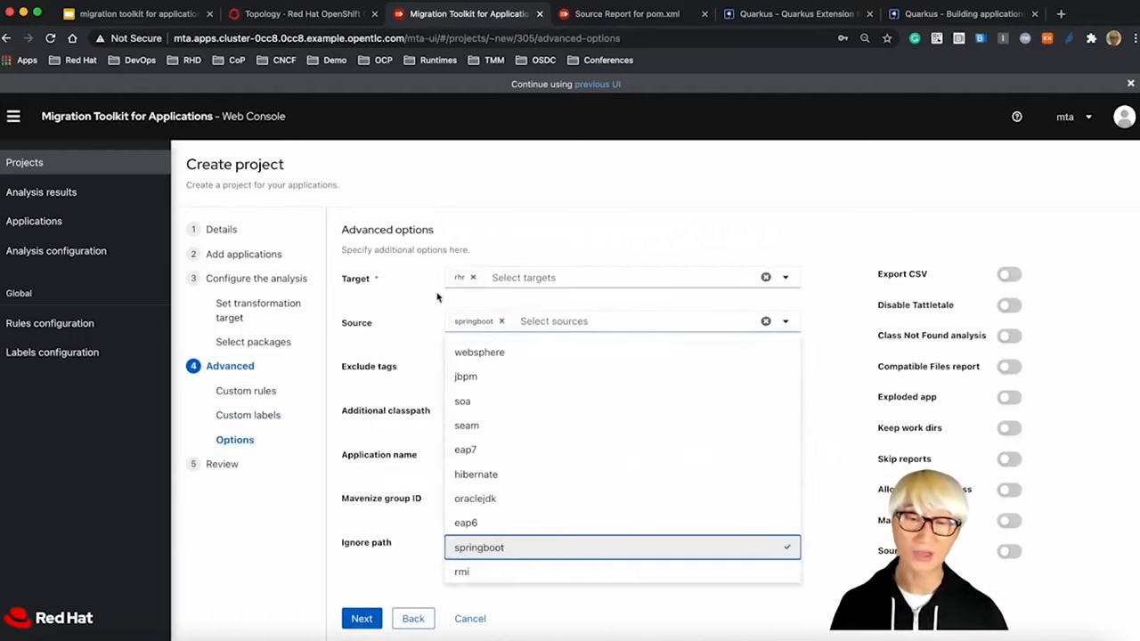
left_click(361, 618)
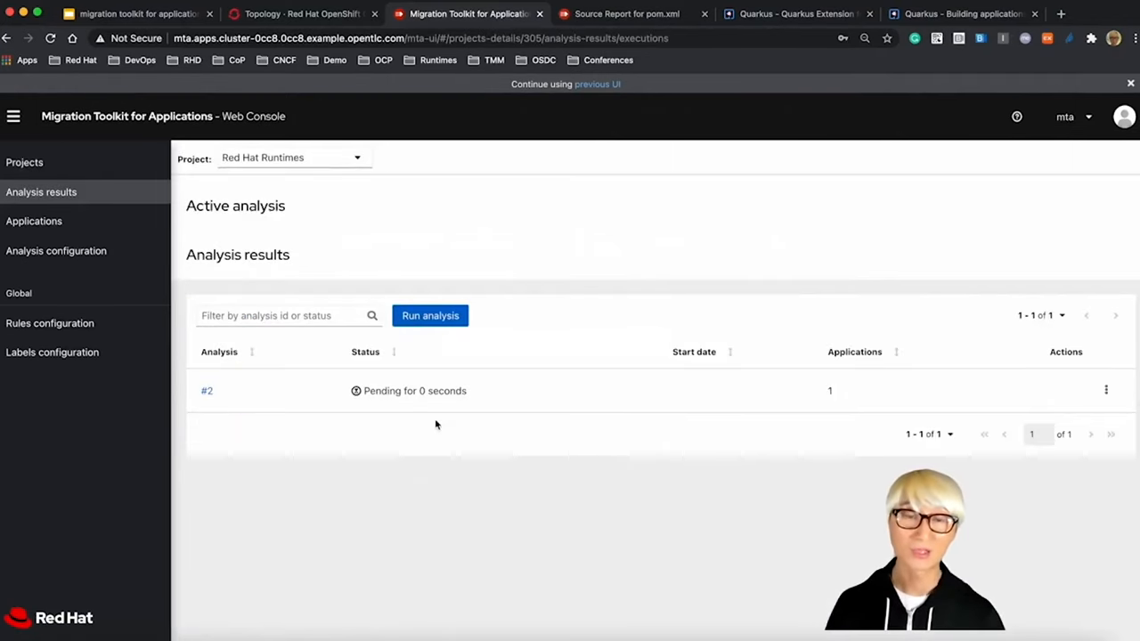
mouse_move(359, 360)
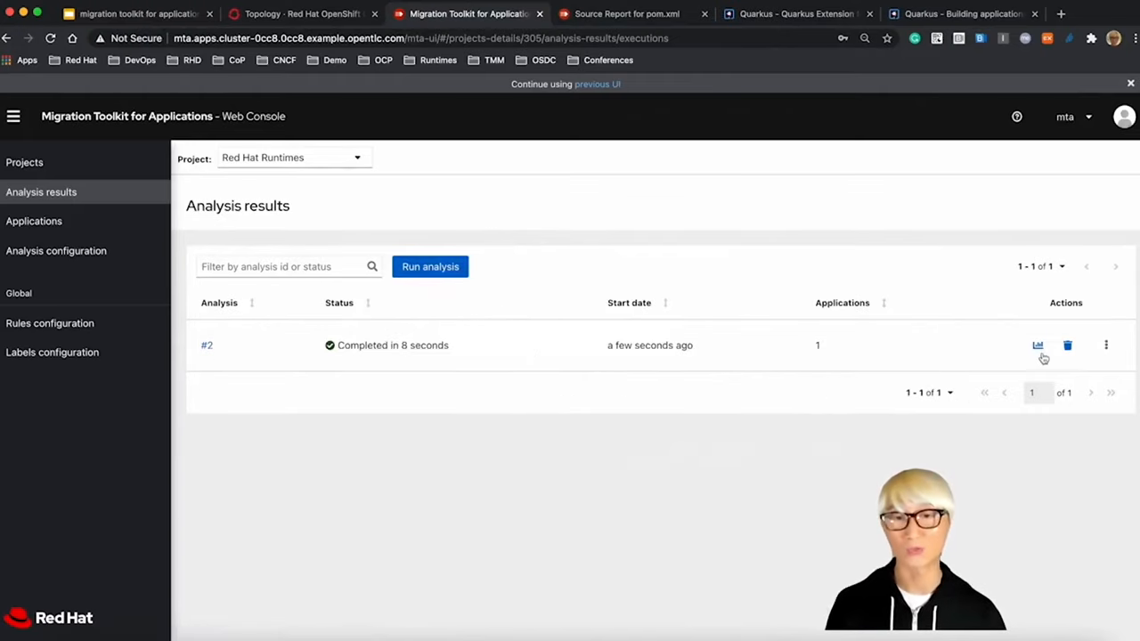
Step: Open the report for completed analysis #2 of the Red Hat Runtimes project
left_click(1037, 345)
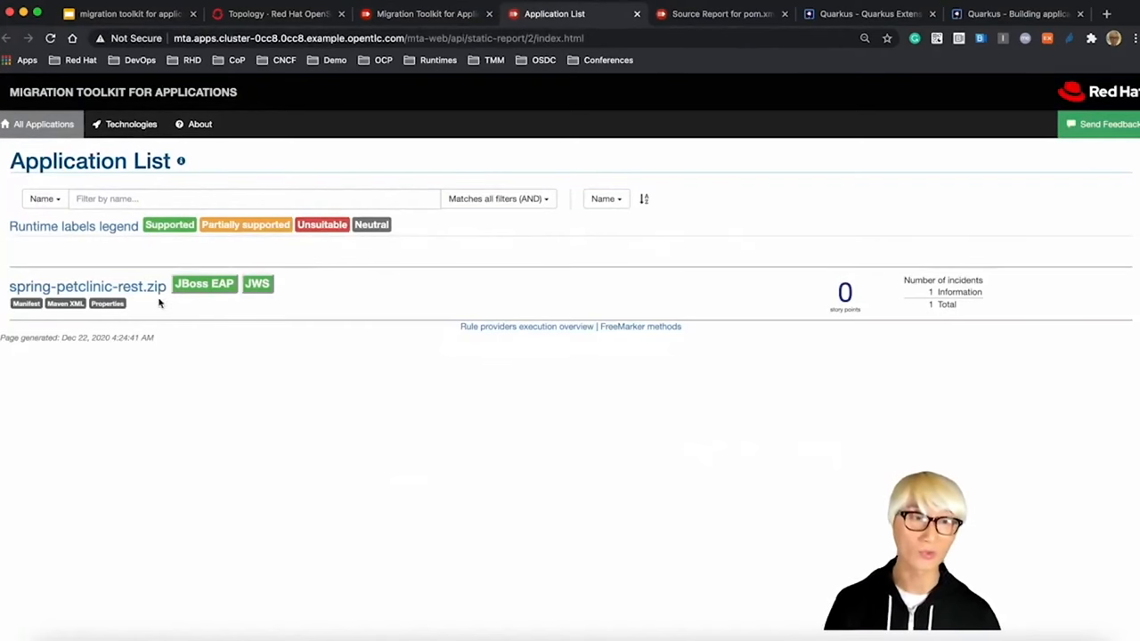
Step: Go through spring-petclinic-rest.zip's dashboard to its Issues list and expand the single informational Maven POM entry
left_click(87, 285)
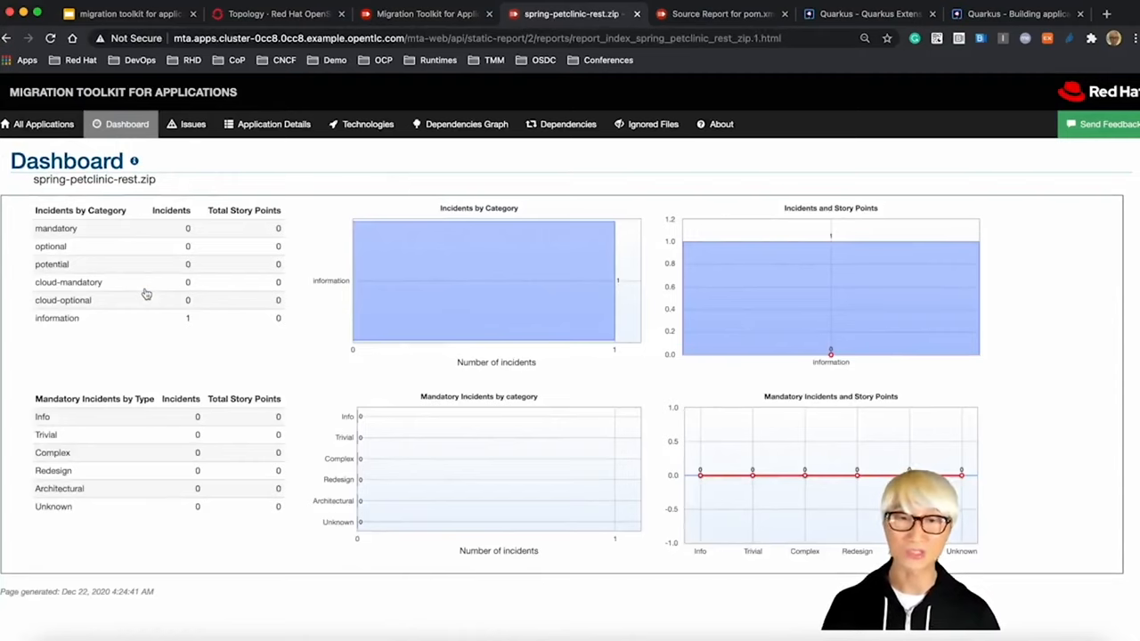
mouse_move(337, 205)
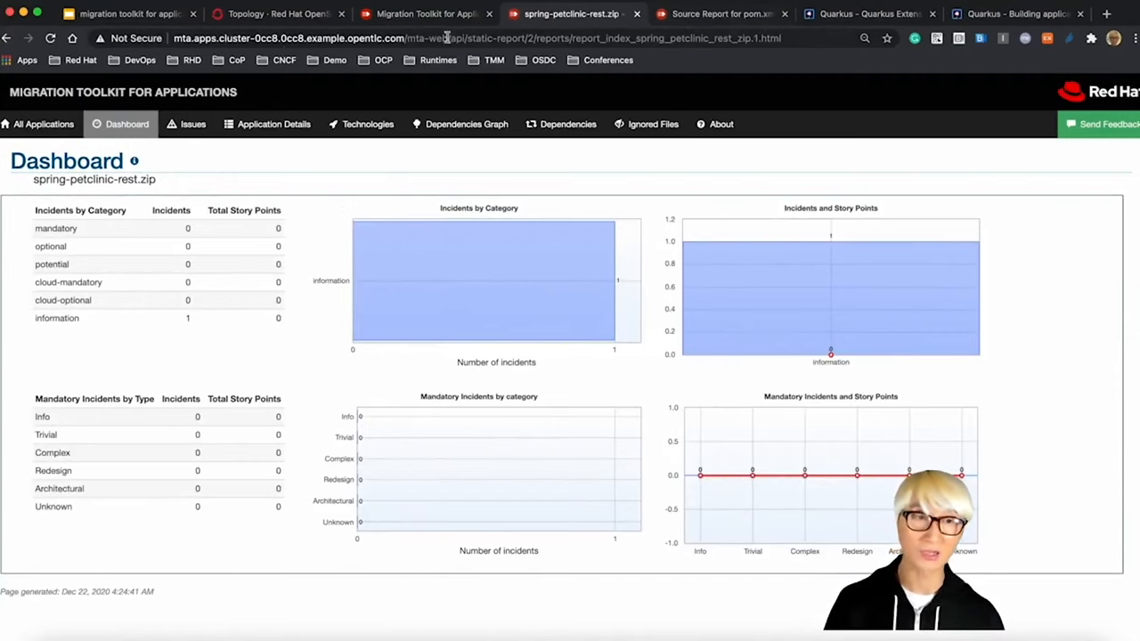
left_click(192, 125)
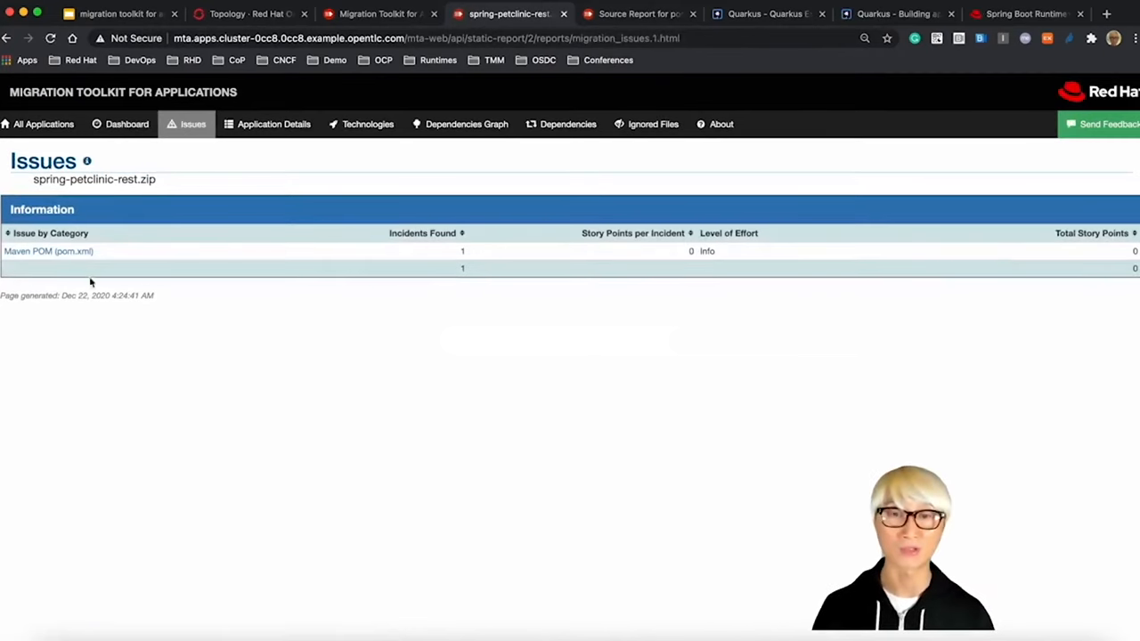
left_click(48, 249)
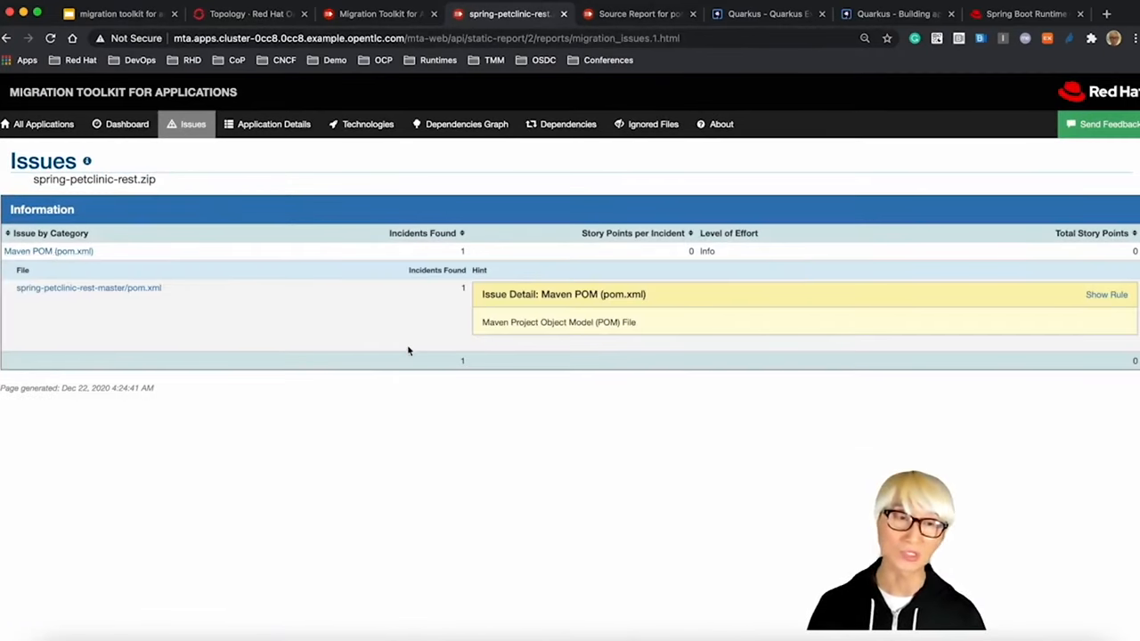
mouse_move(882, 110)
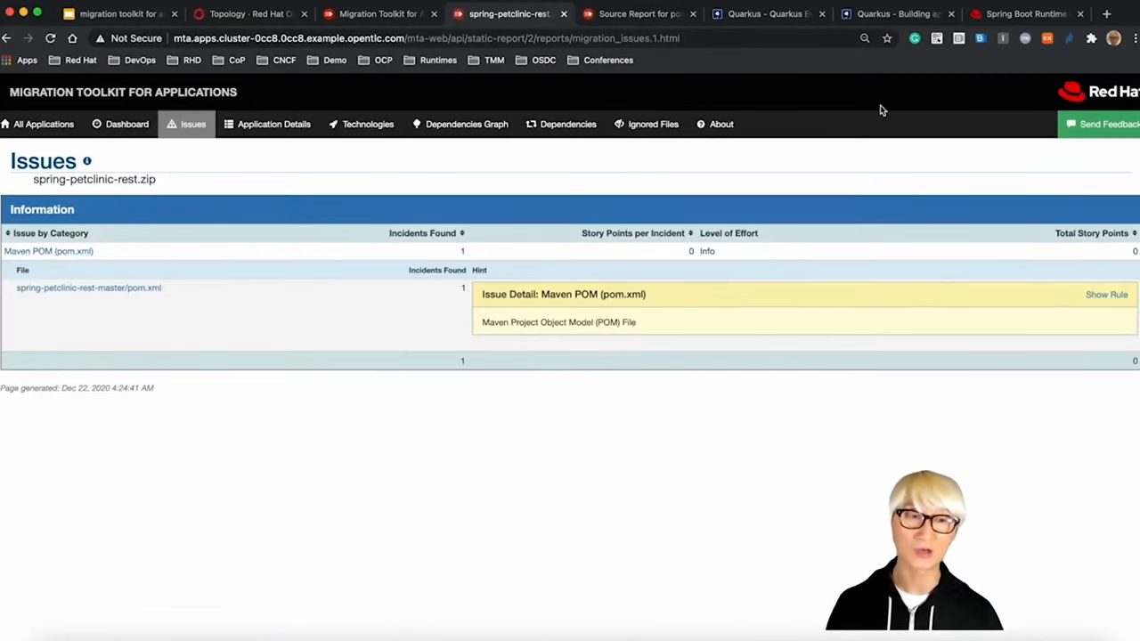
mouse_move(1004, 40)
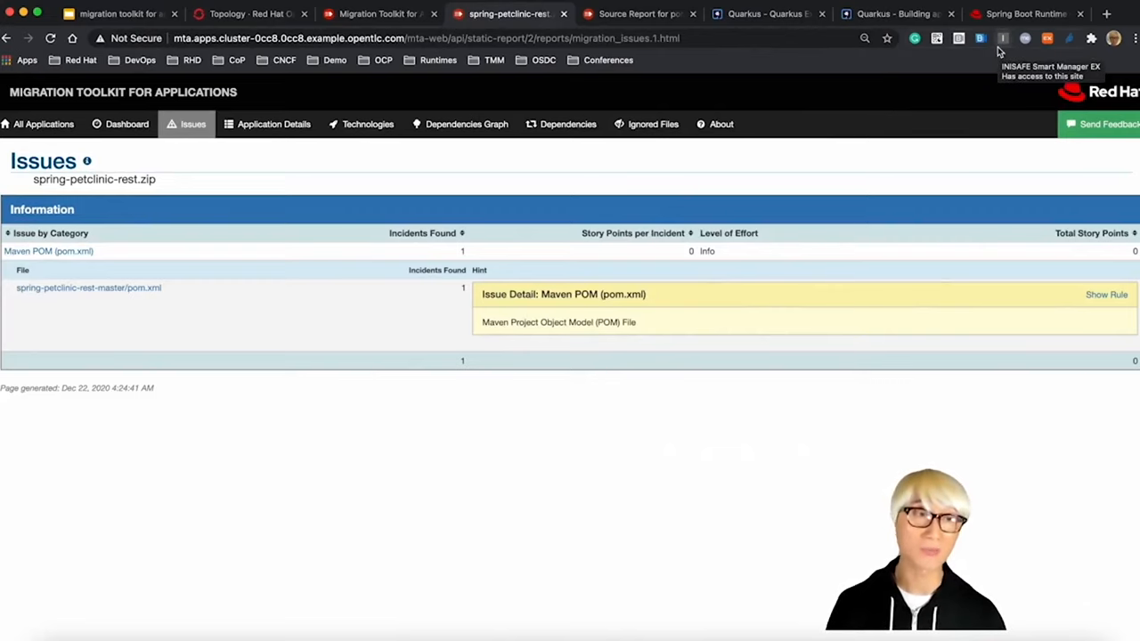
mouse_move(979, 107)
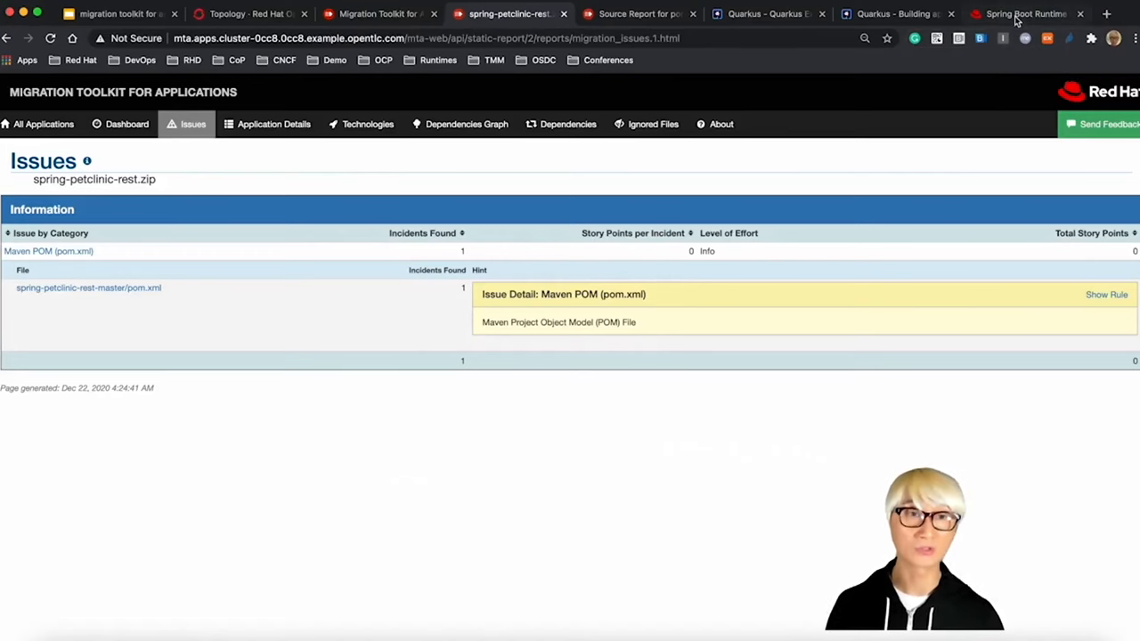
Step: Bring up the Spring Boot Runtime guide at section 2.2 on using the Spring Boot BOM for dependency versions
left_click(1024, 15)
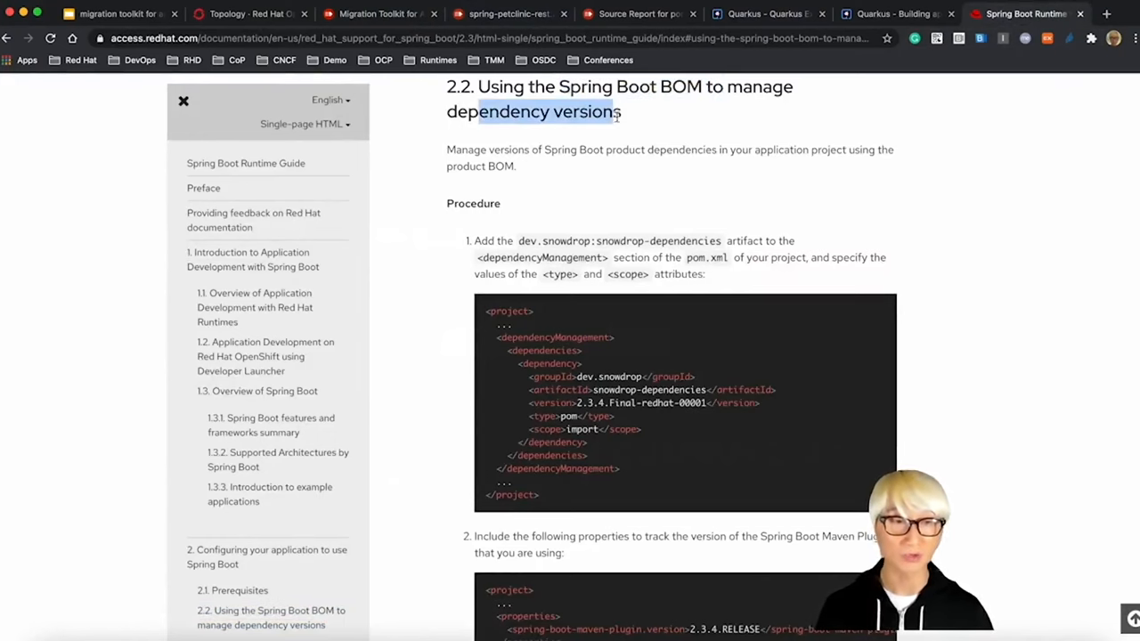
scroll("down", 3)
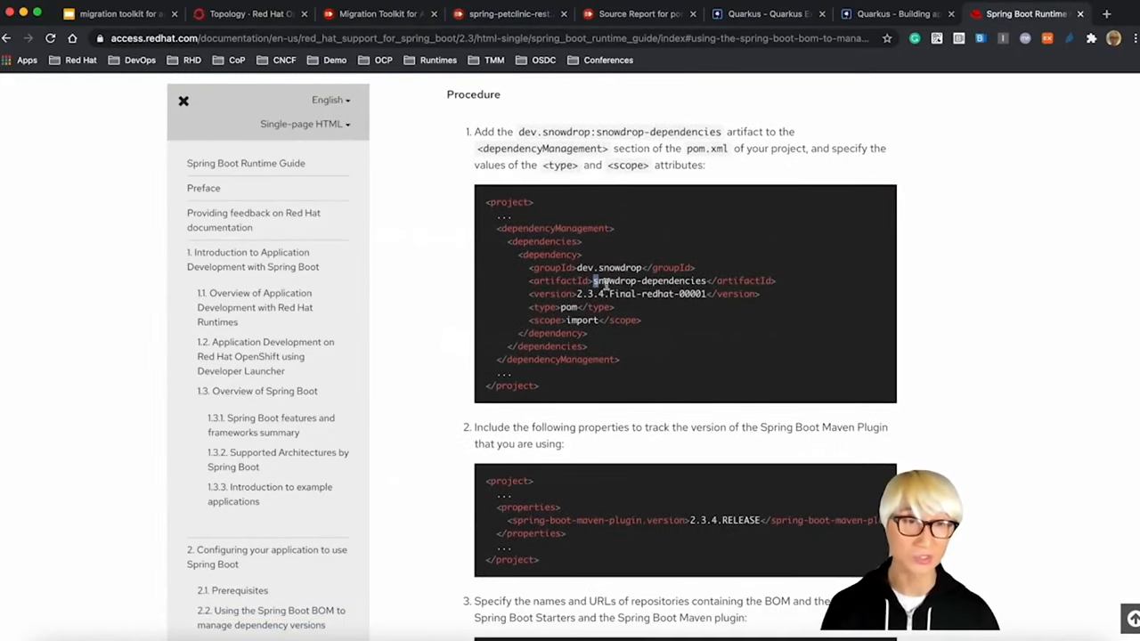